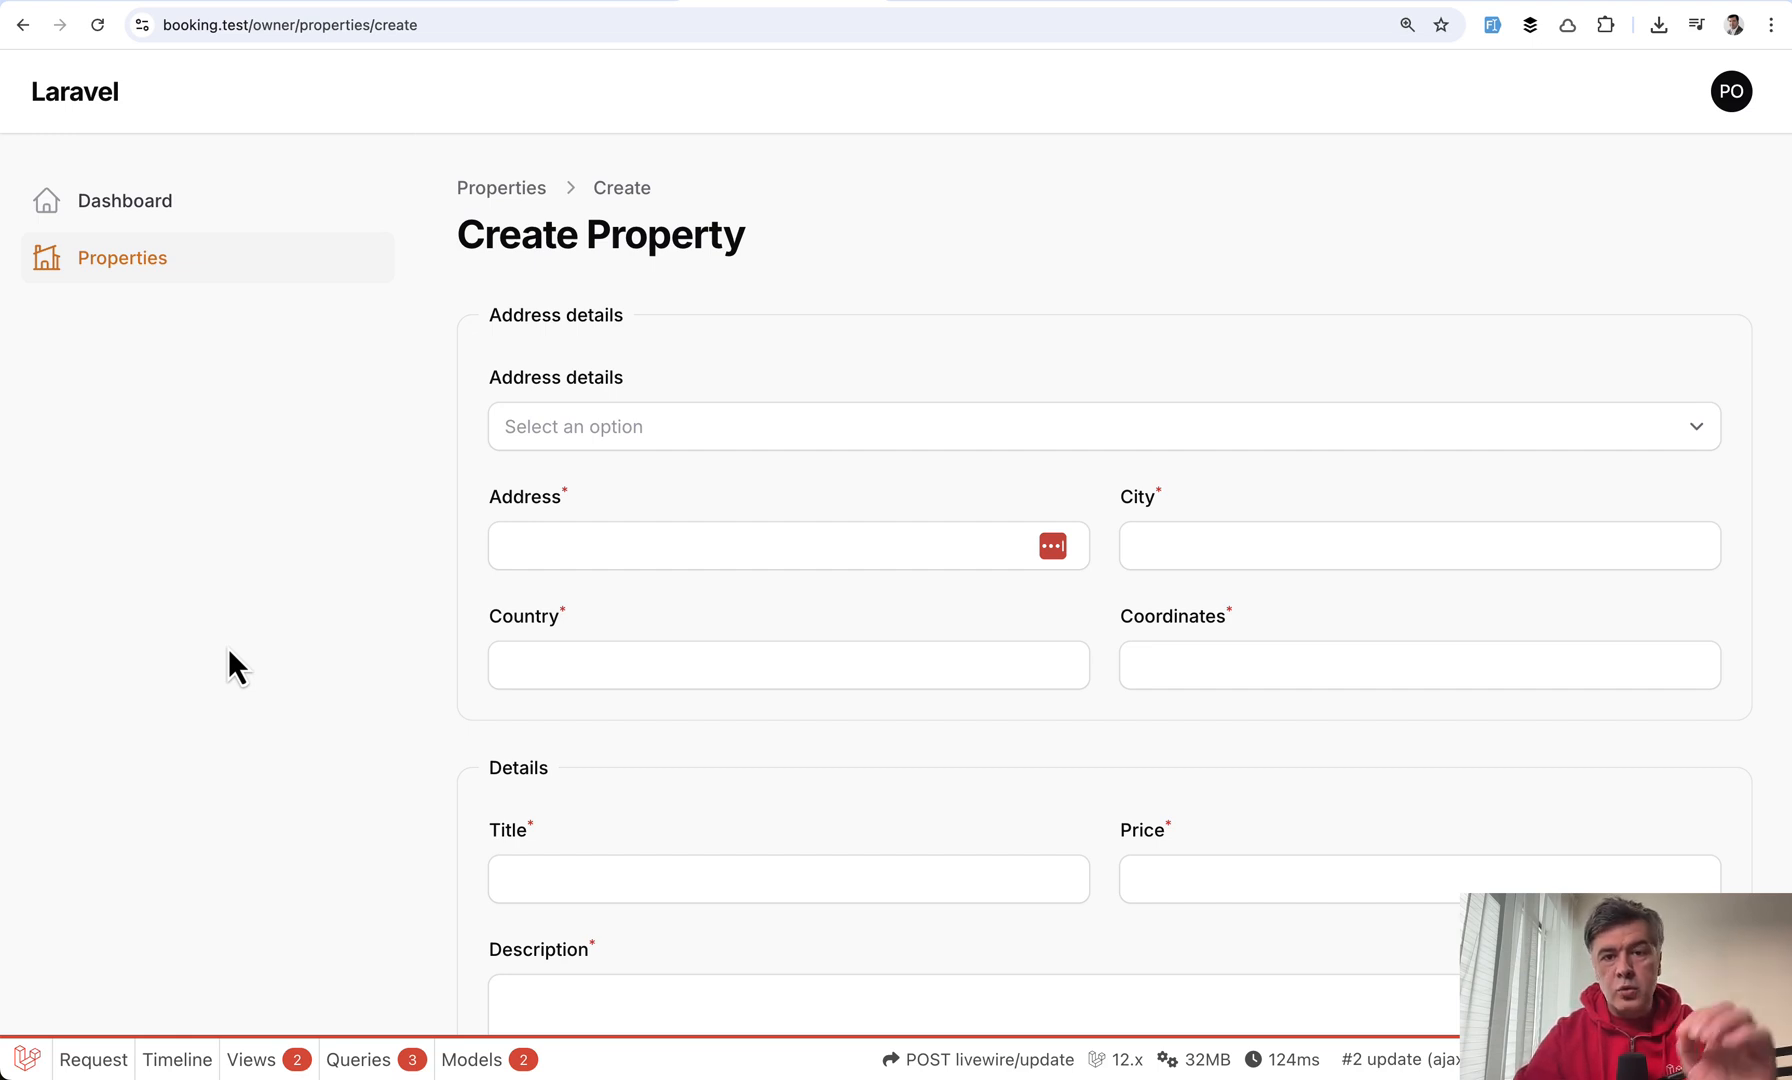
mouse_move(352, 574)
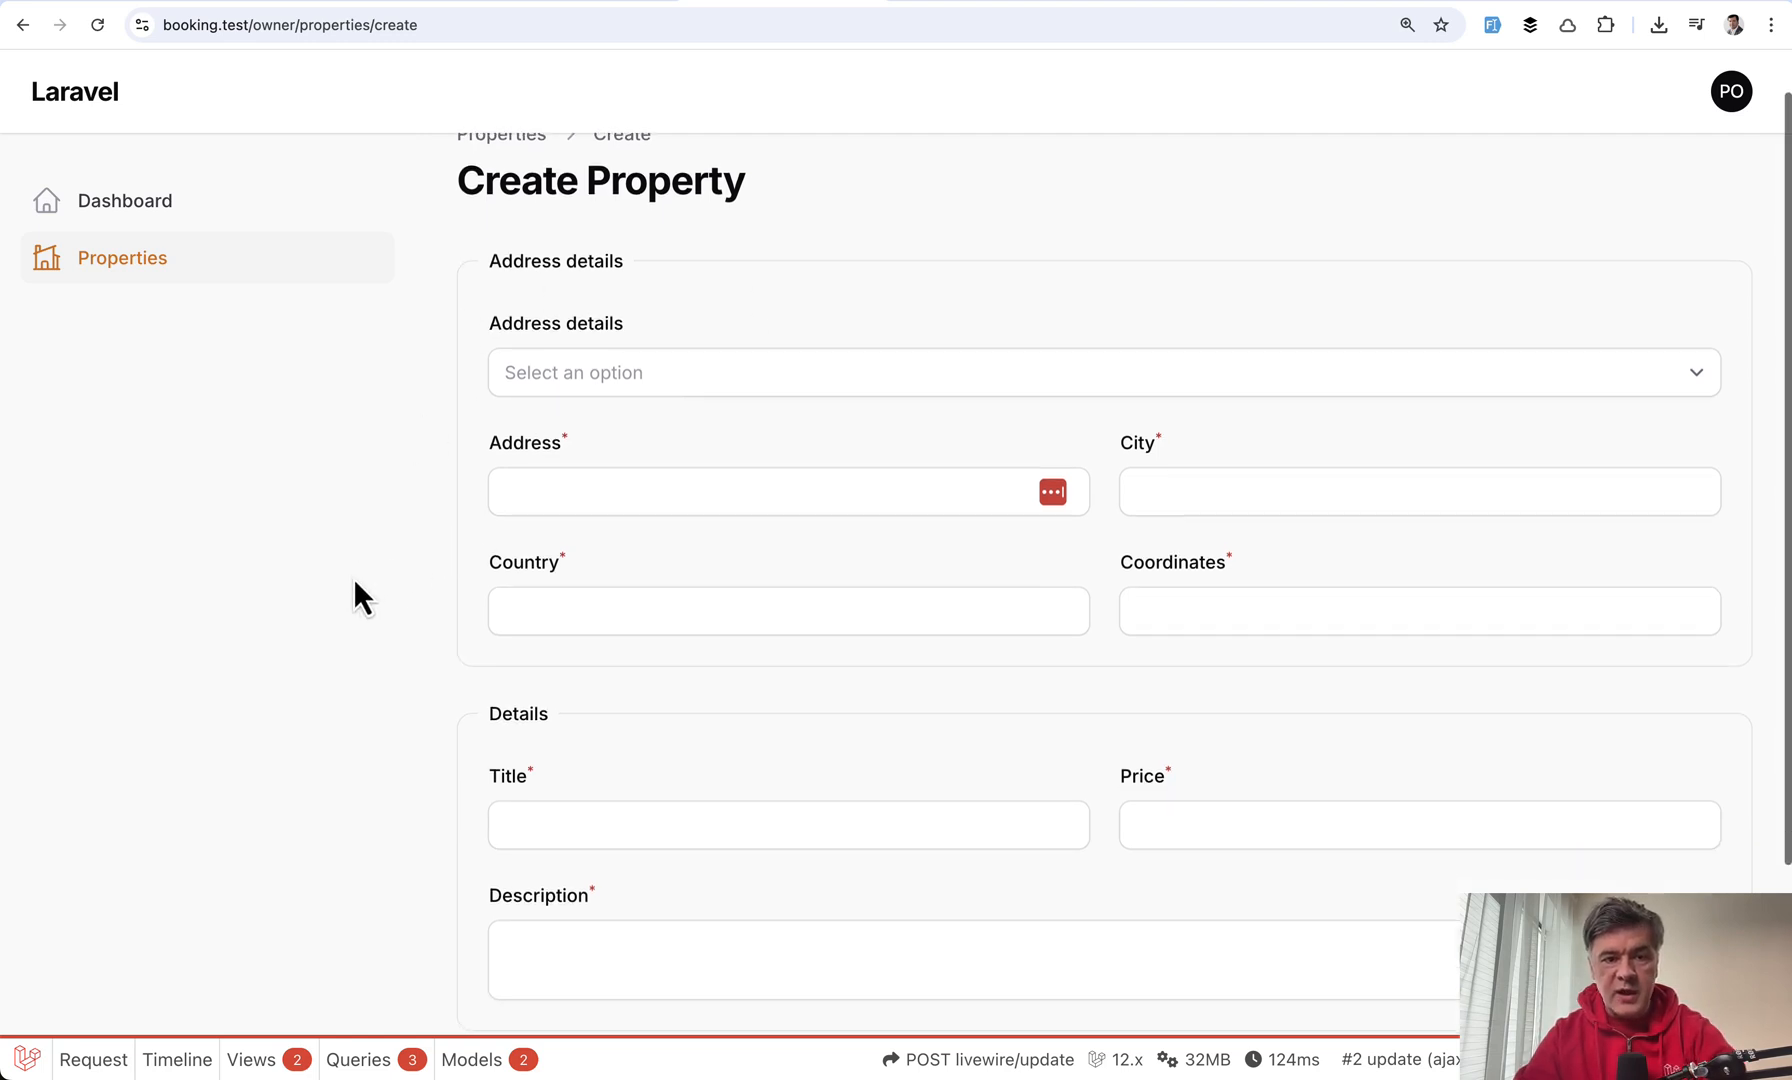
mouse_move(840, 320)
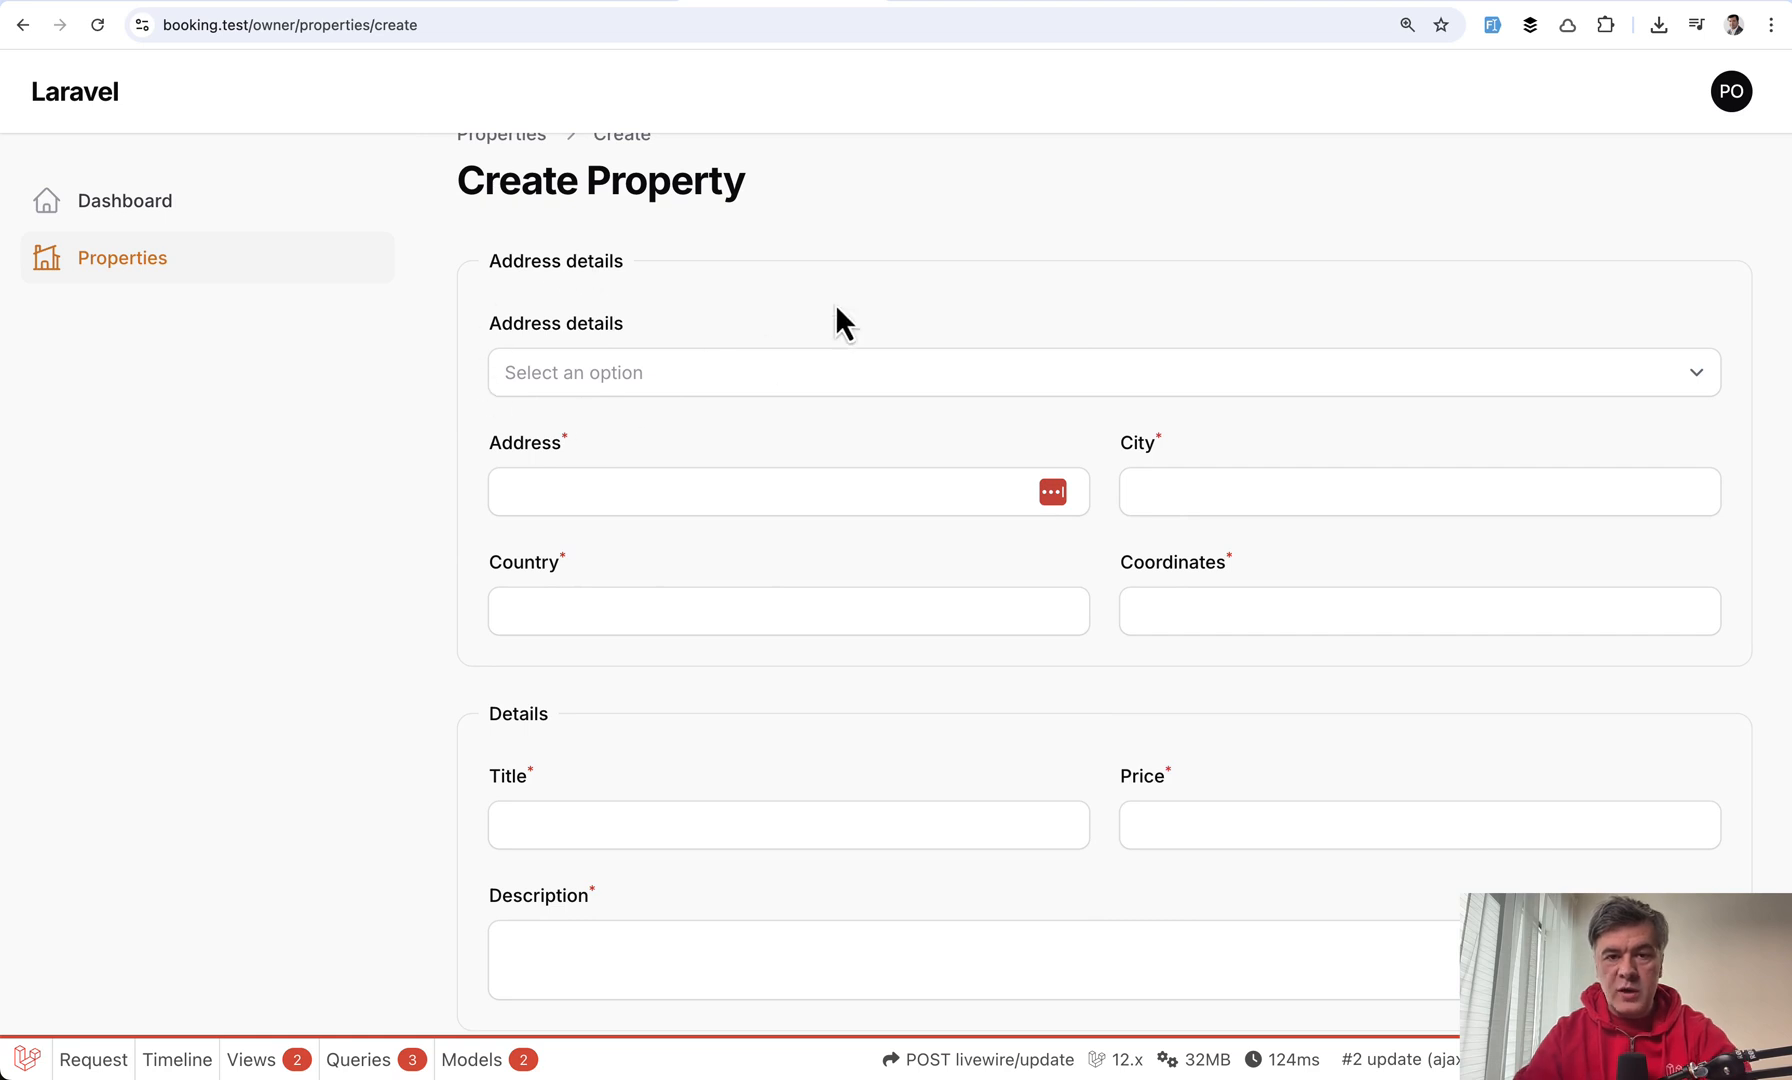
mouse_move(772, 714)
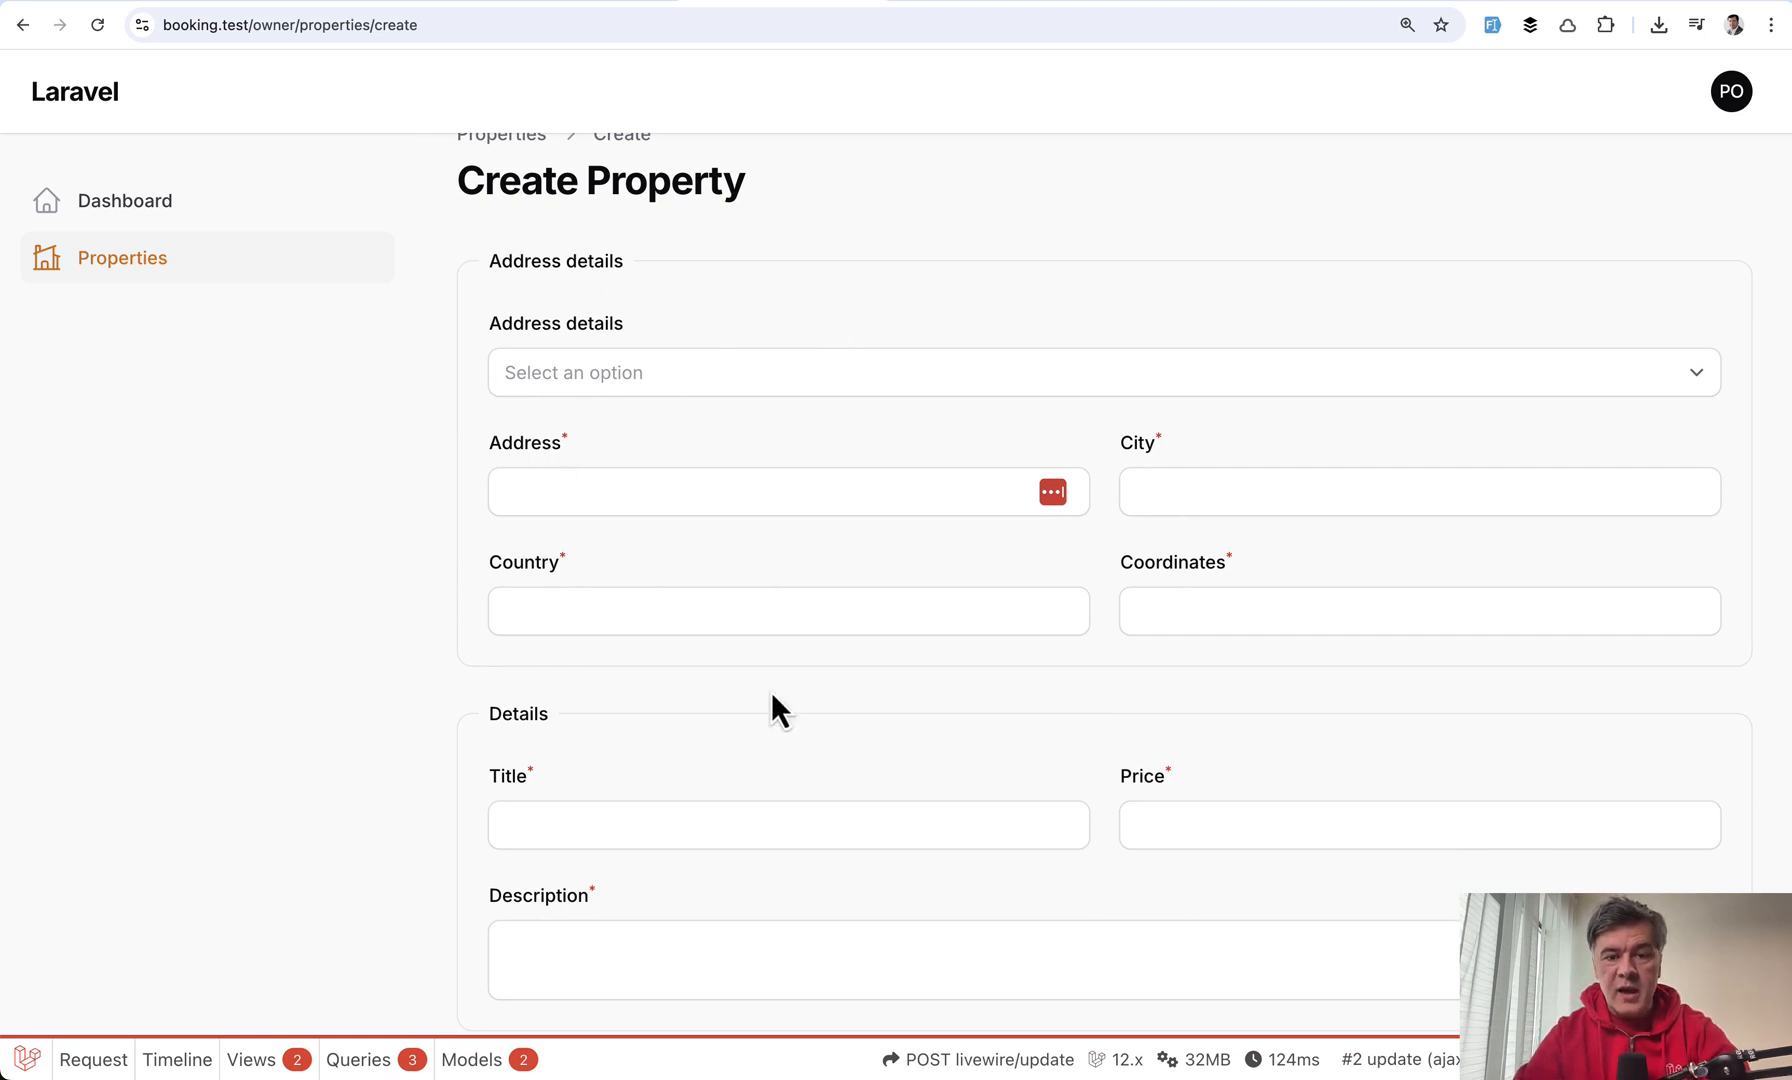
mouse_move(560, 764)
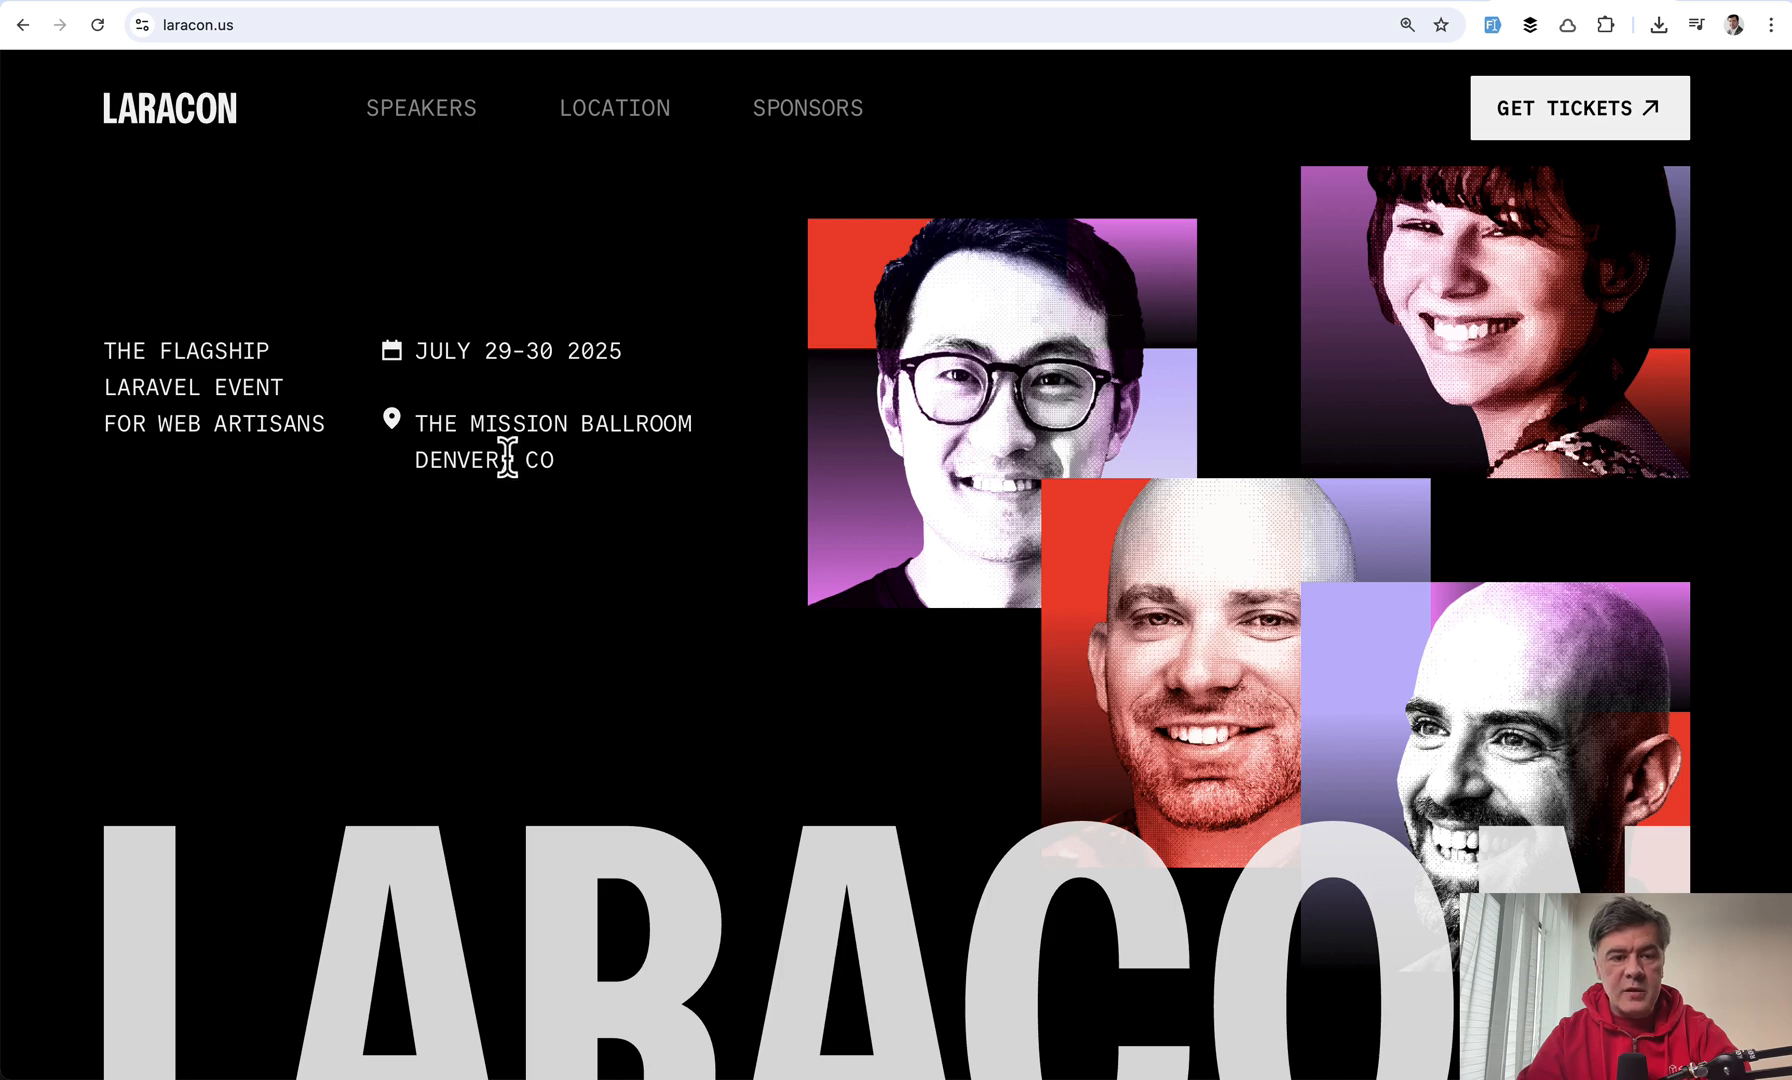
mouse_move(664, 432)
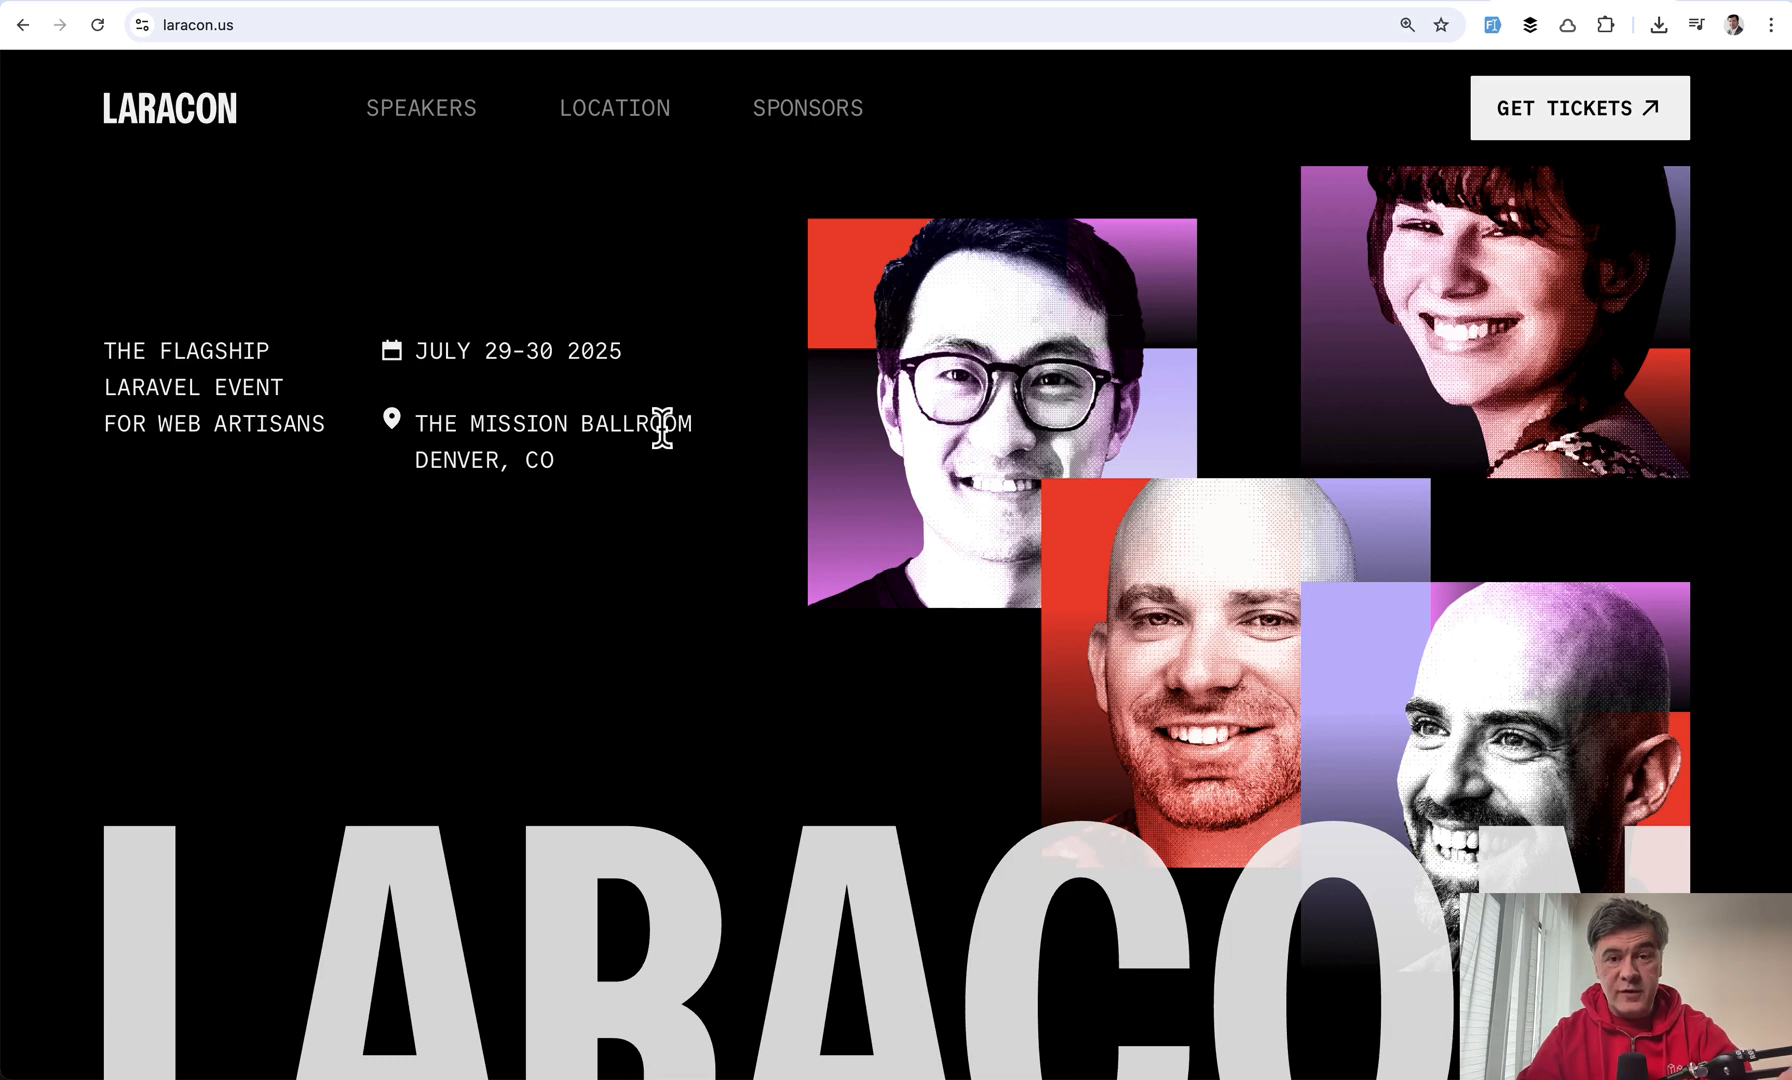
mouse_move(548, 364)
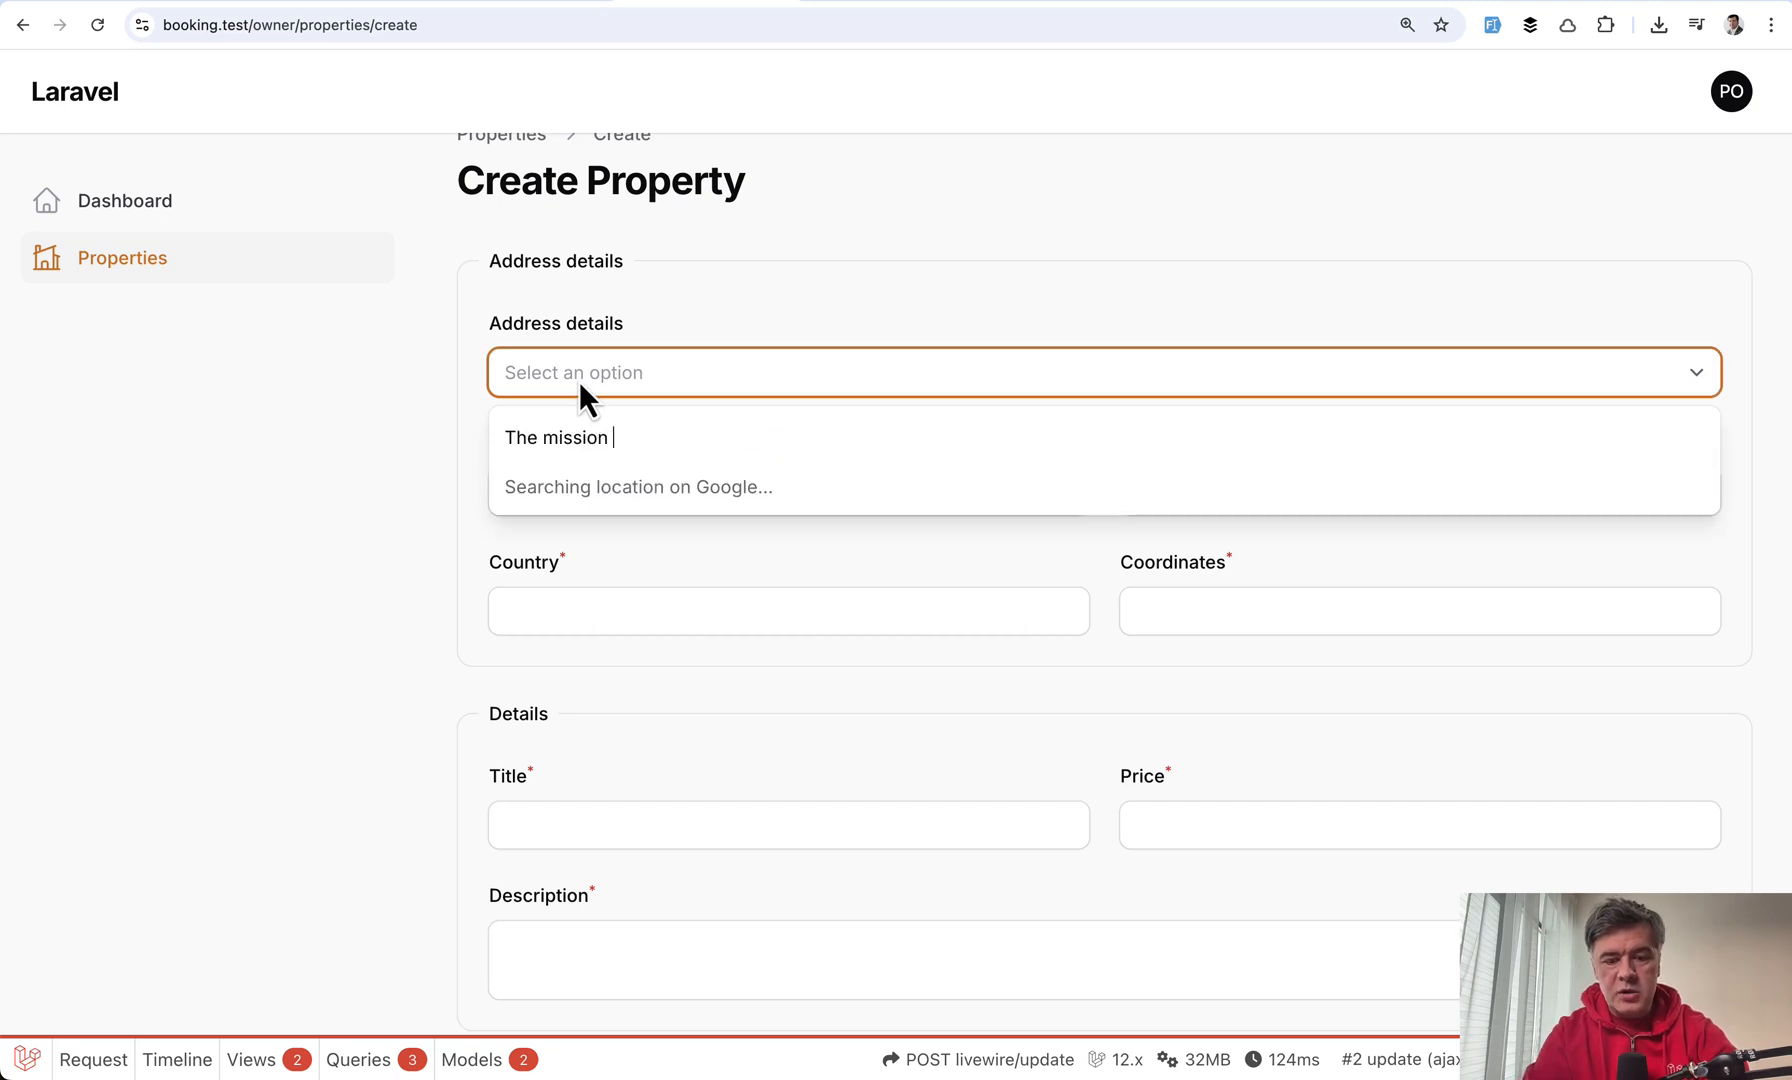
Search 'ballroom', pick The Mission Ballroom to autofill the address fields, then clear it.
text(ballroom)
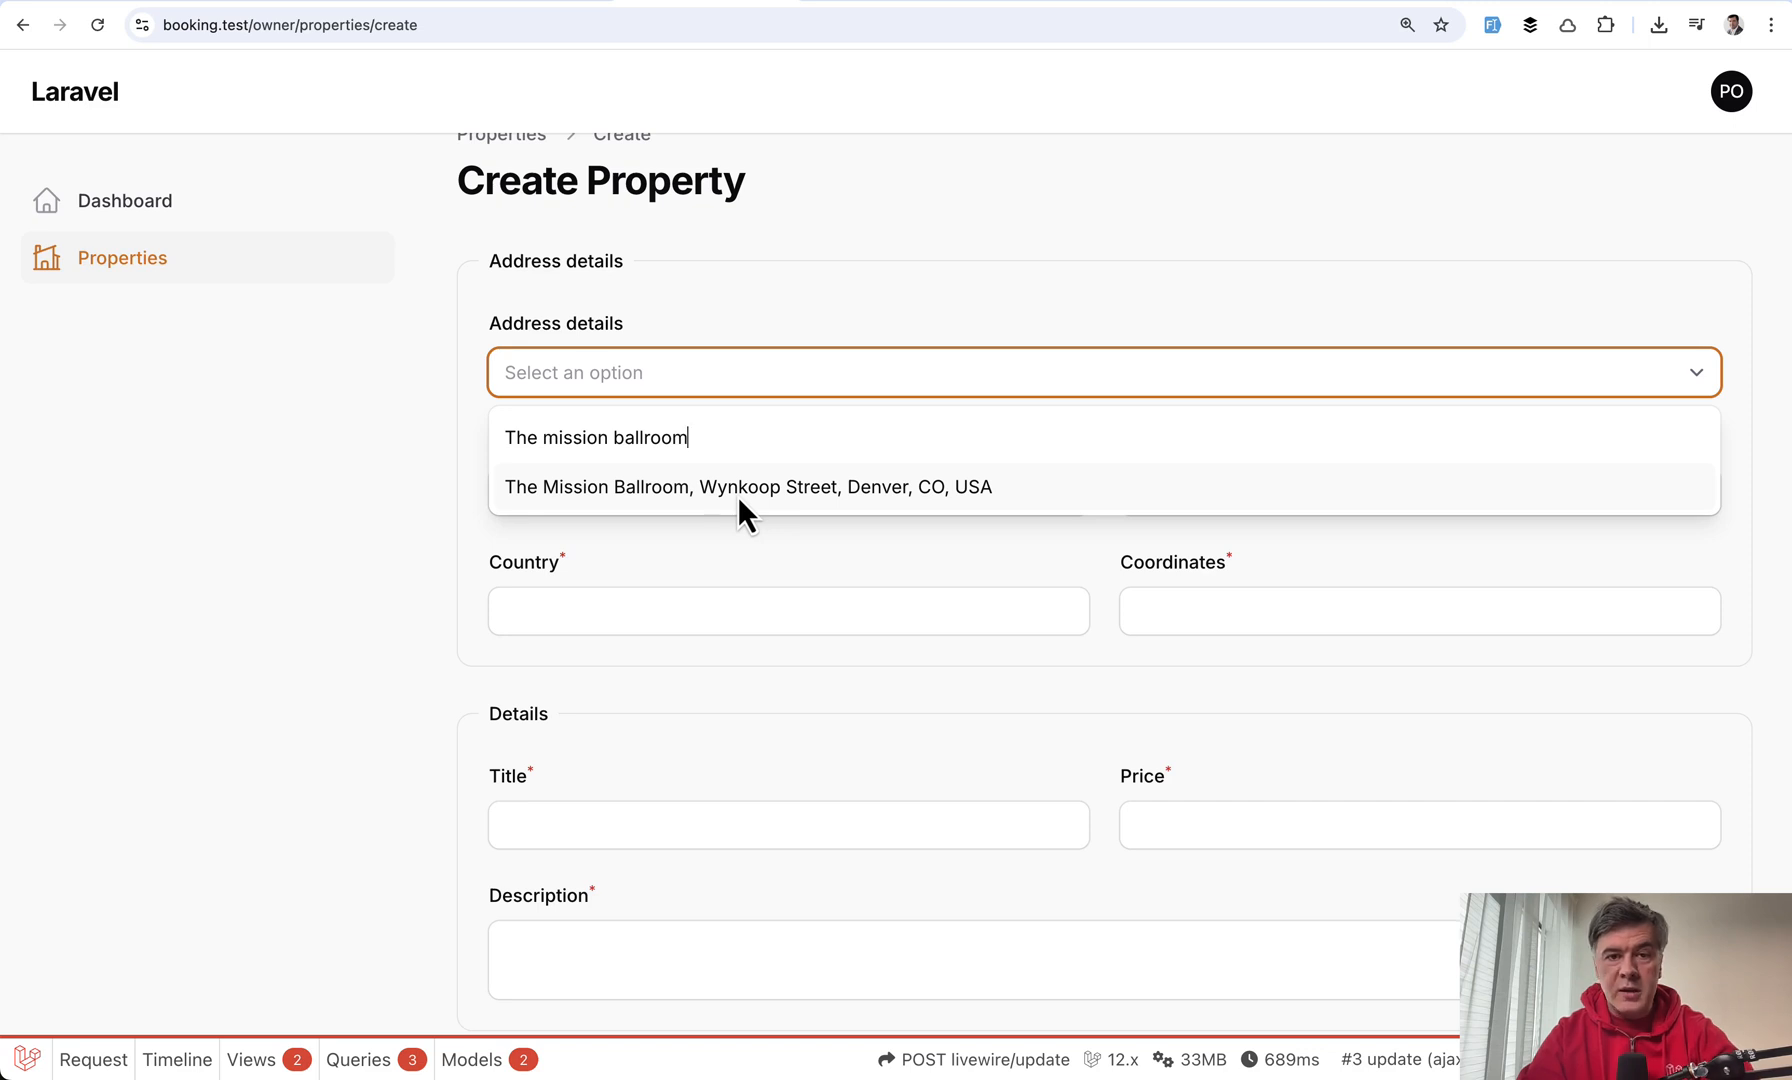
click(748, 488)
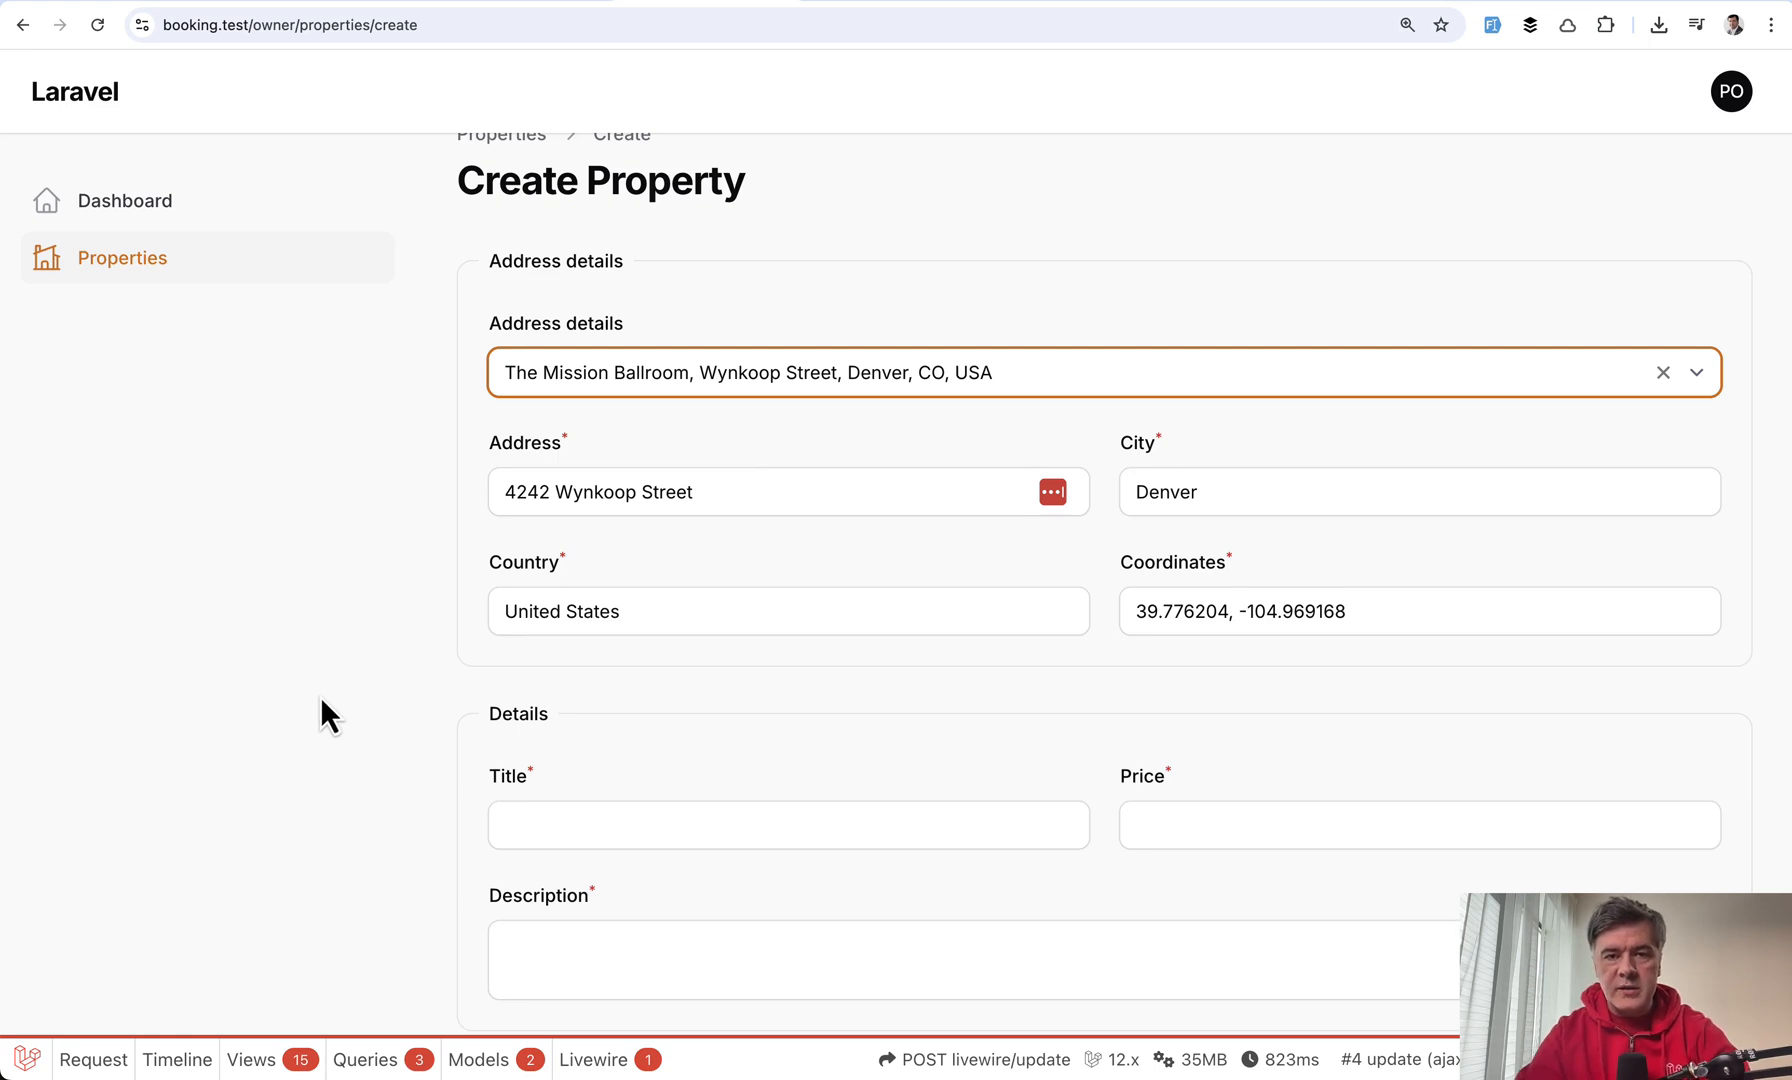
click(1664, 372)
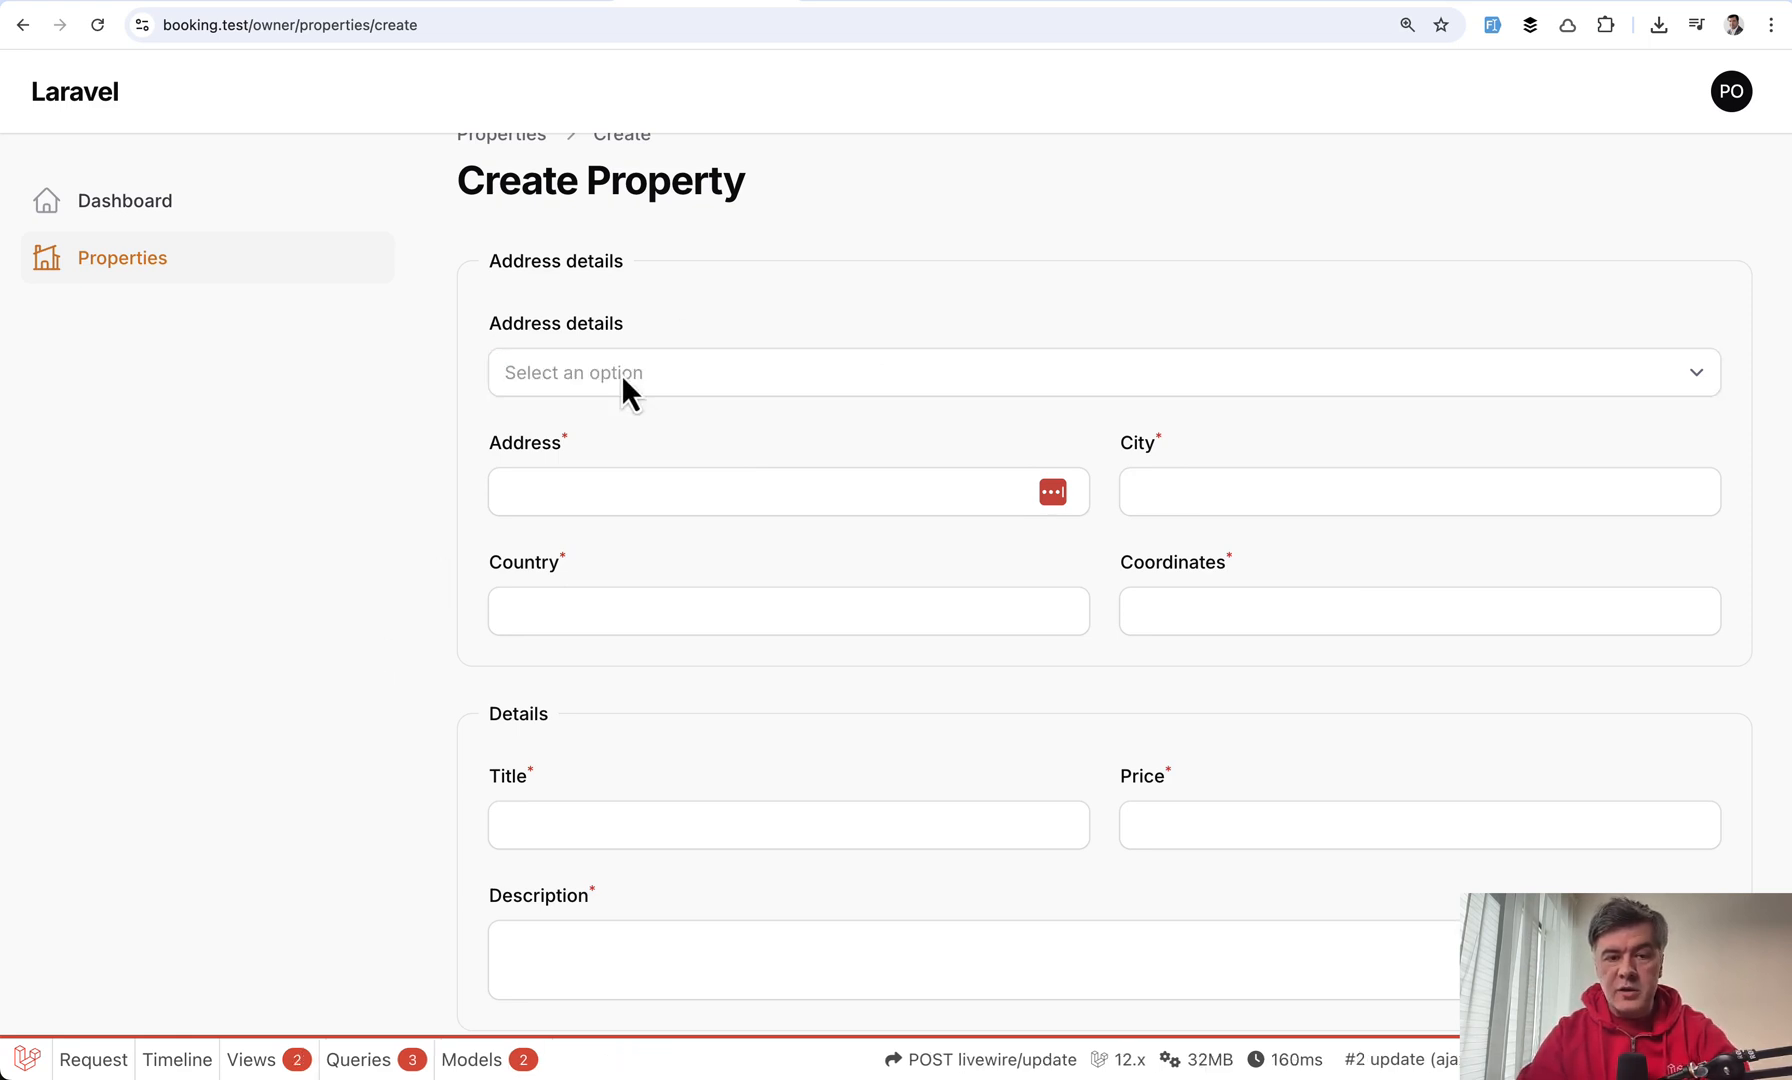
Search 'ozo 25' and pick Ozo gatvė 25, Vilnius to autofill address, city, country and coordinates.
text(ozo 25)
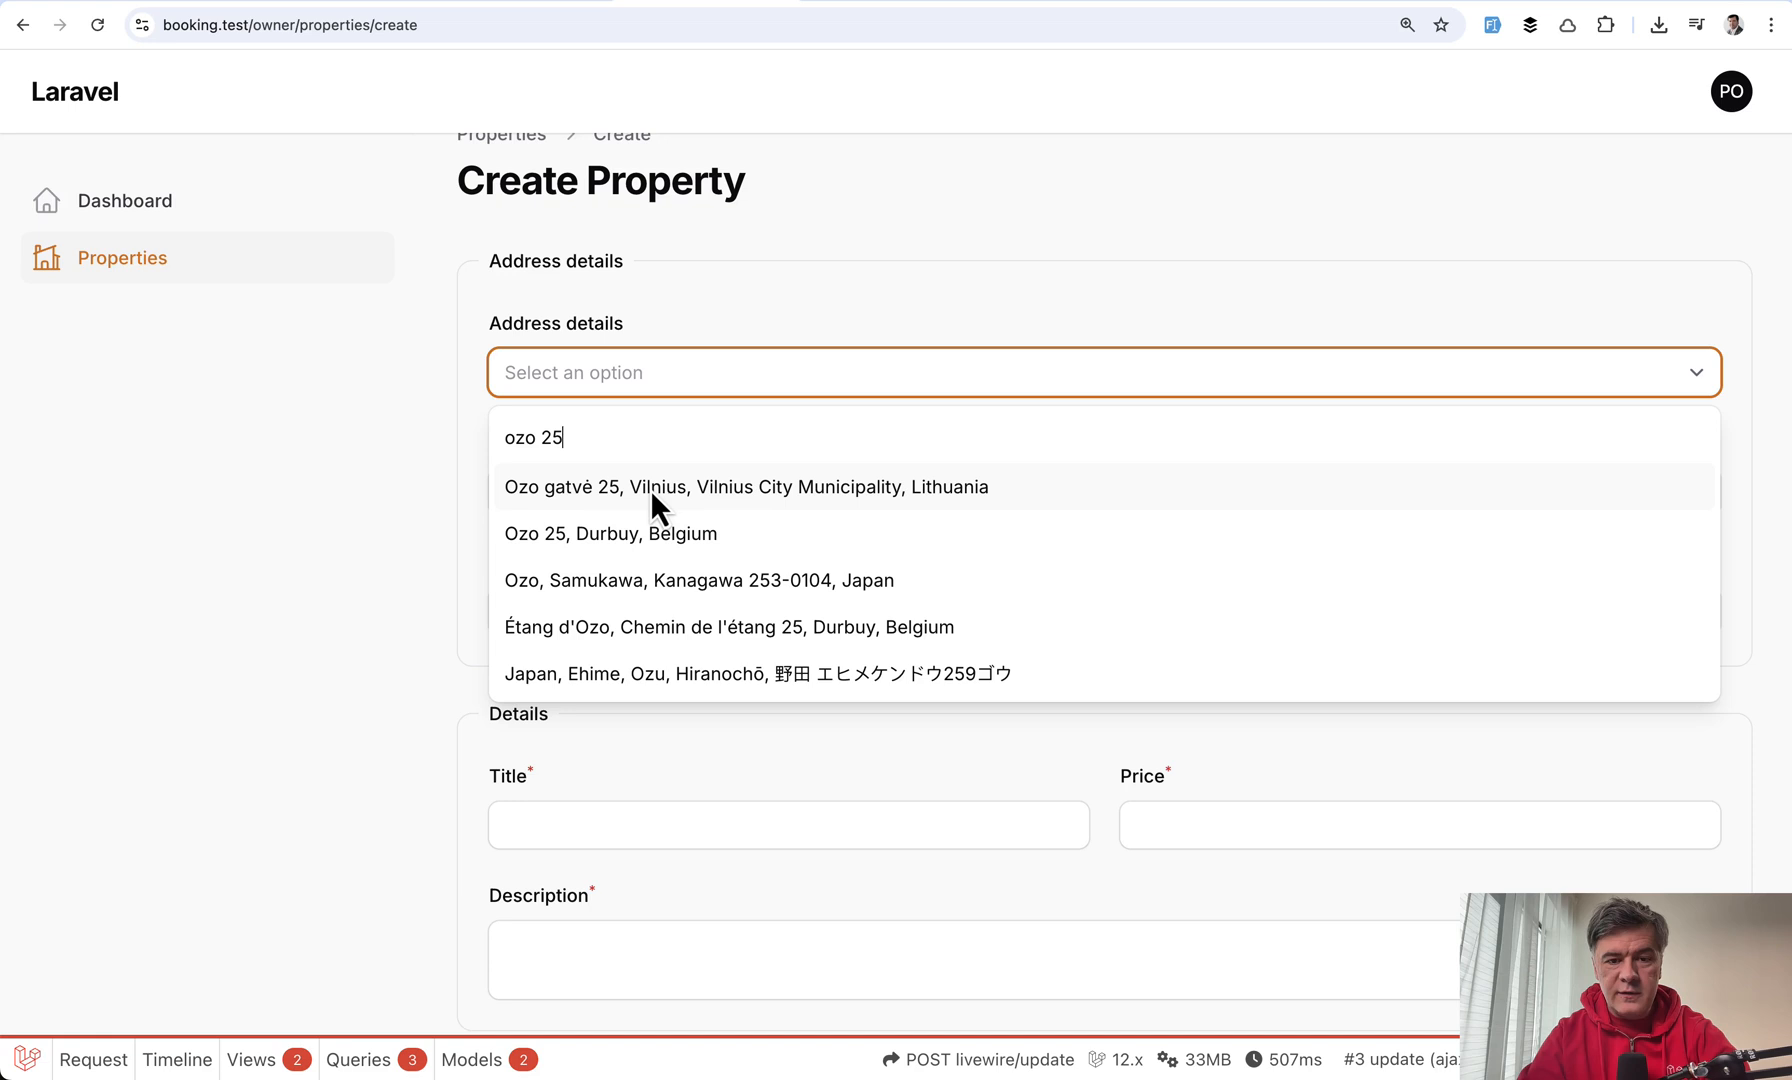
click(744, 488)
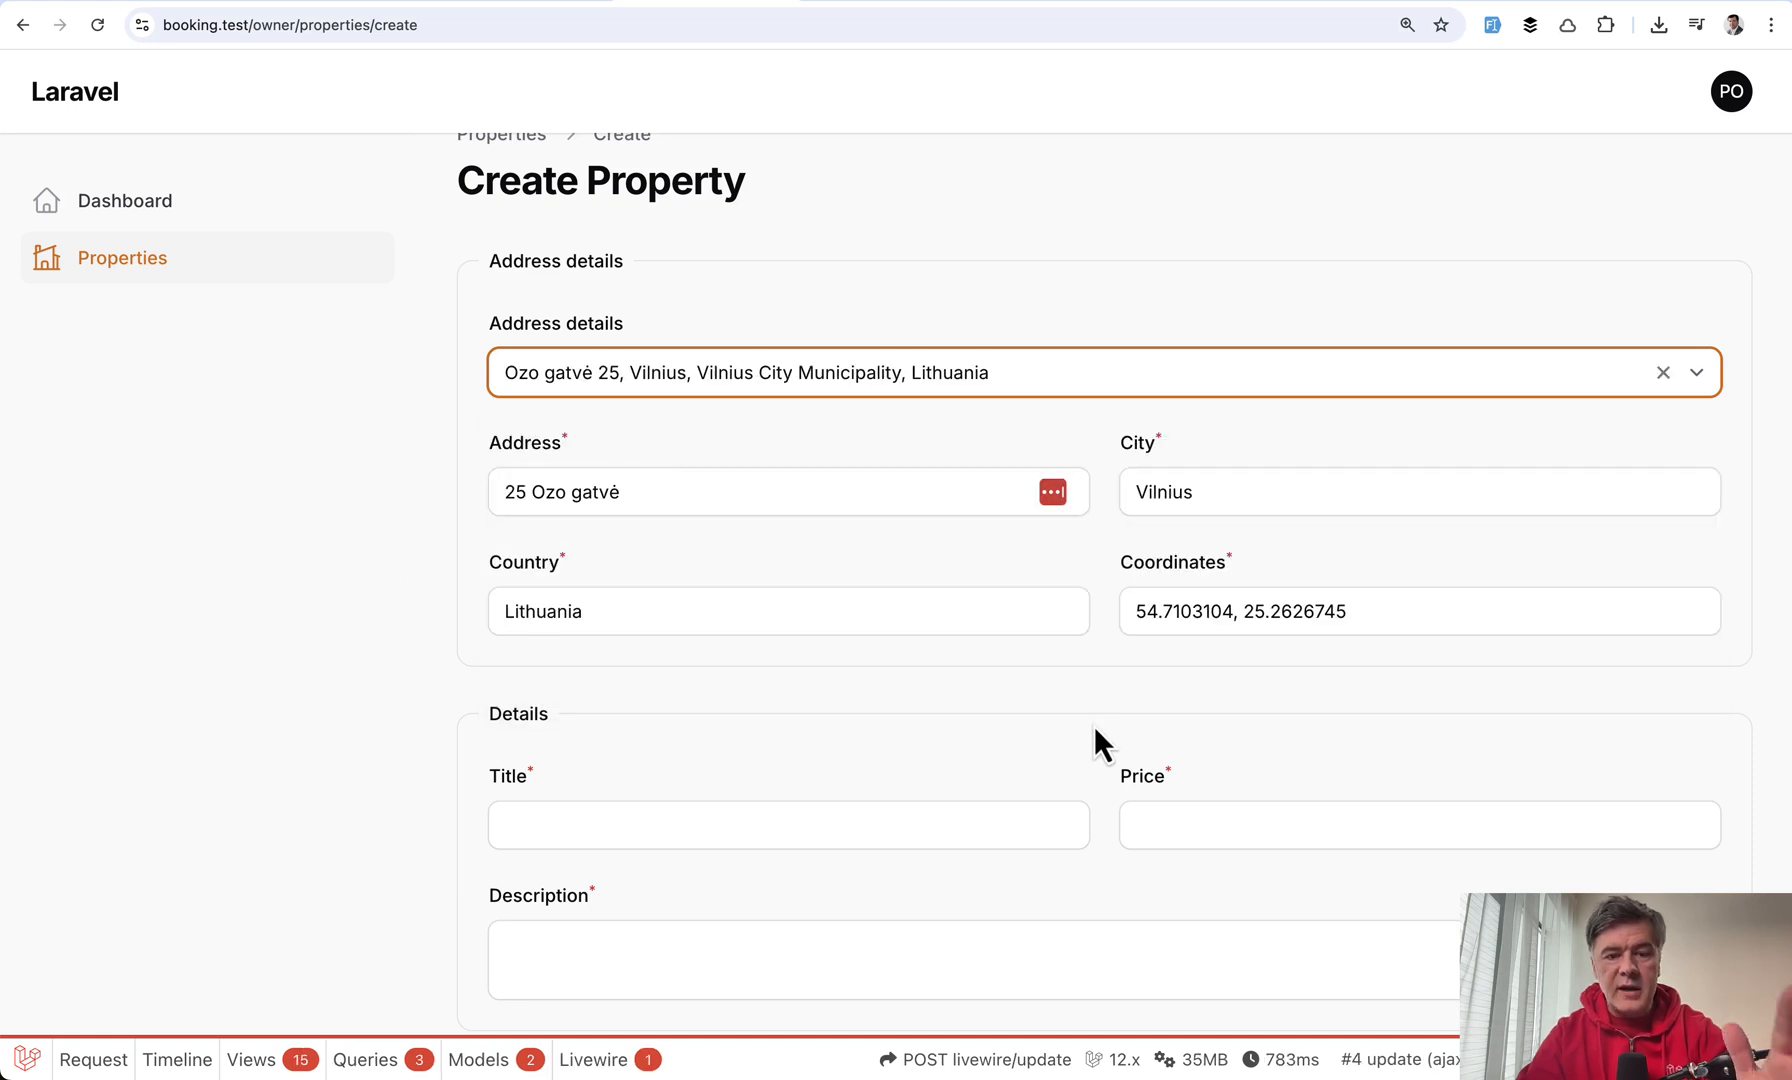
mouse_move(1132, 684)
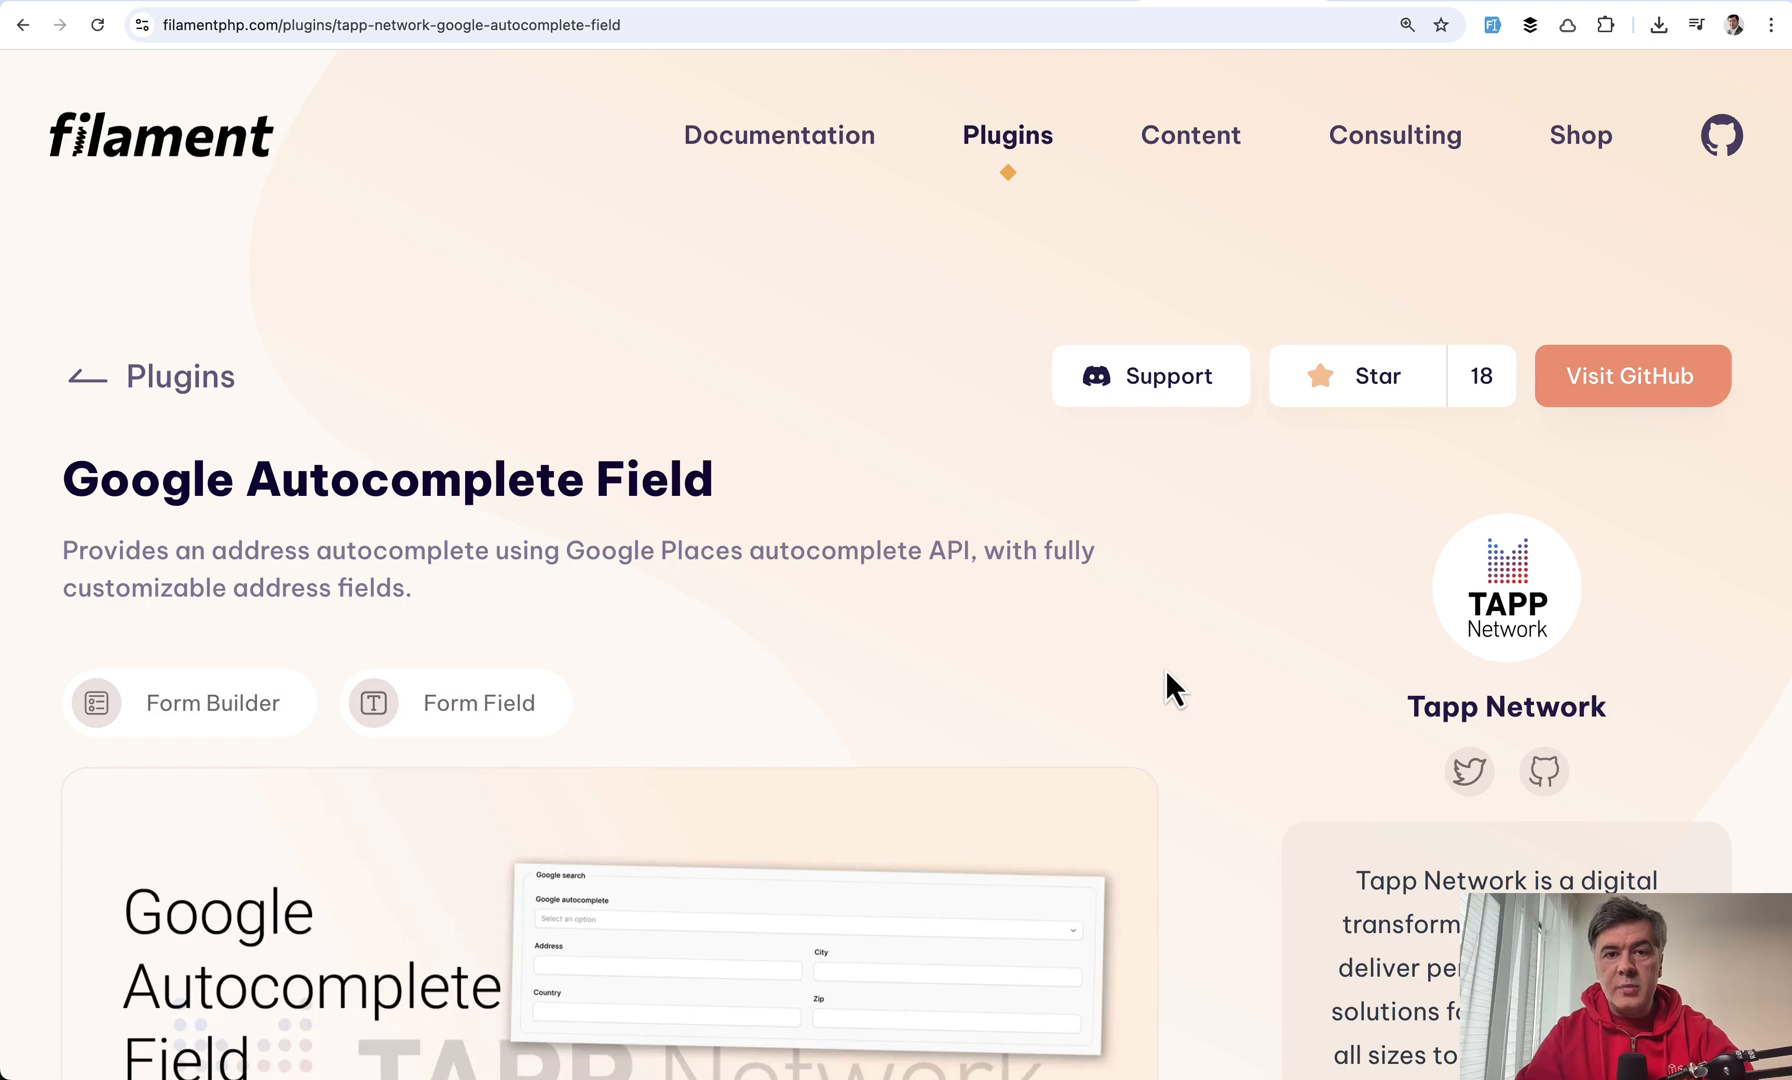
Scroll the Google Autocomplete Field plugin page down to its Installation and config-file section.
scroll(down, 3)
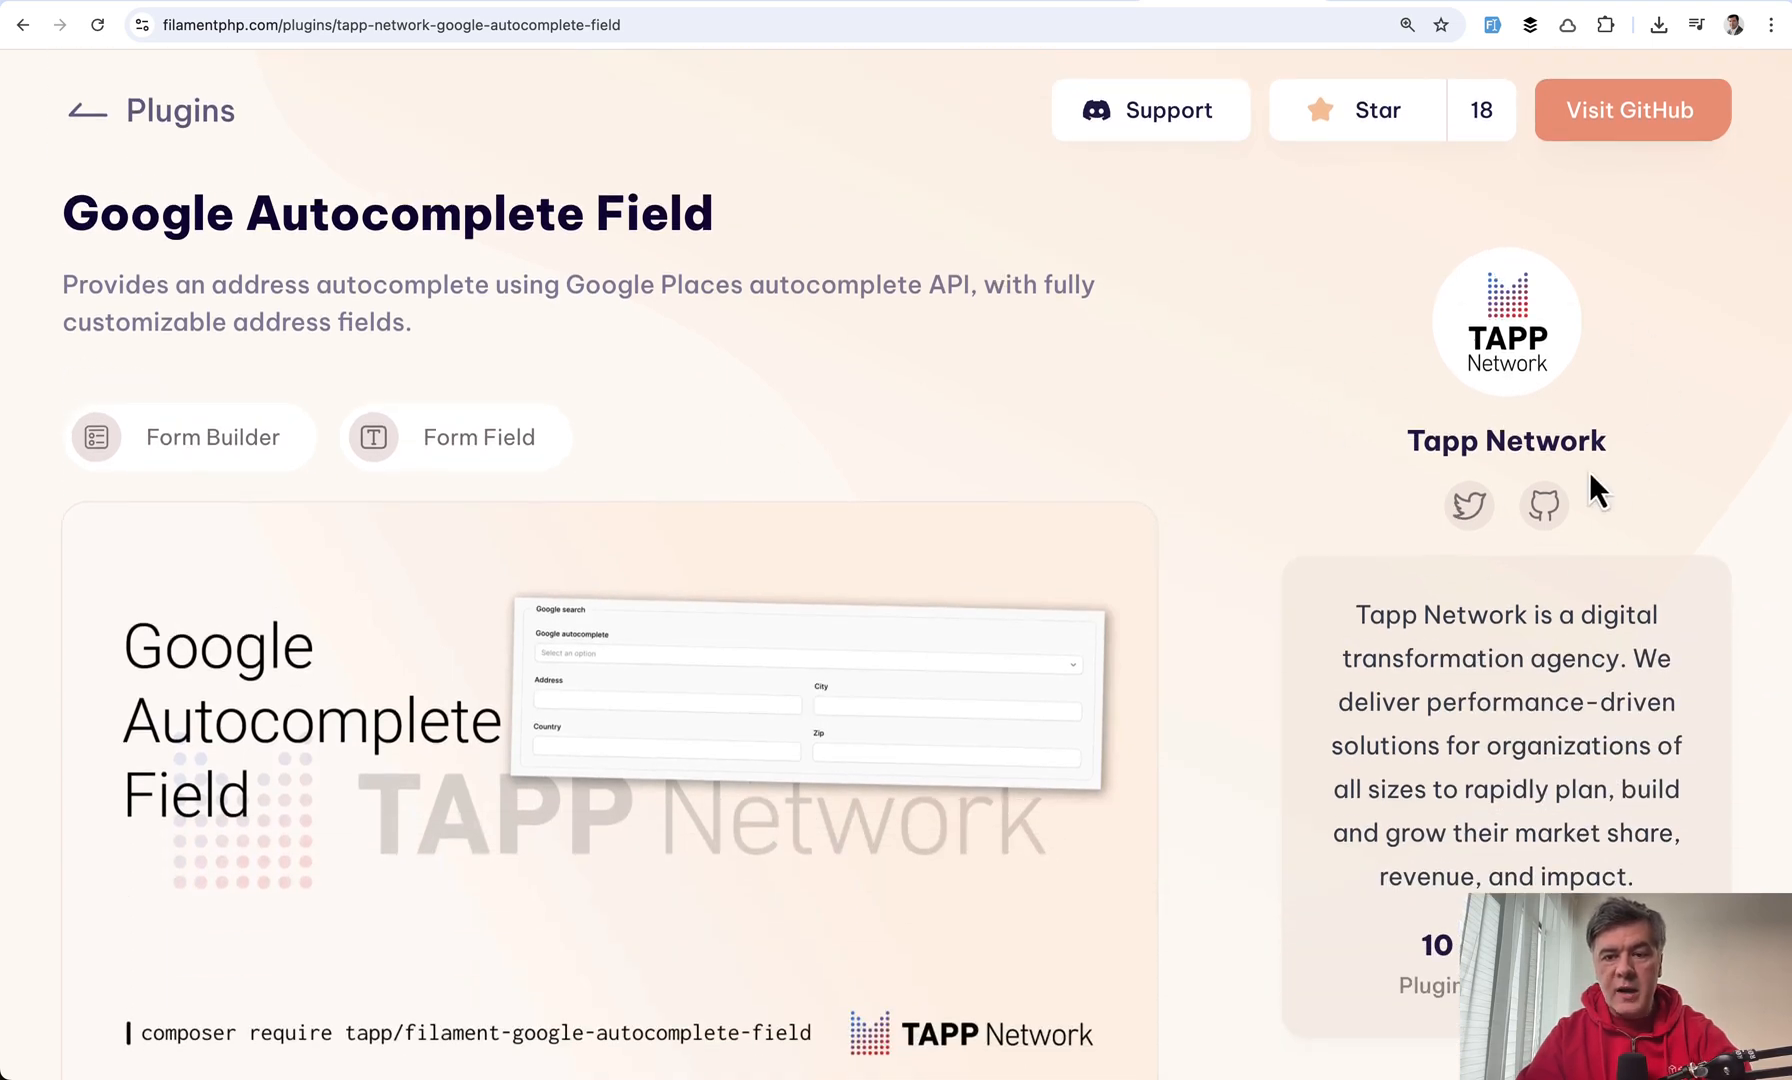
scroll(down, 3)
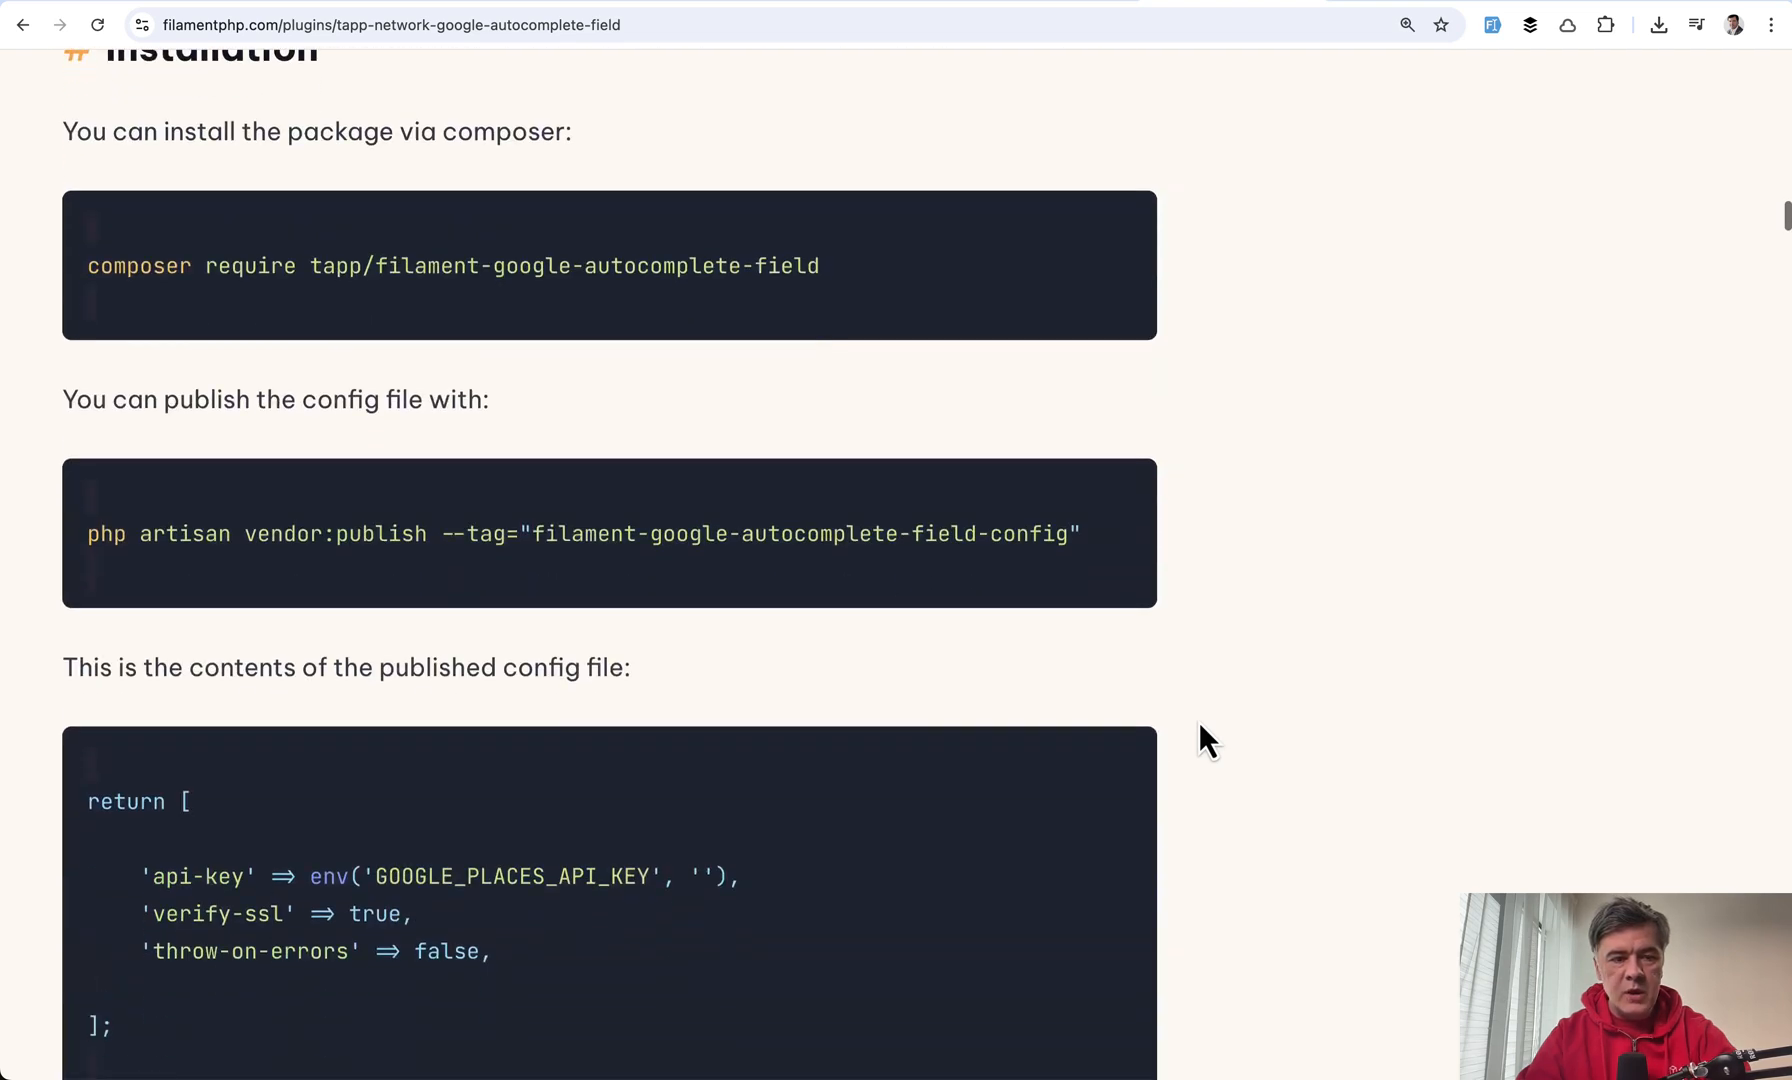
scroll(down, 3)
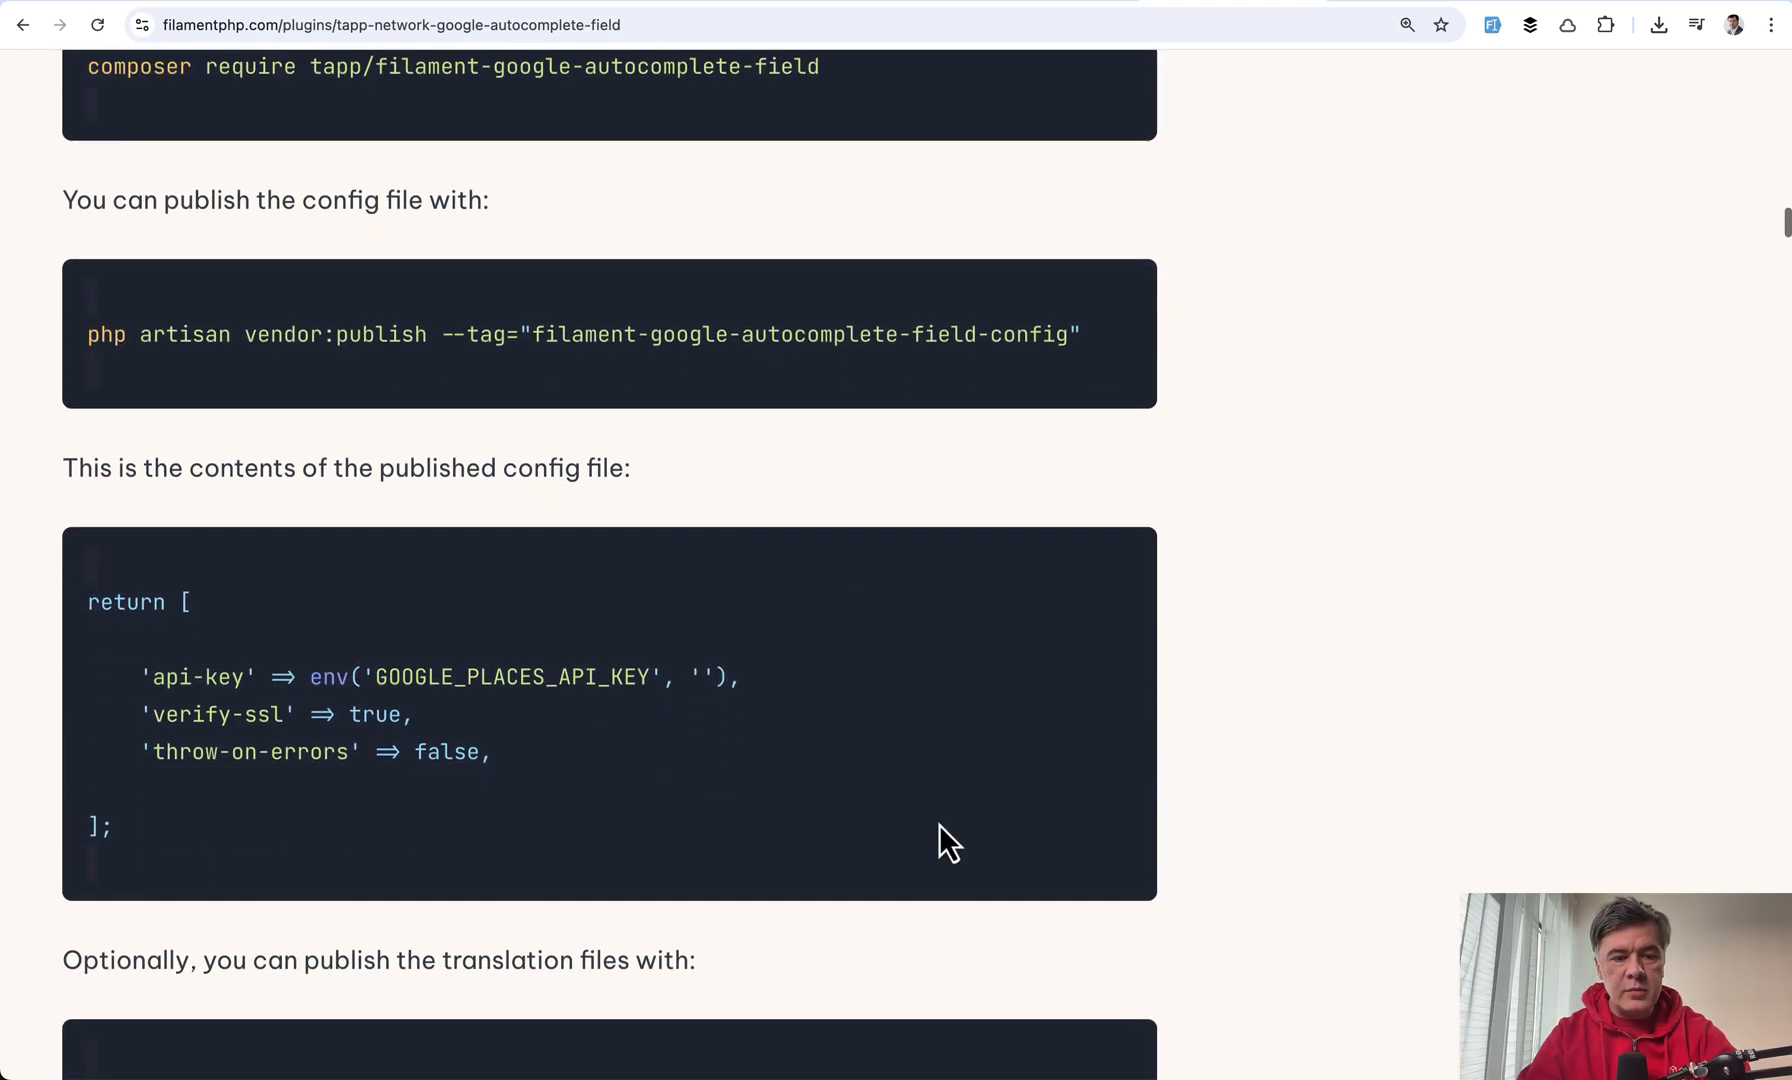
scroll(down, 3)
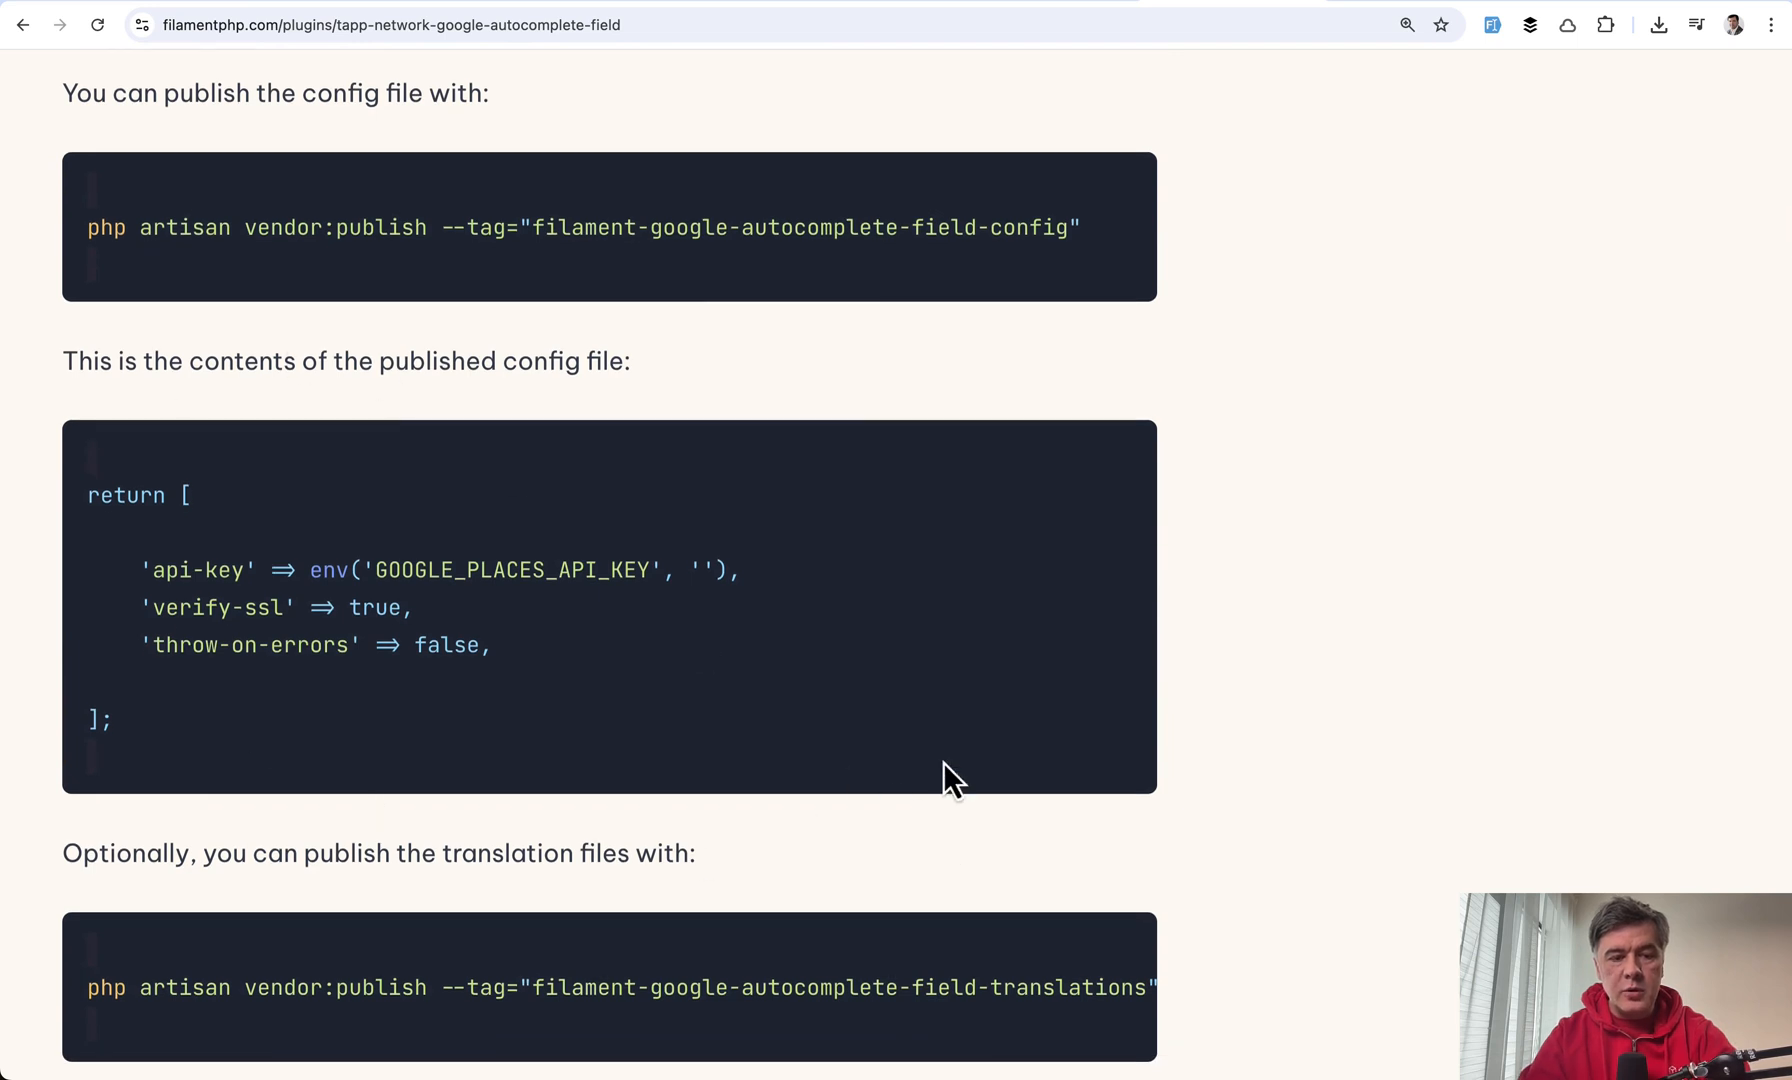
mouse_move(964, 760)
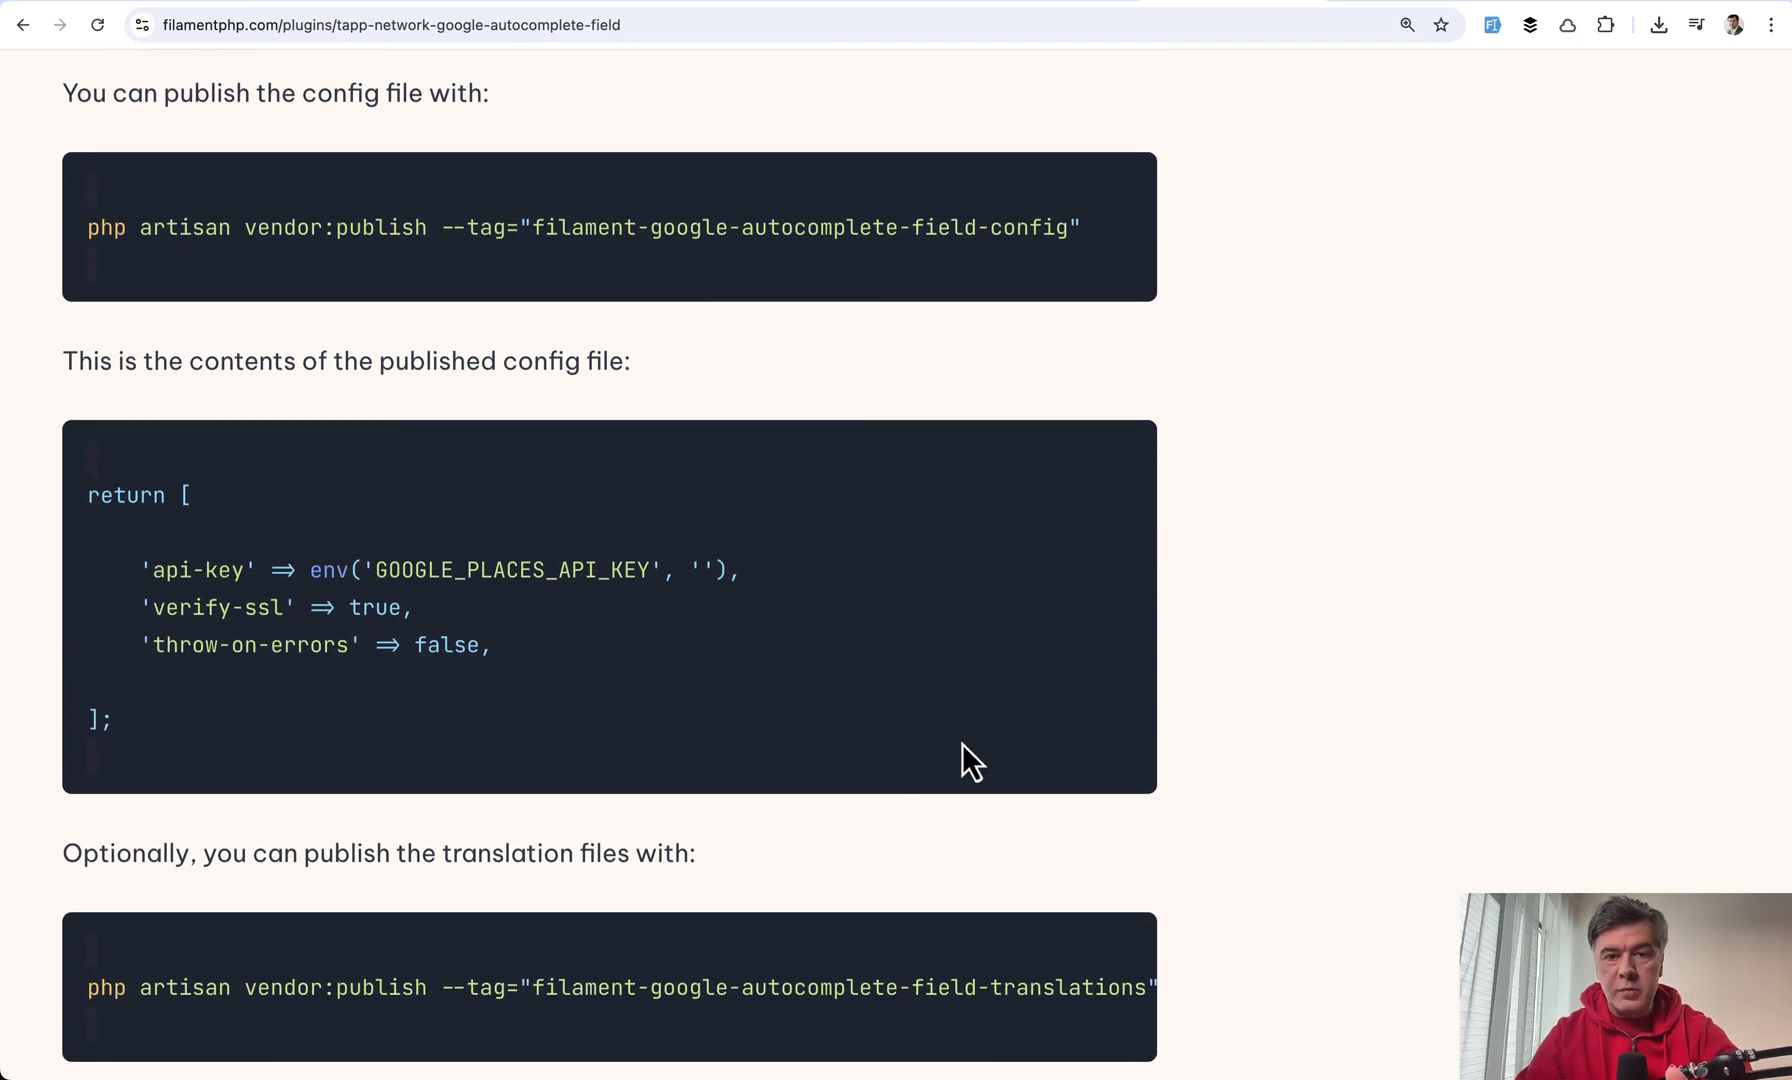
mouse_move(1010, 672)
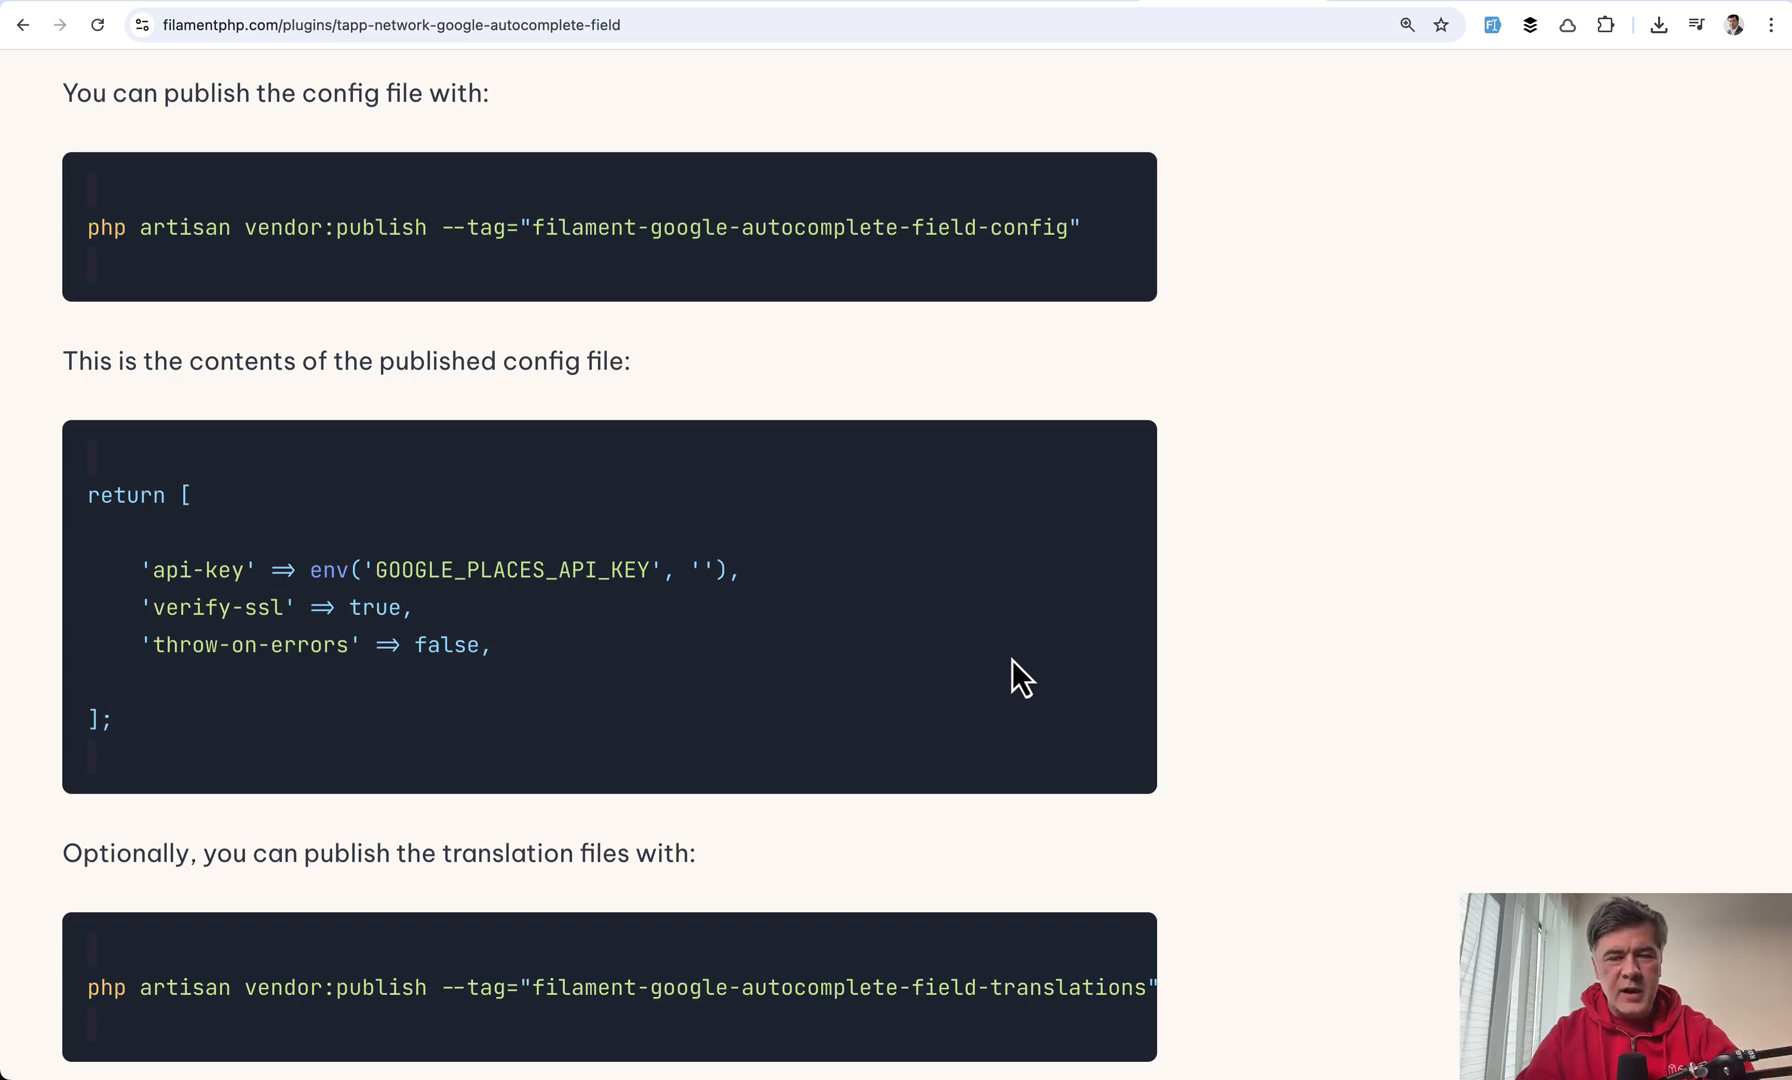
mouse_move(1356, 574)
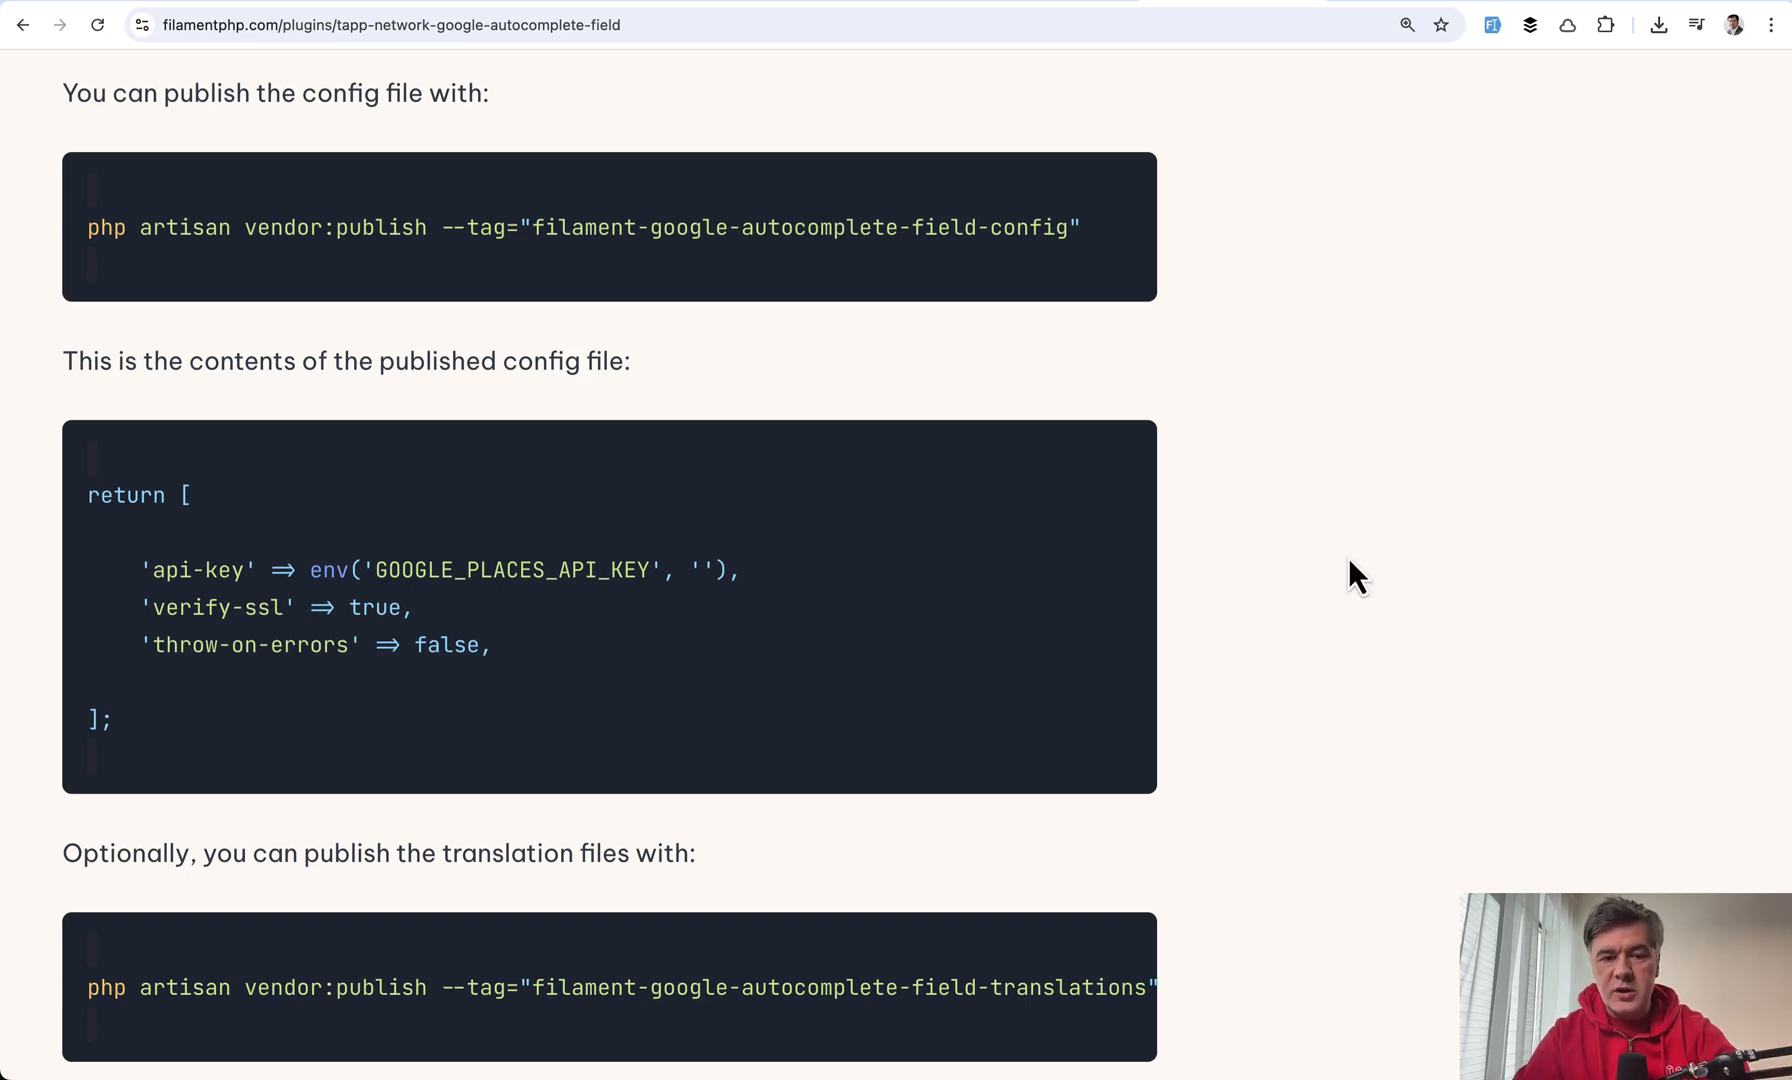
mouse_move(1068, 564)
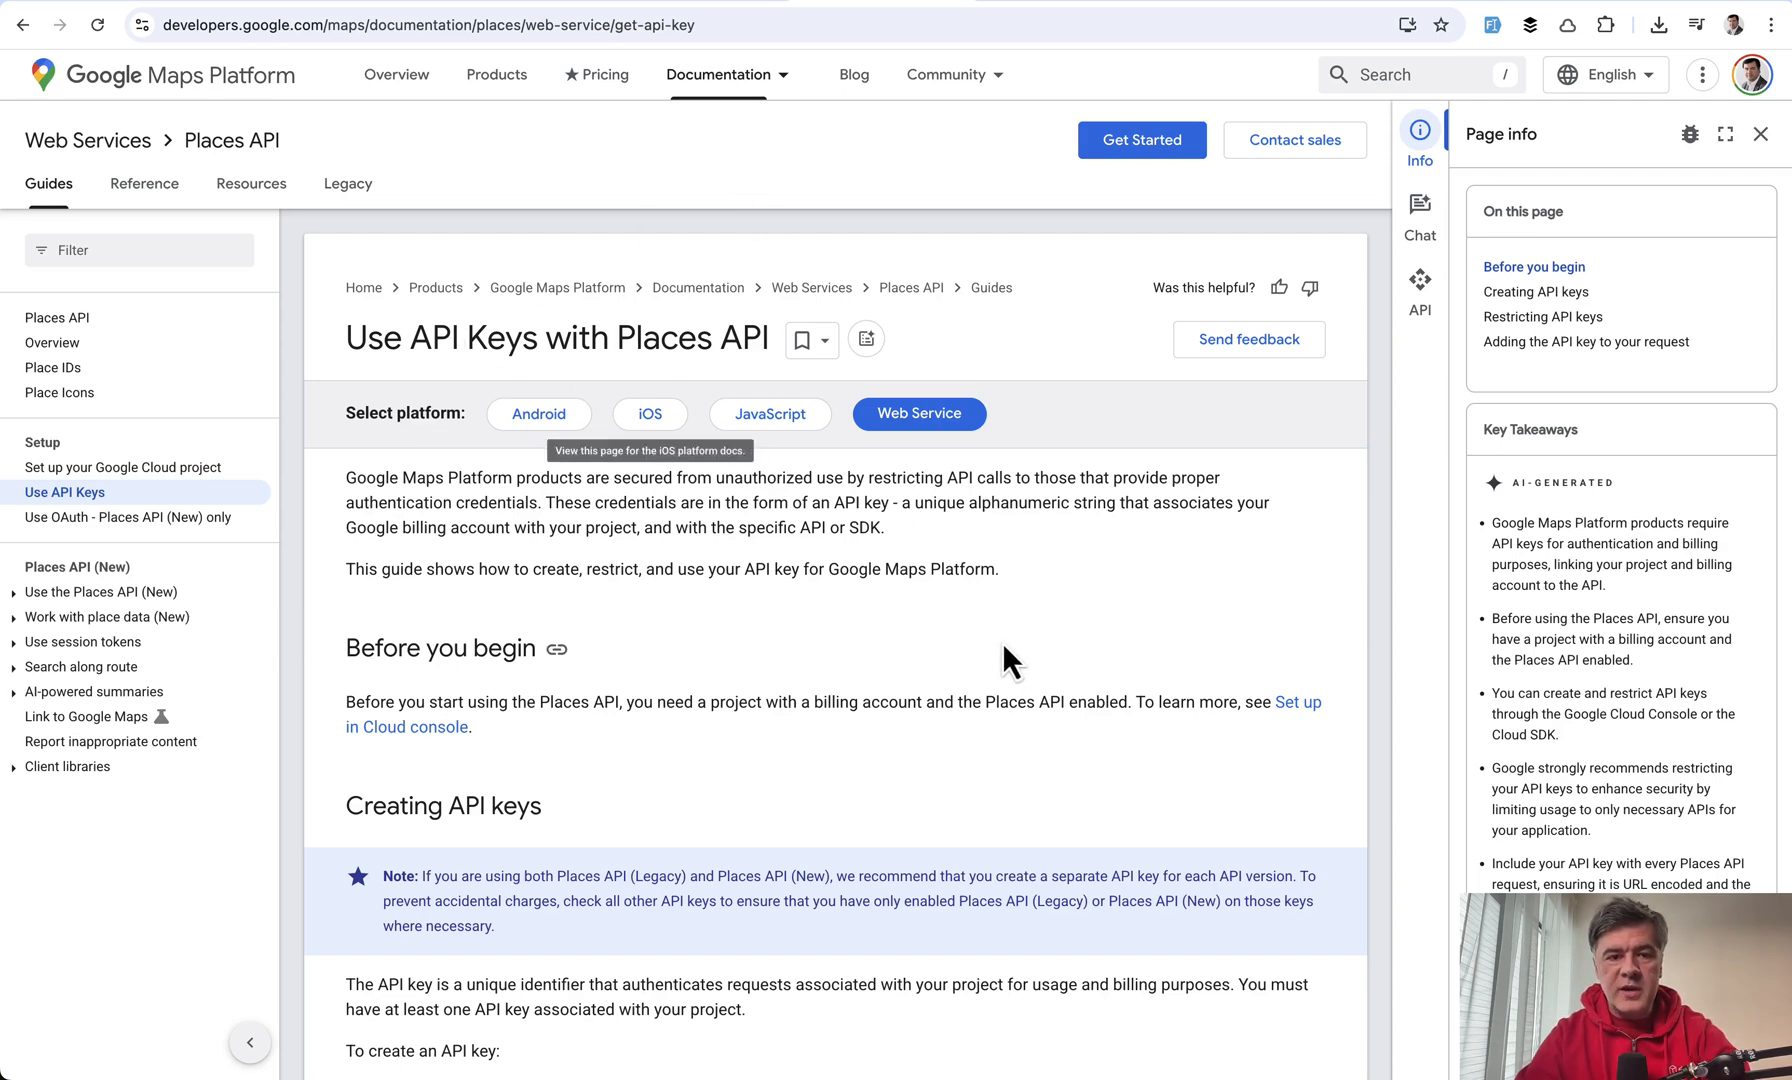
Scroll the Places API key guide down to the Creating API keys section.
scroll(down, 3)
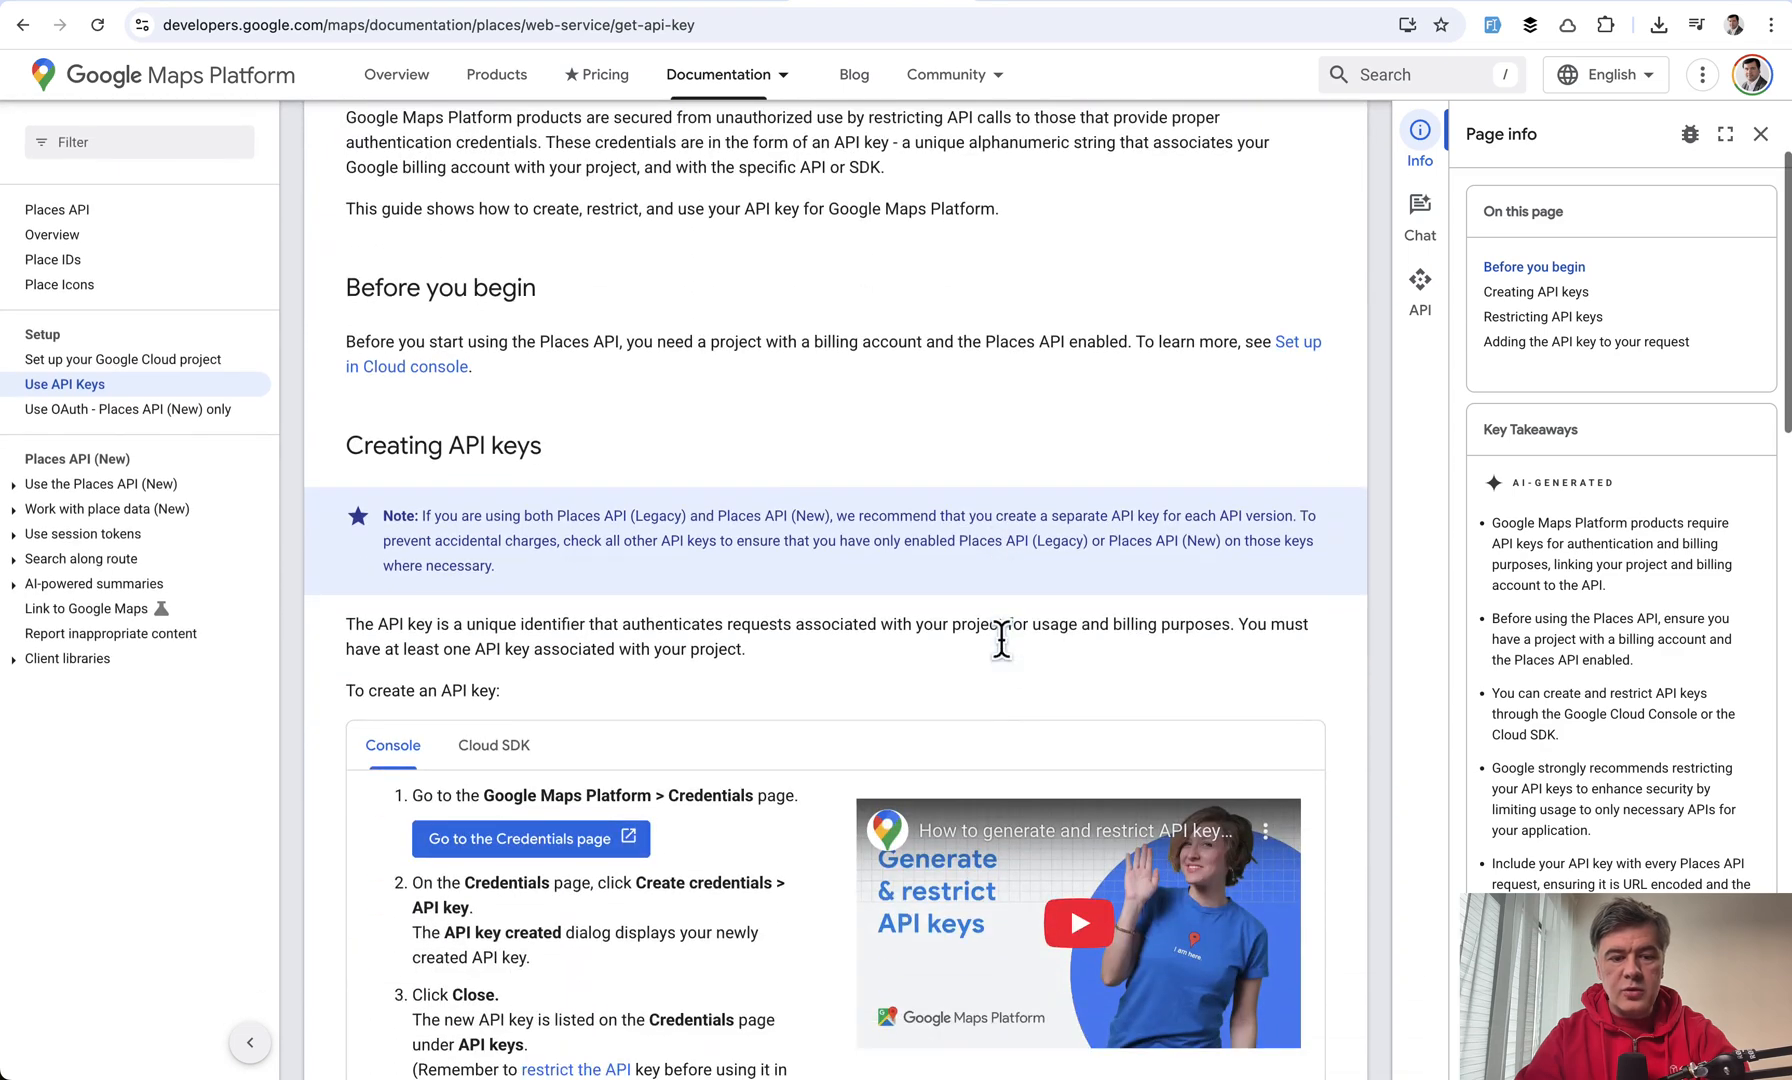
scroll(down, 3)
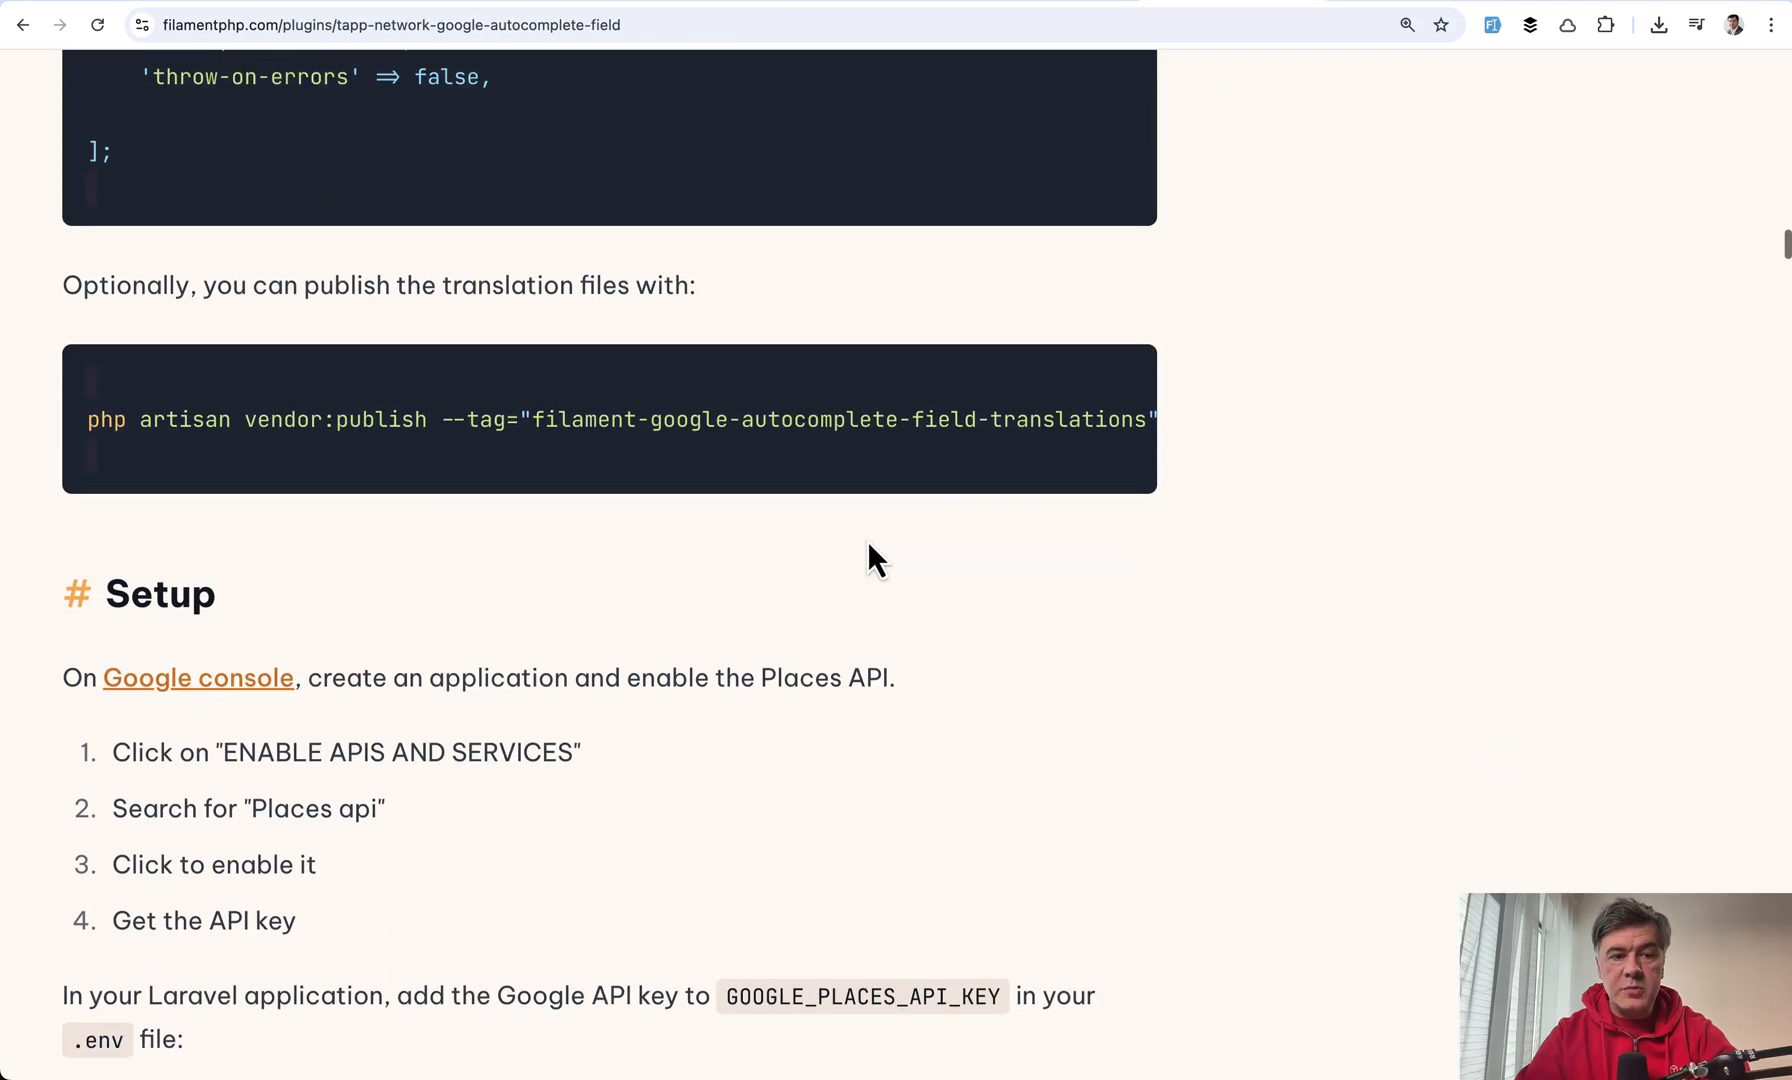
Scroll through the plugin page's Setup and Usage sections for enabling the Places API.
scroll(down, 3)
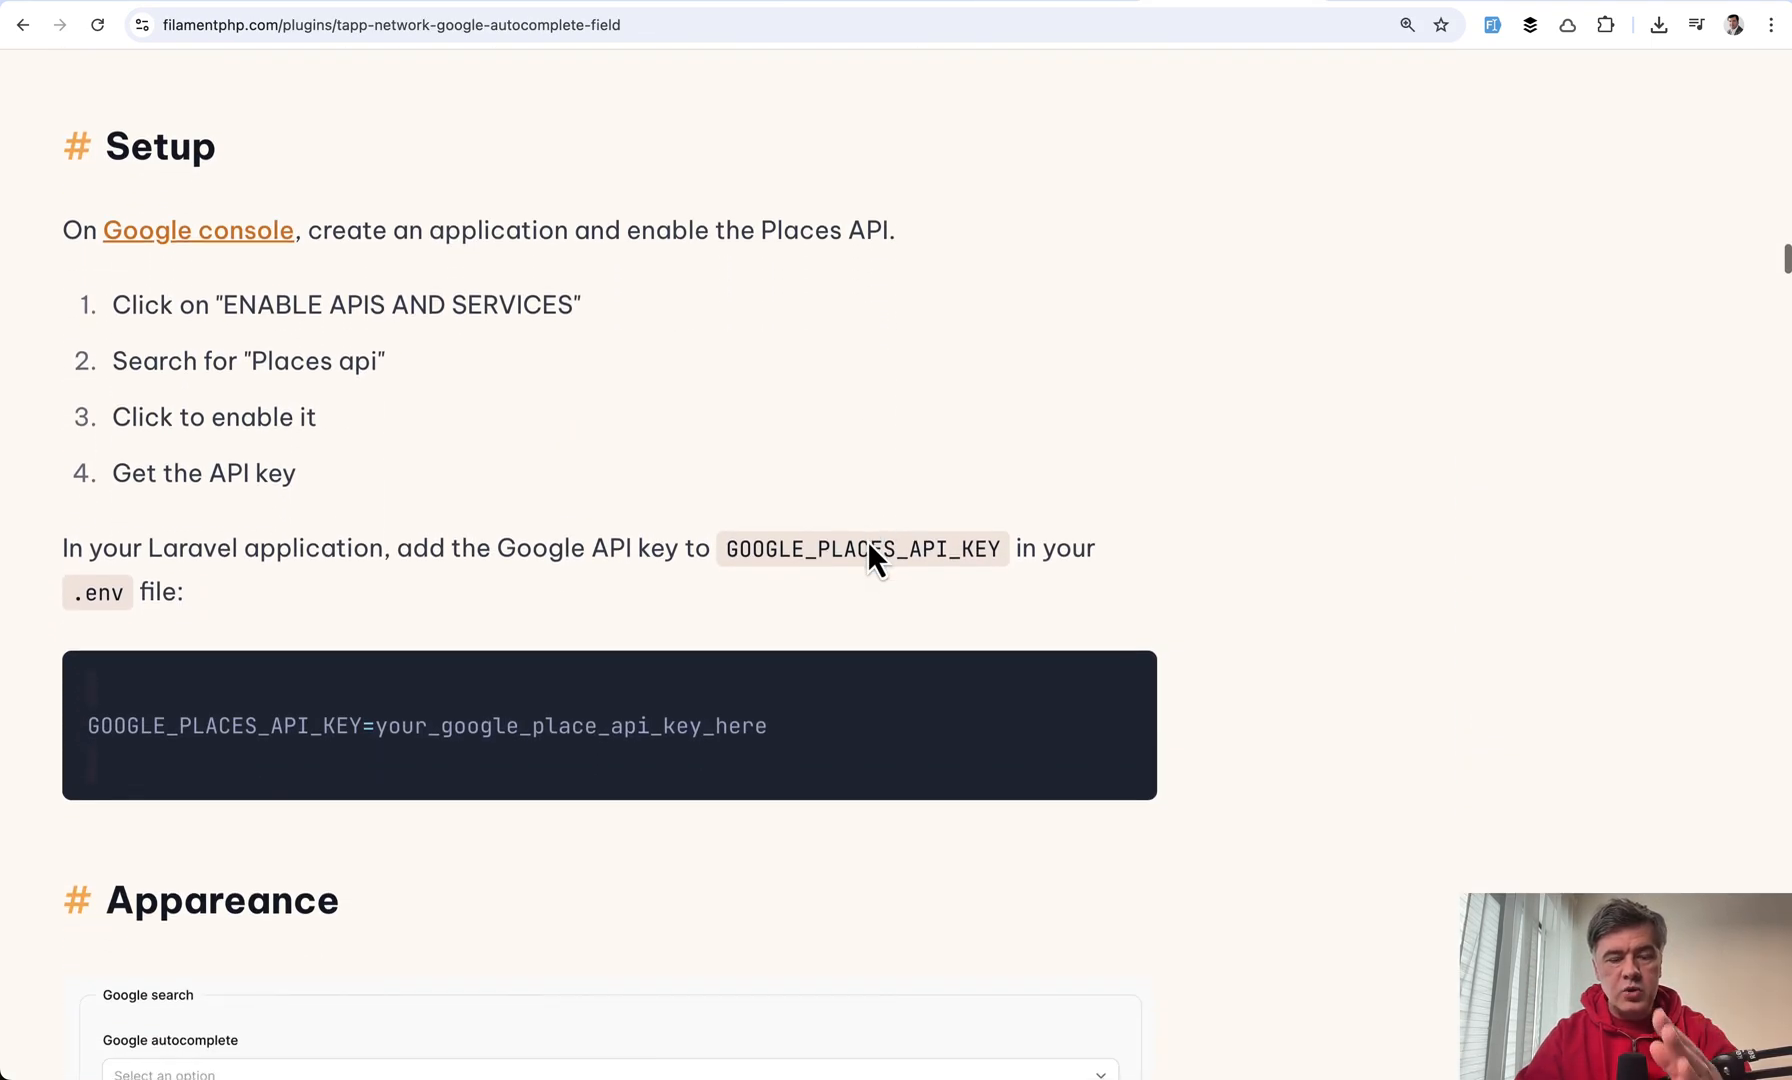
mouse_move(872, 444)
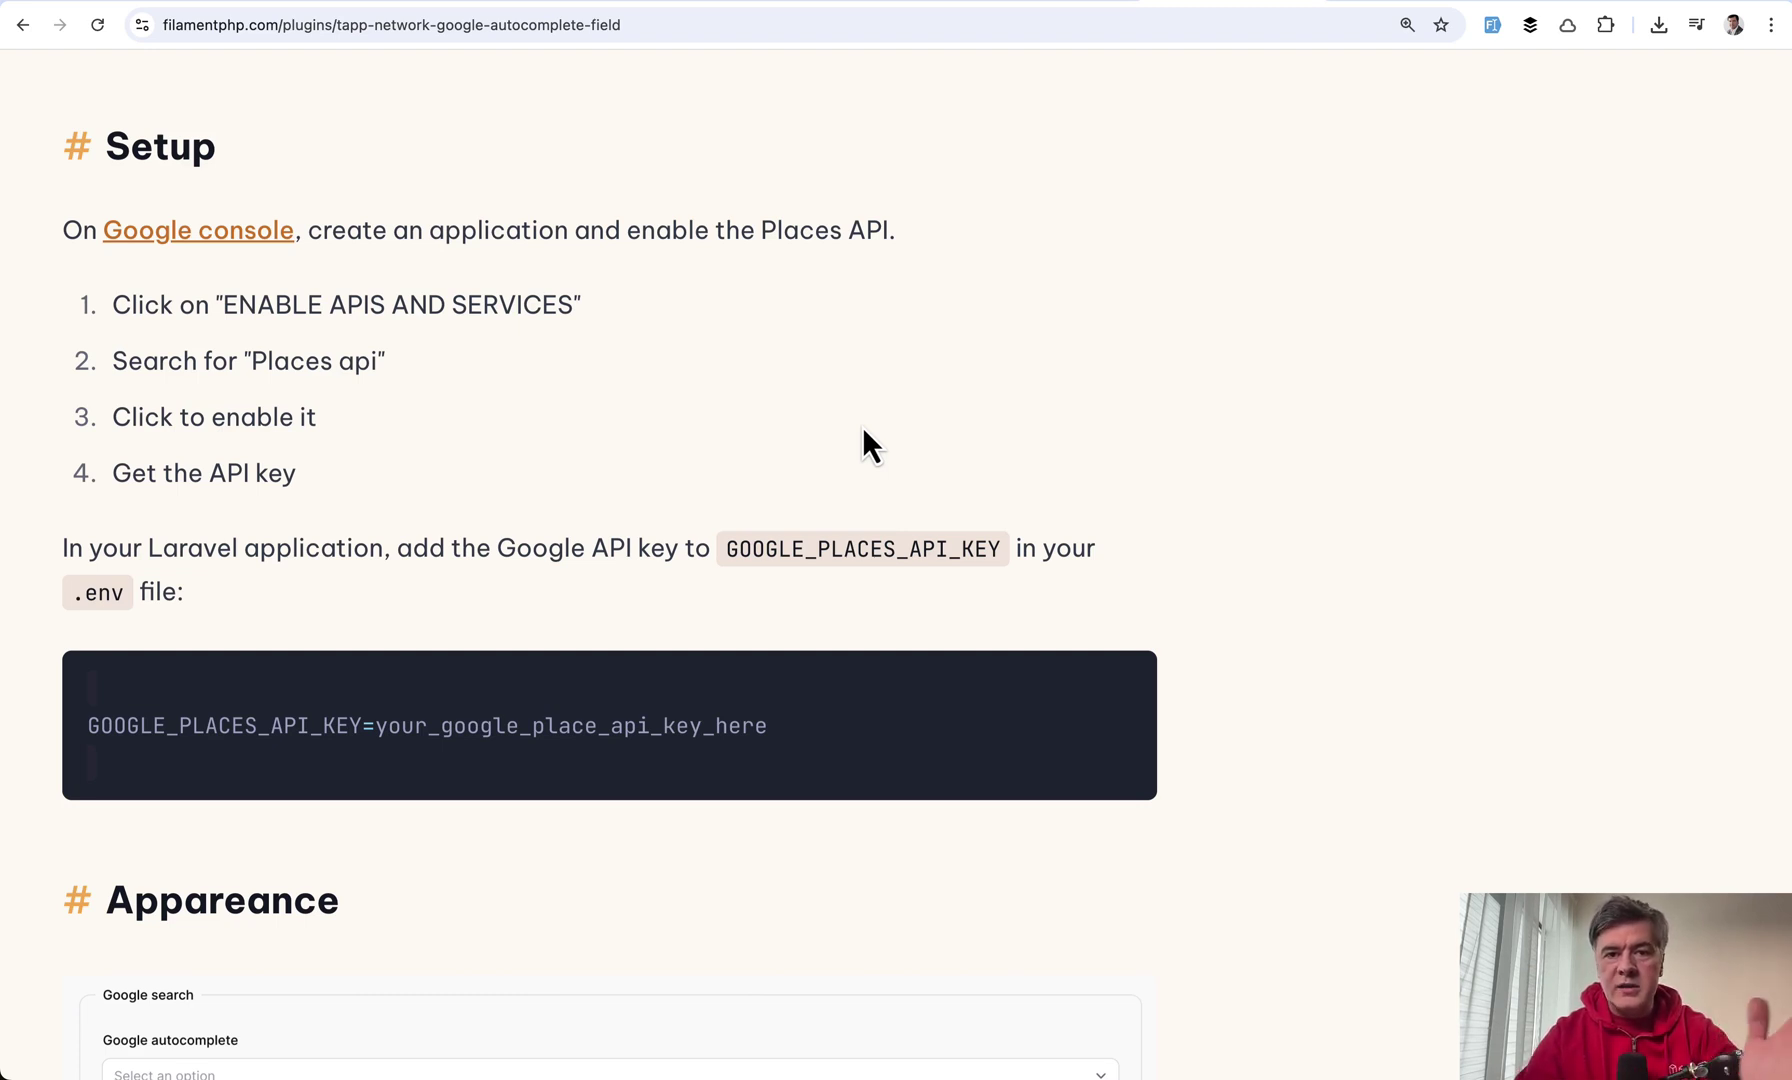
scroll(down, 3)
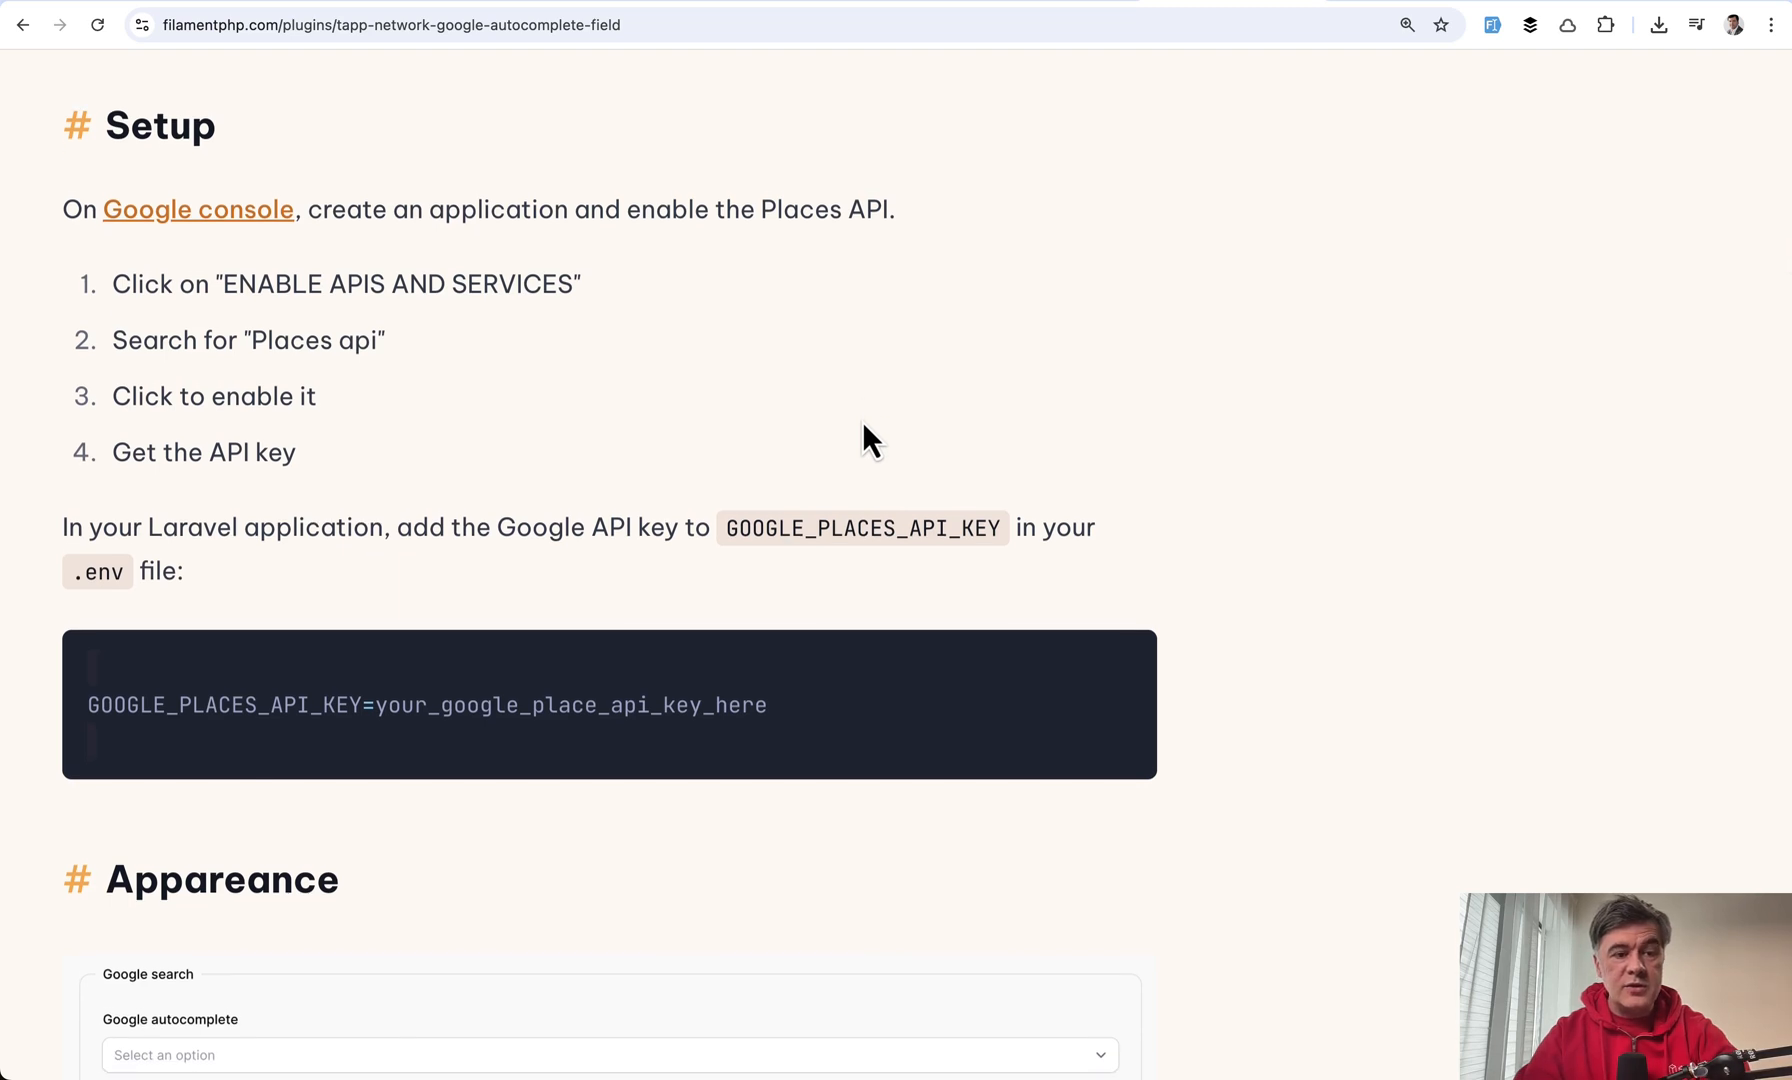
scroll(down, 3)
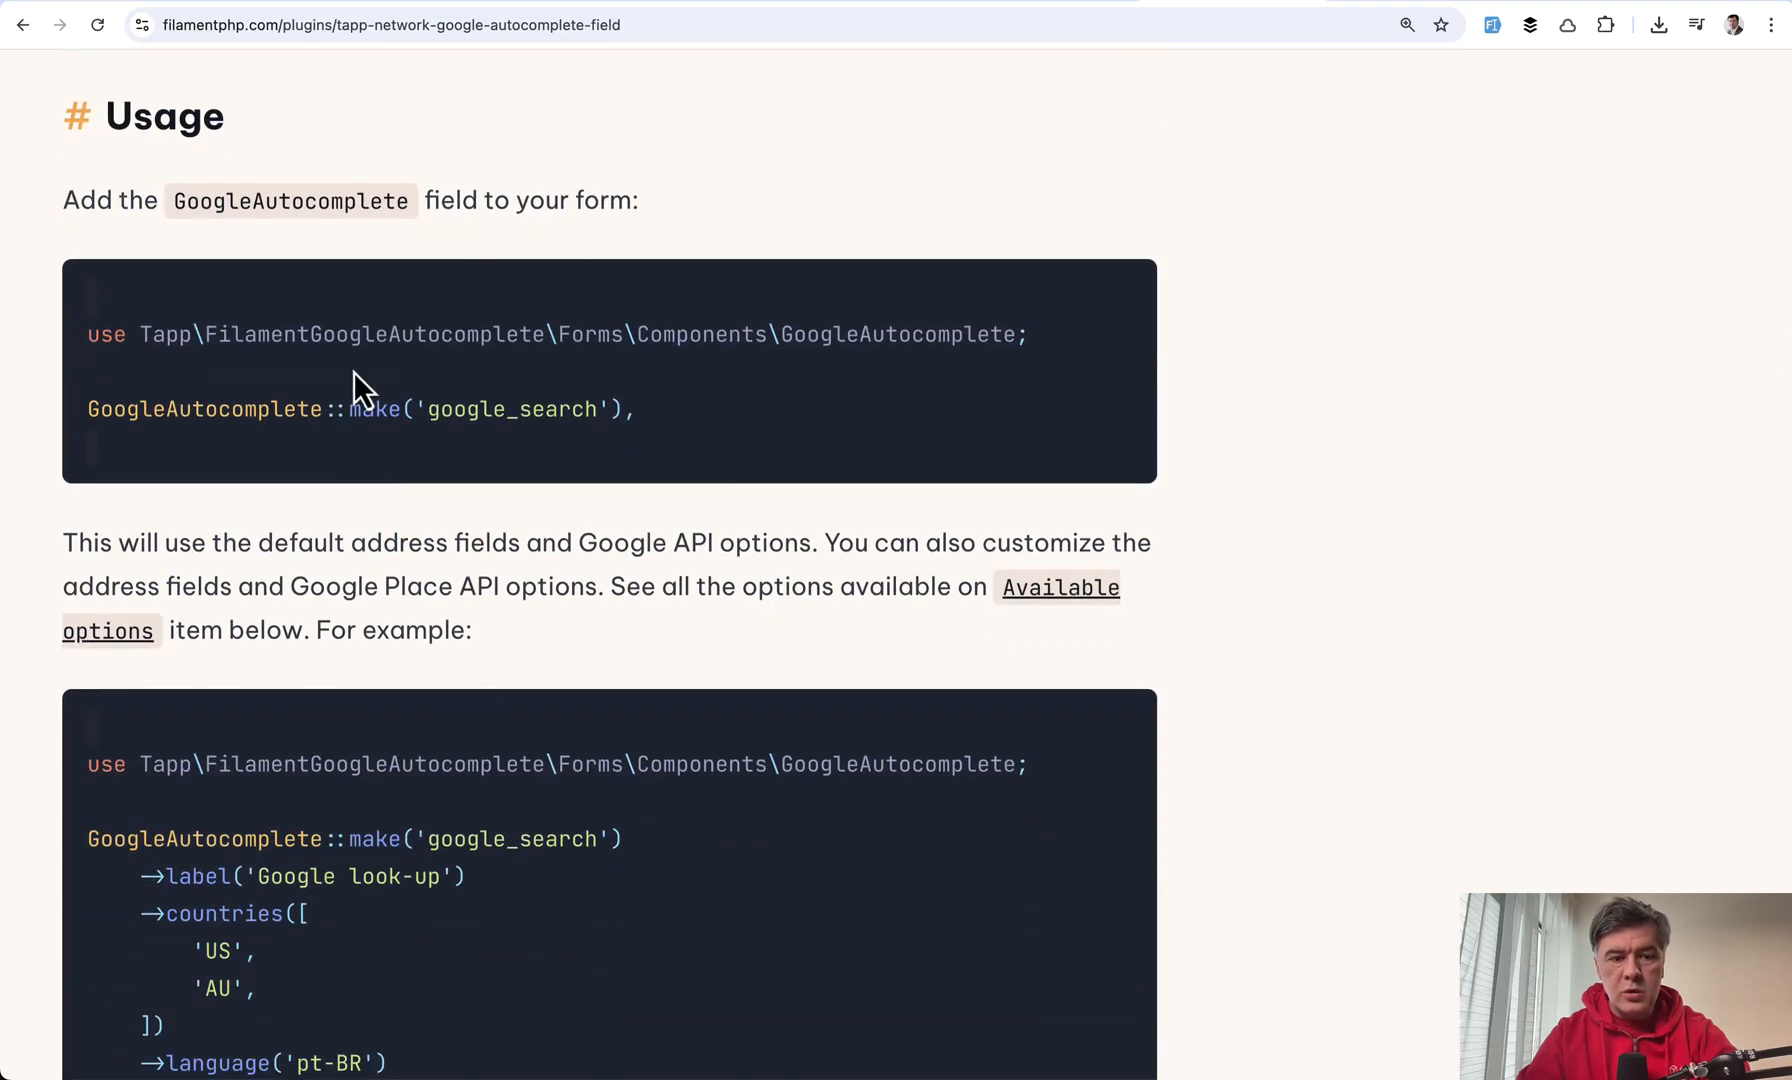
scroll(down, 3)
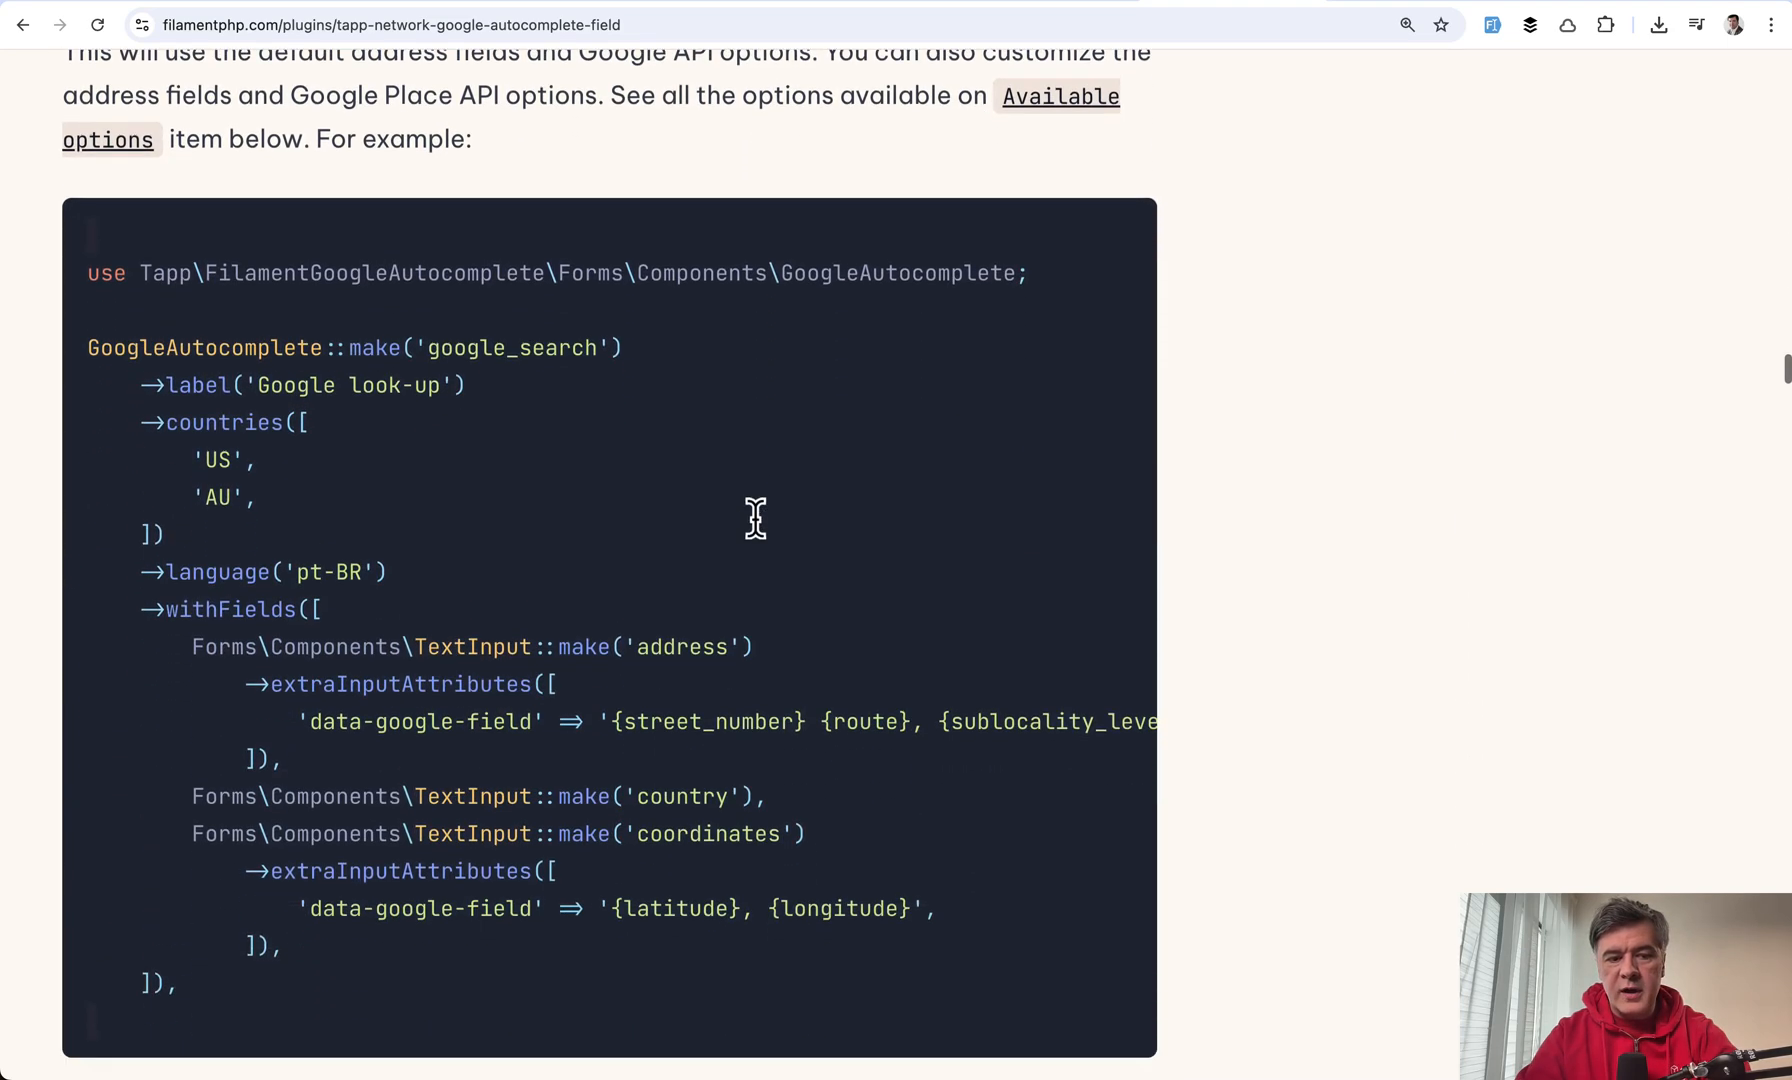
scroll(down, 3)
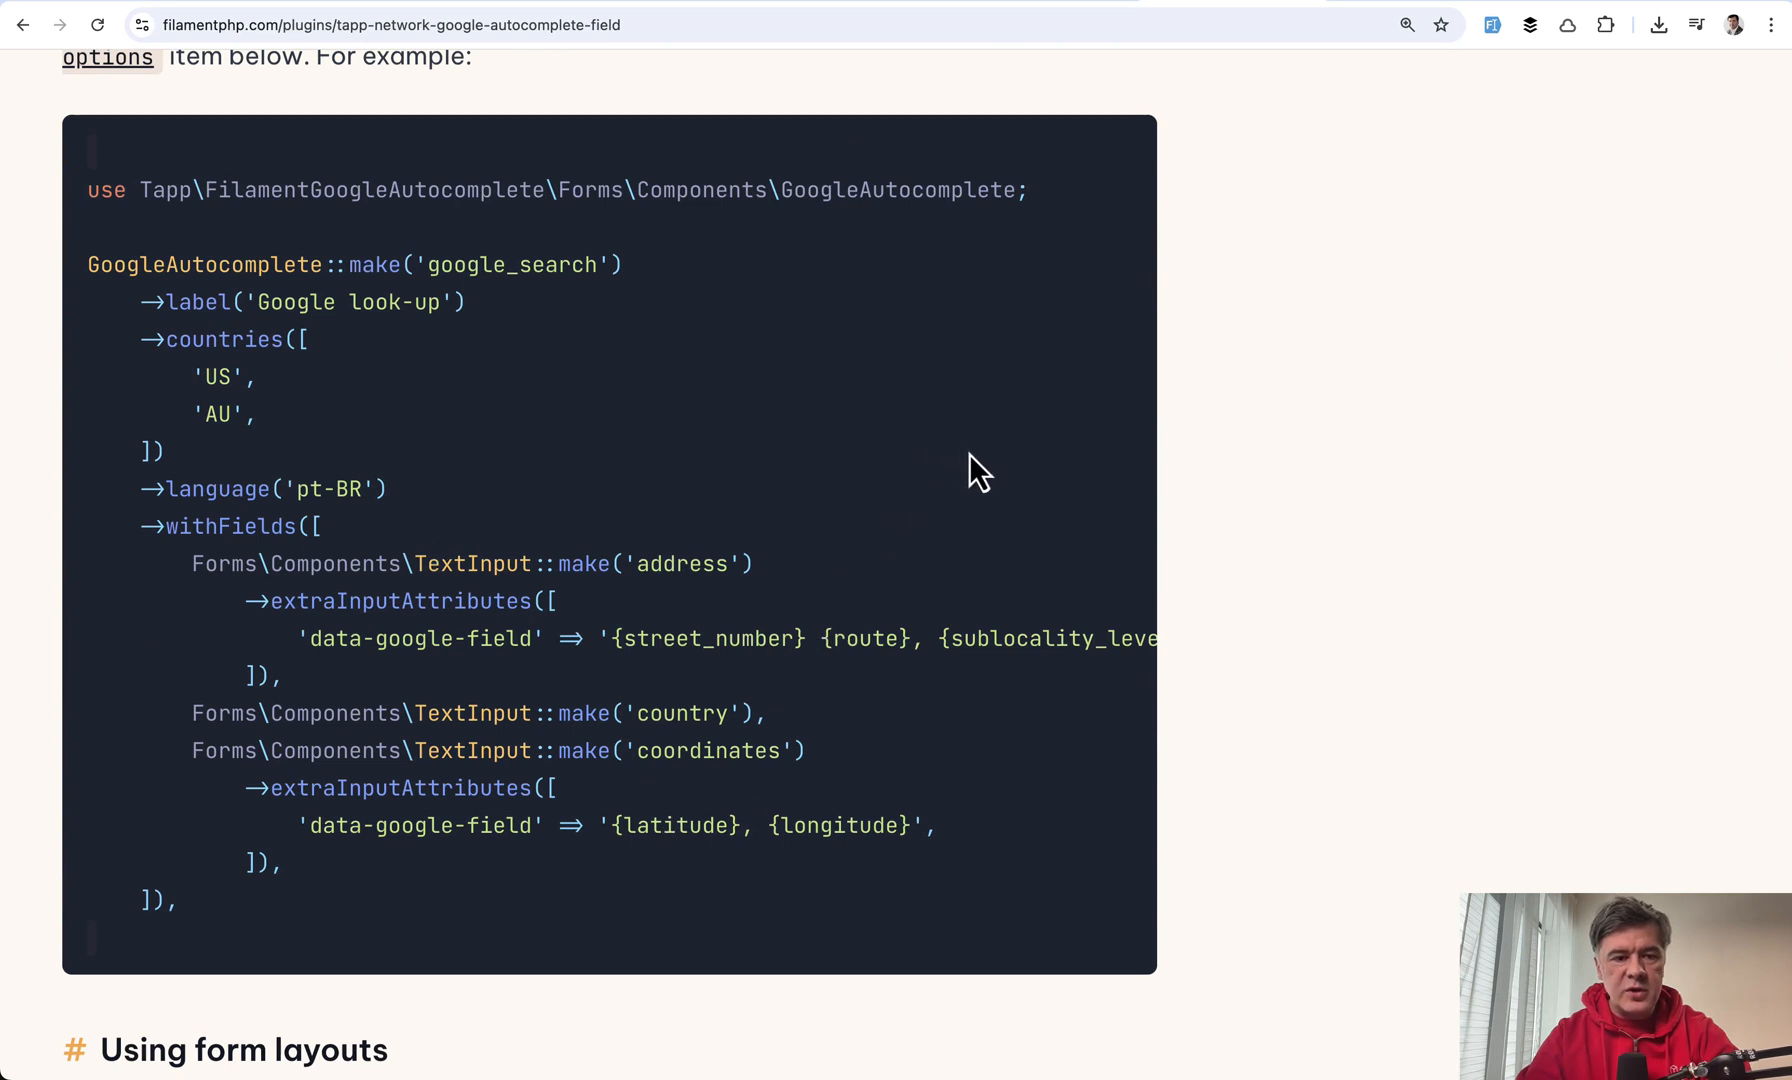
mouse_move(228, 268)
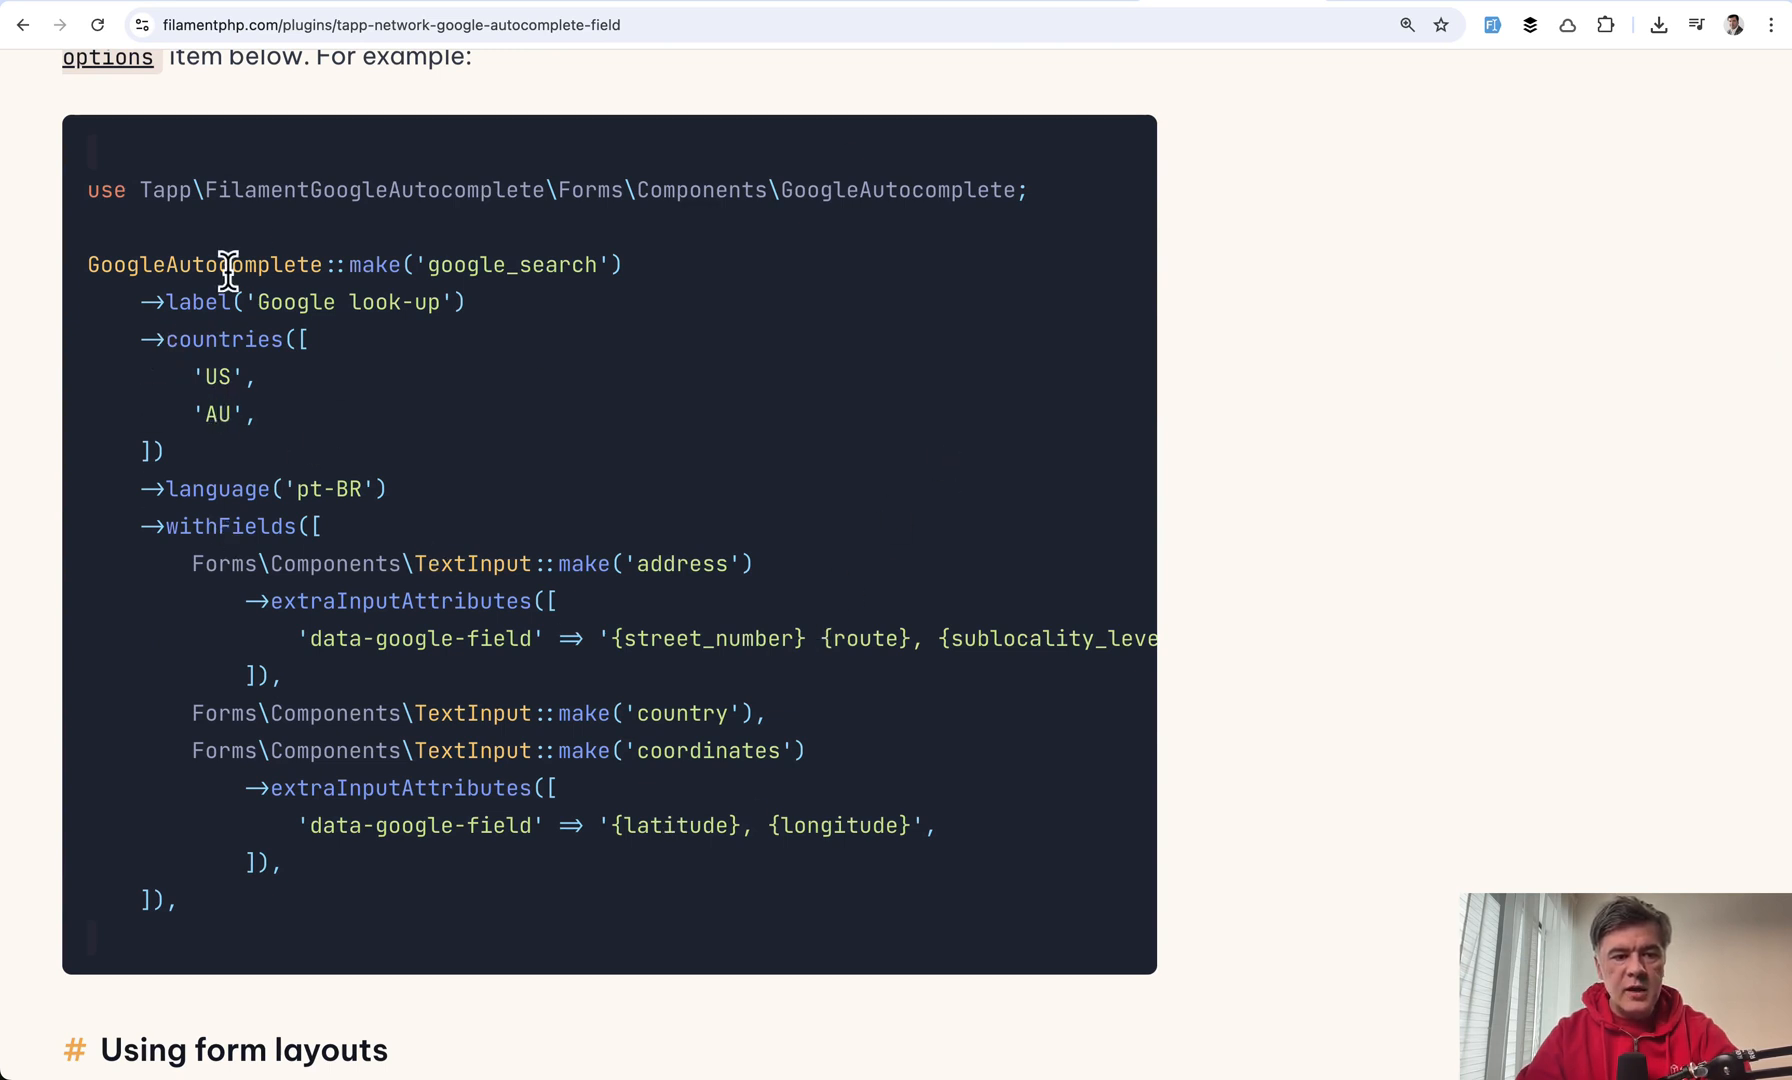
Scroll on through the Using form layouts and Places API examples.
scroll(down, 3)
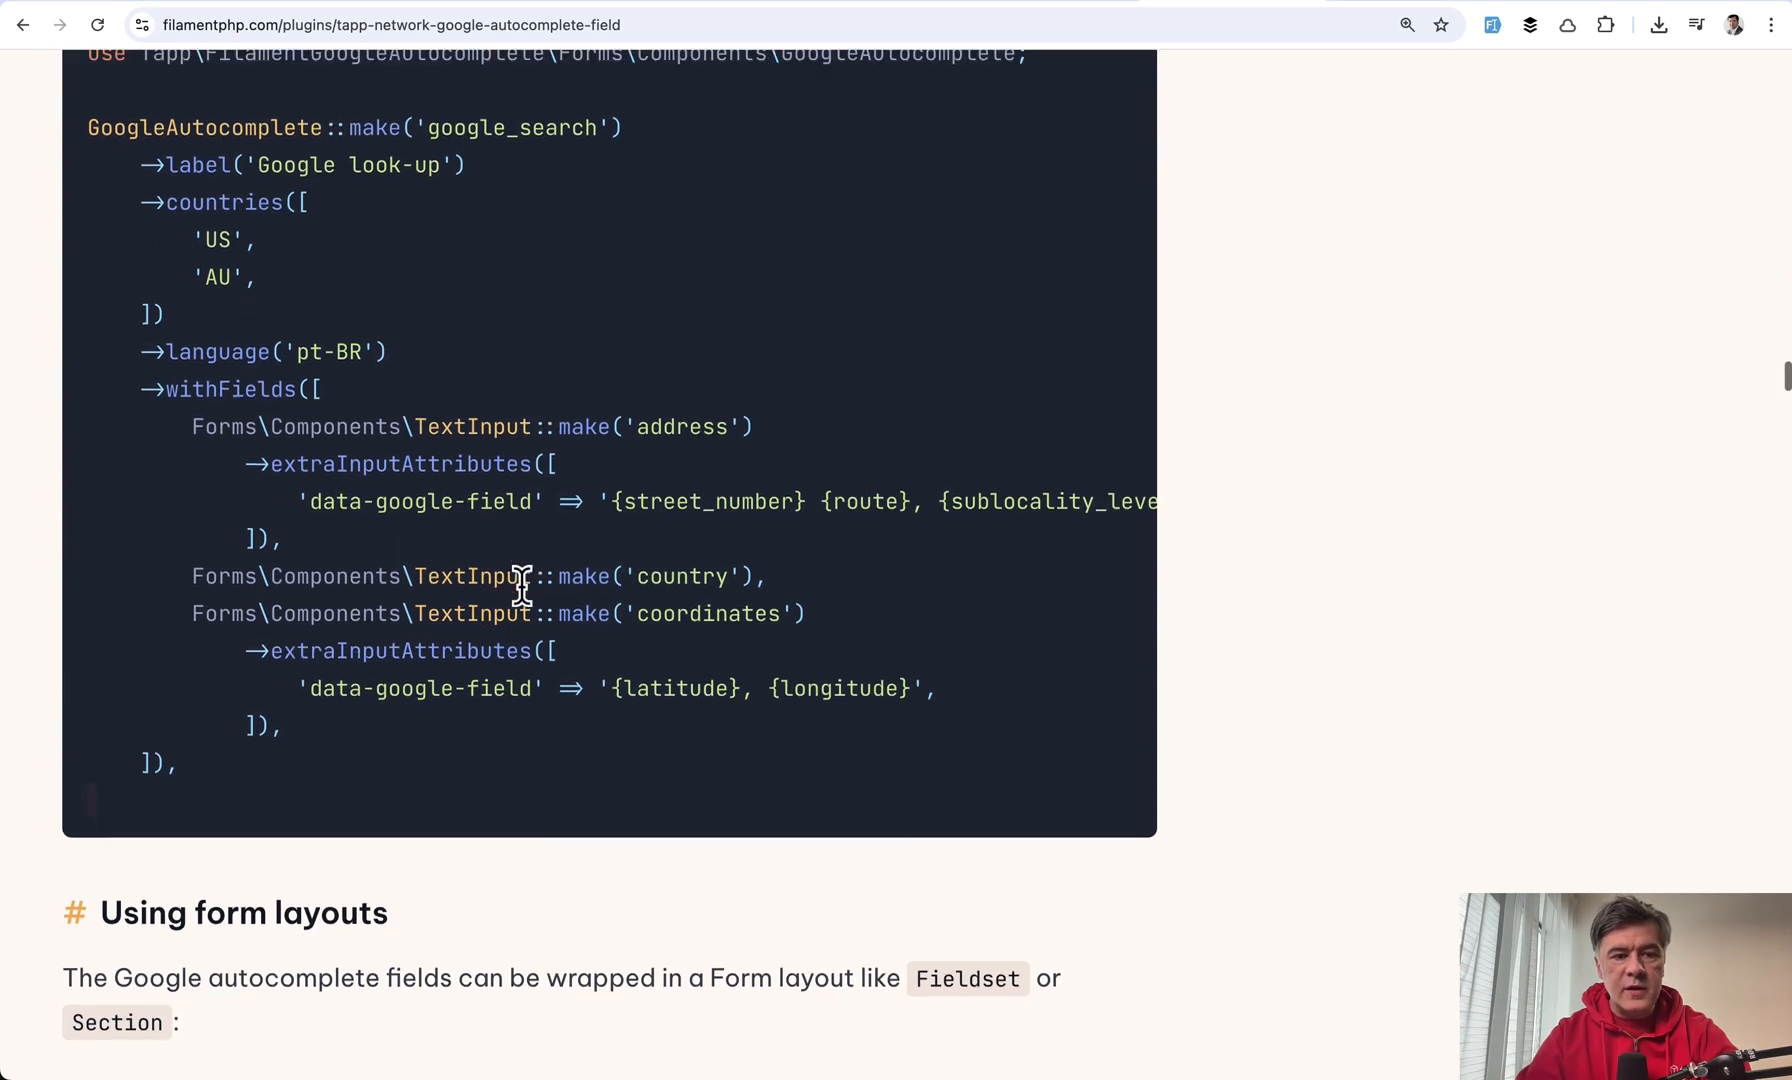
scroll(down, 3)
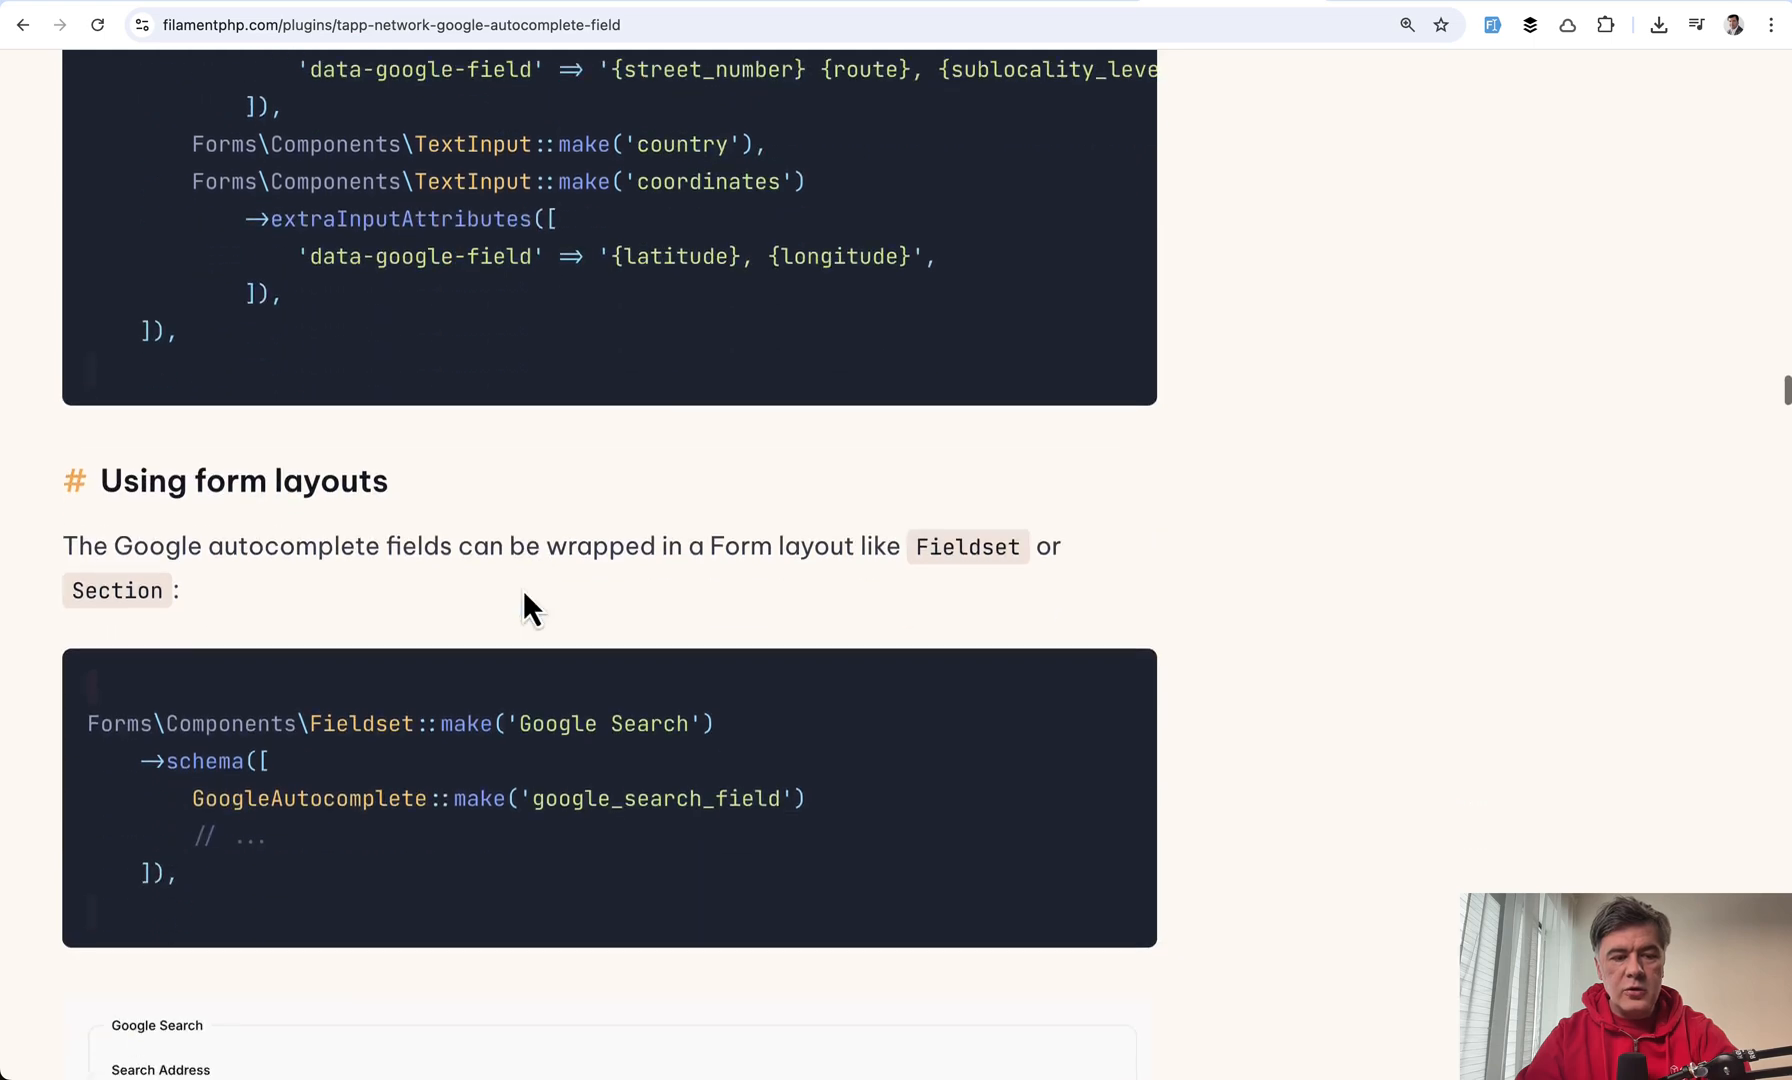
scroll(down, 3)
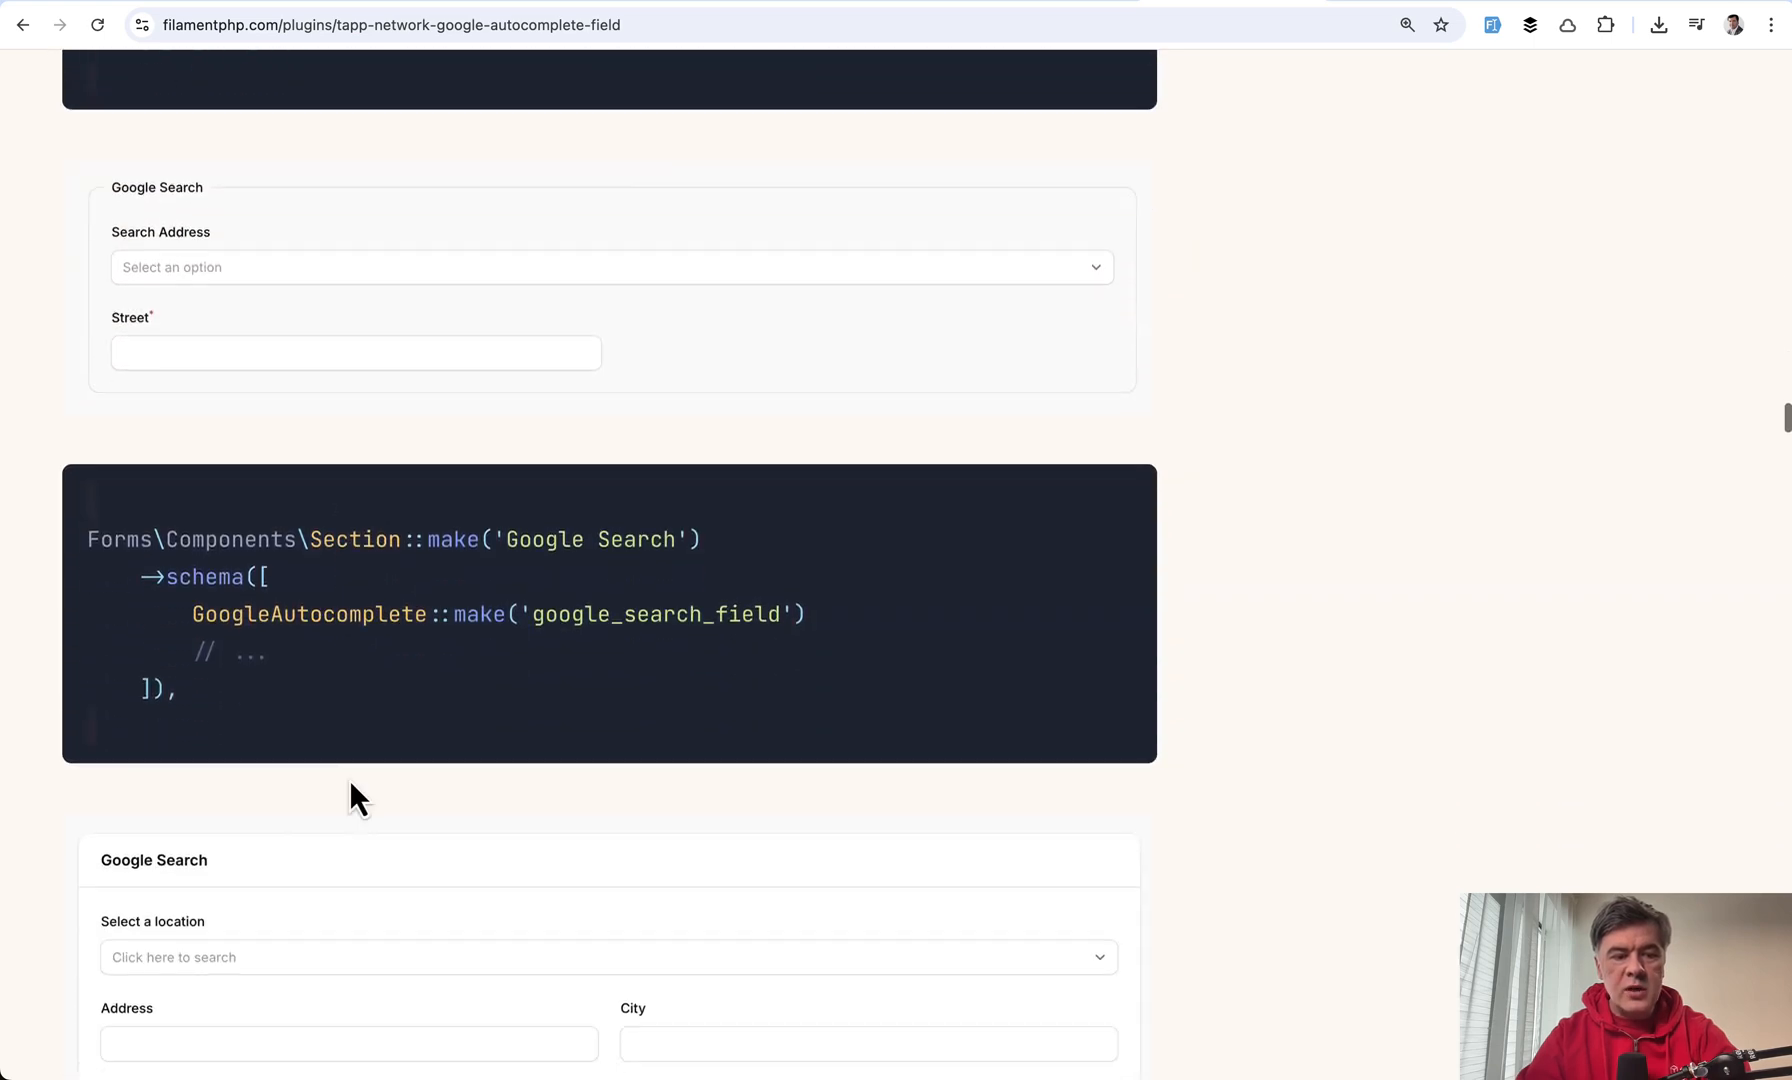
scroll(down, 3)
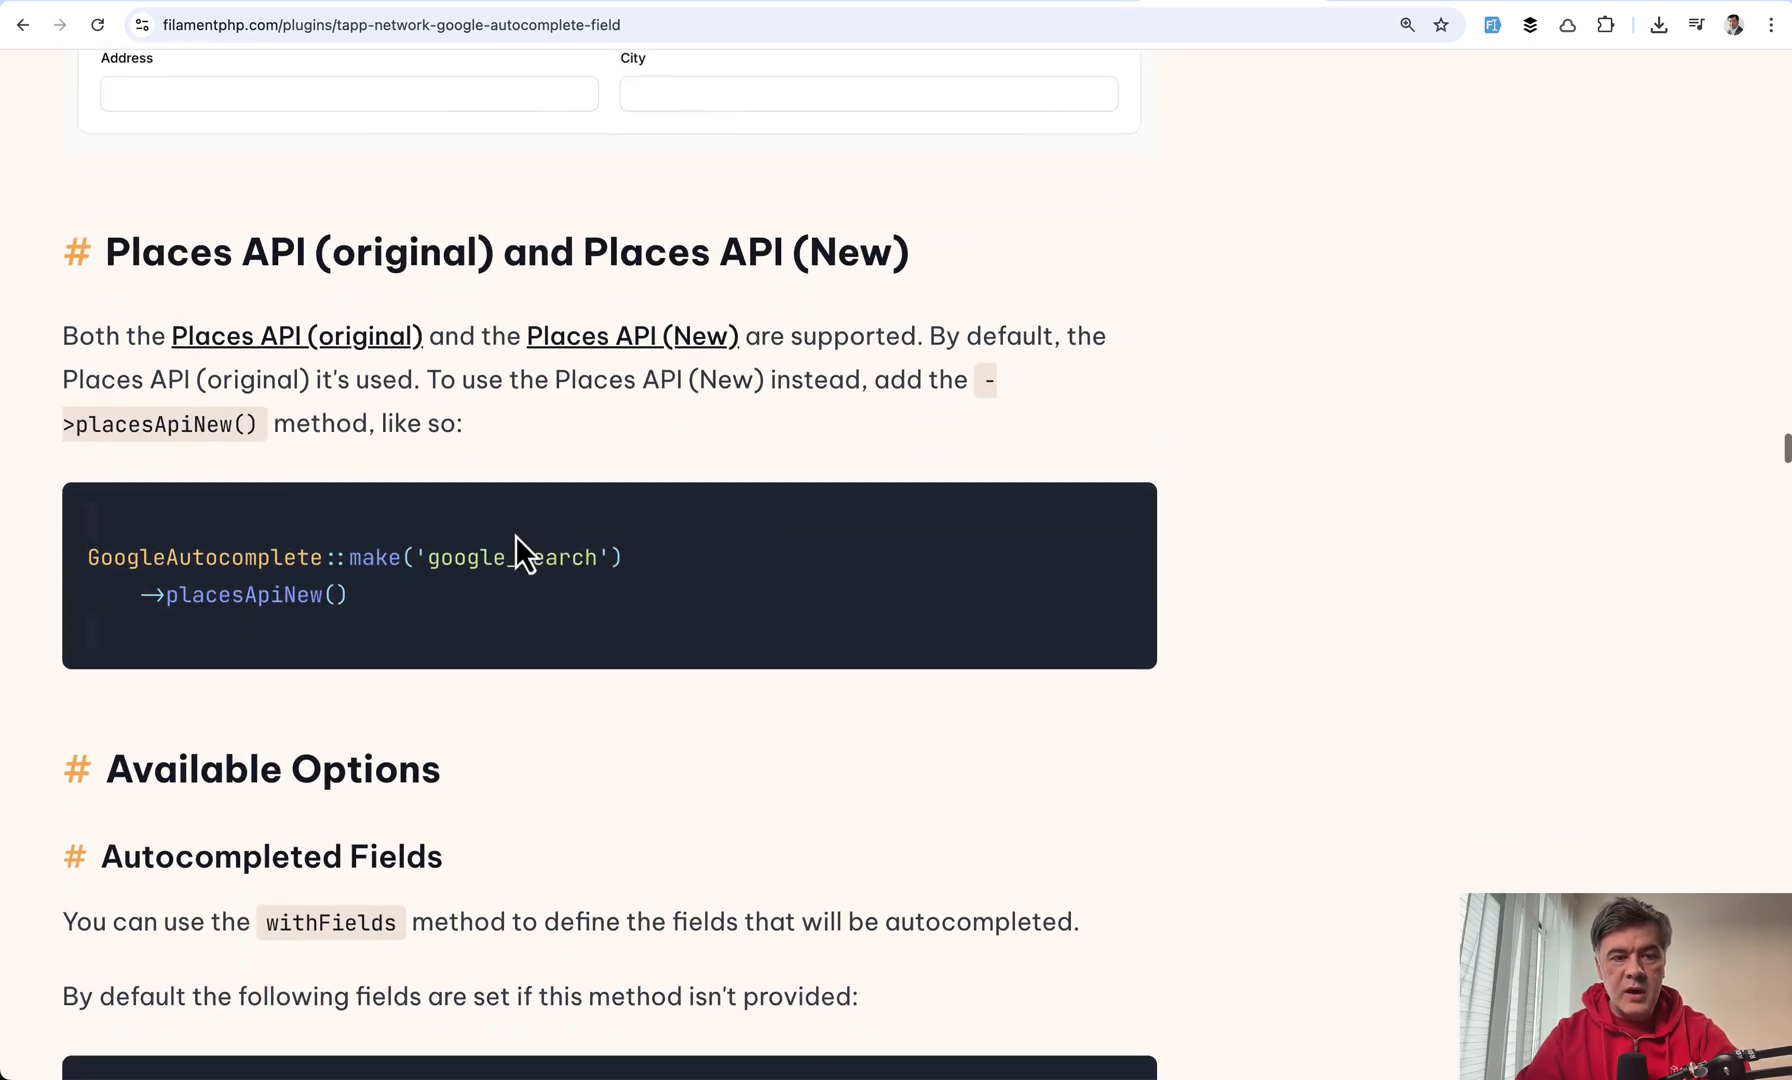
scroll(down, 3)
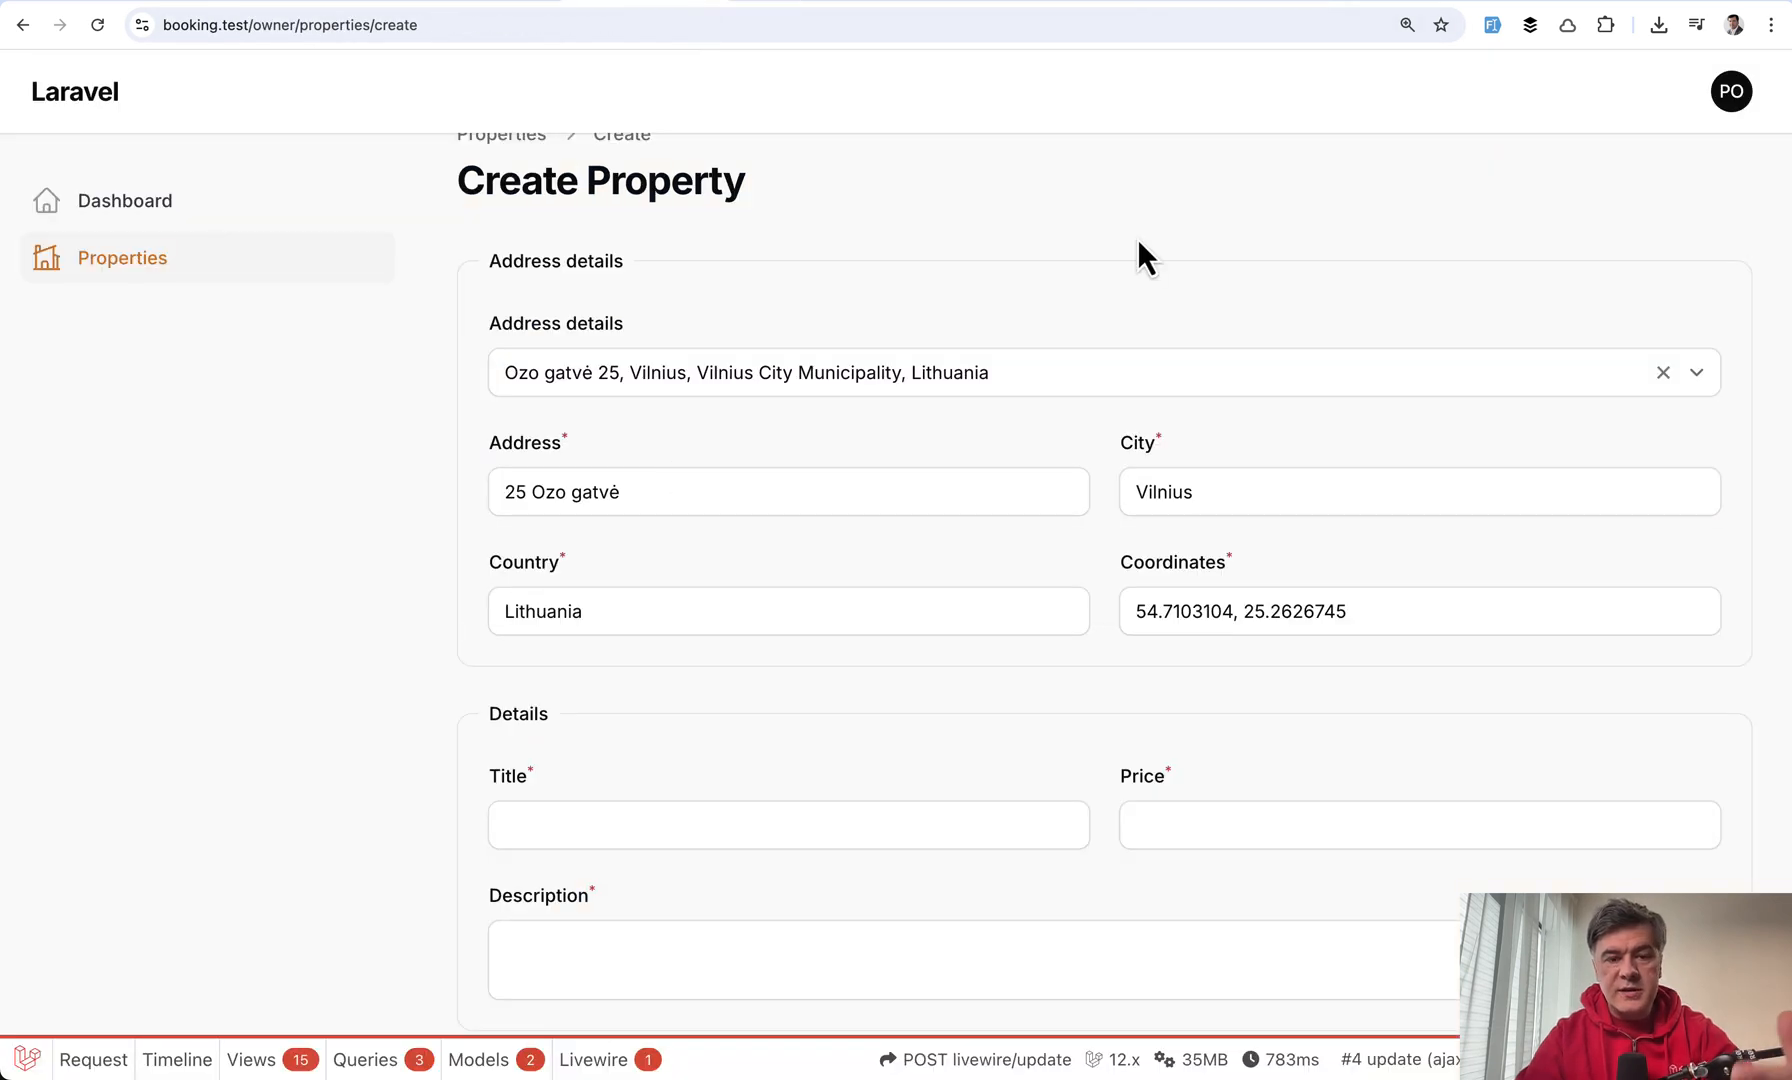
mouse_move(1584, 24)
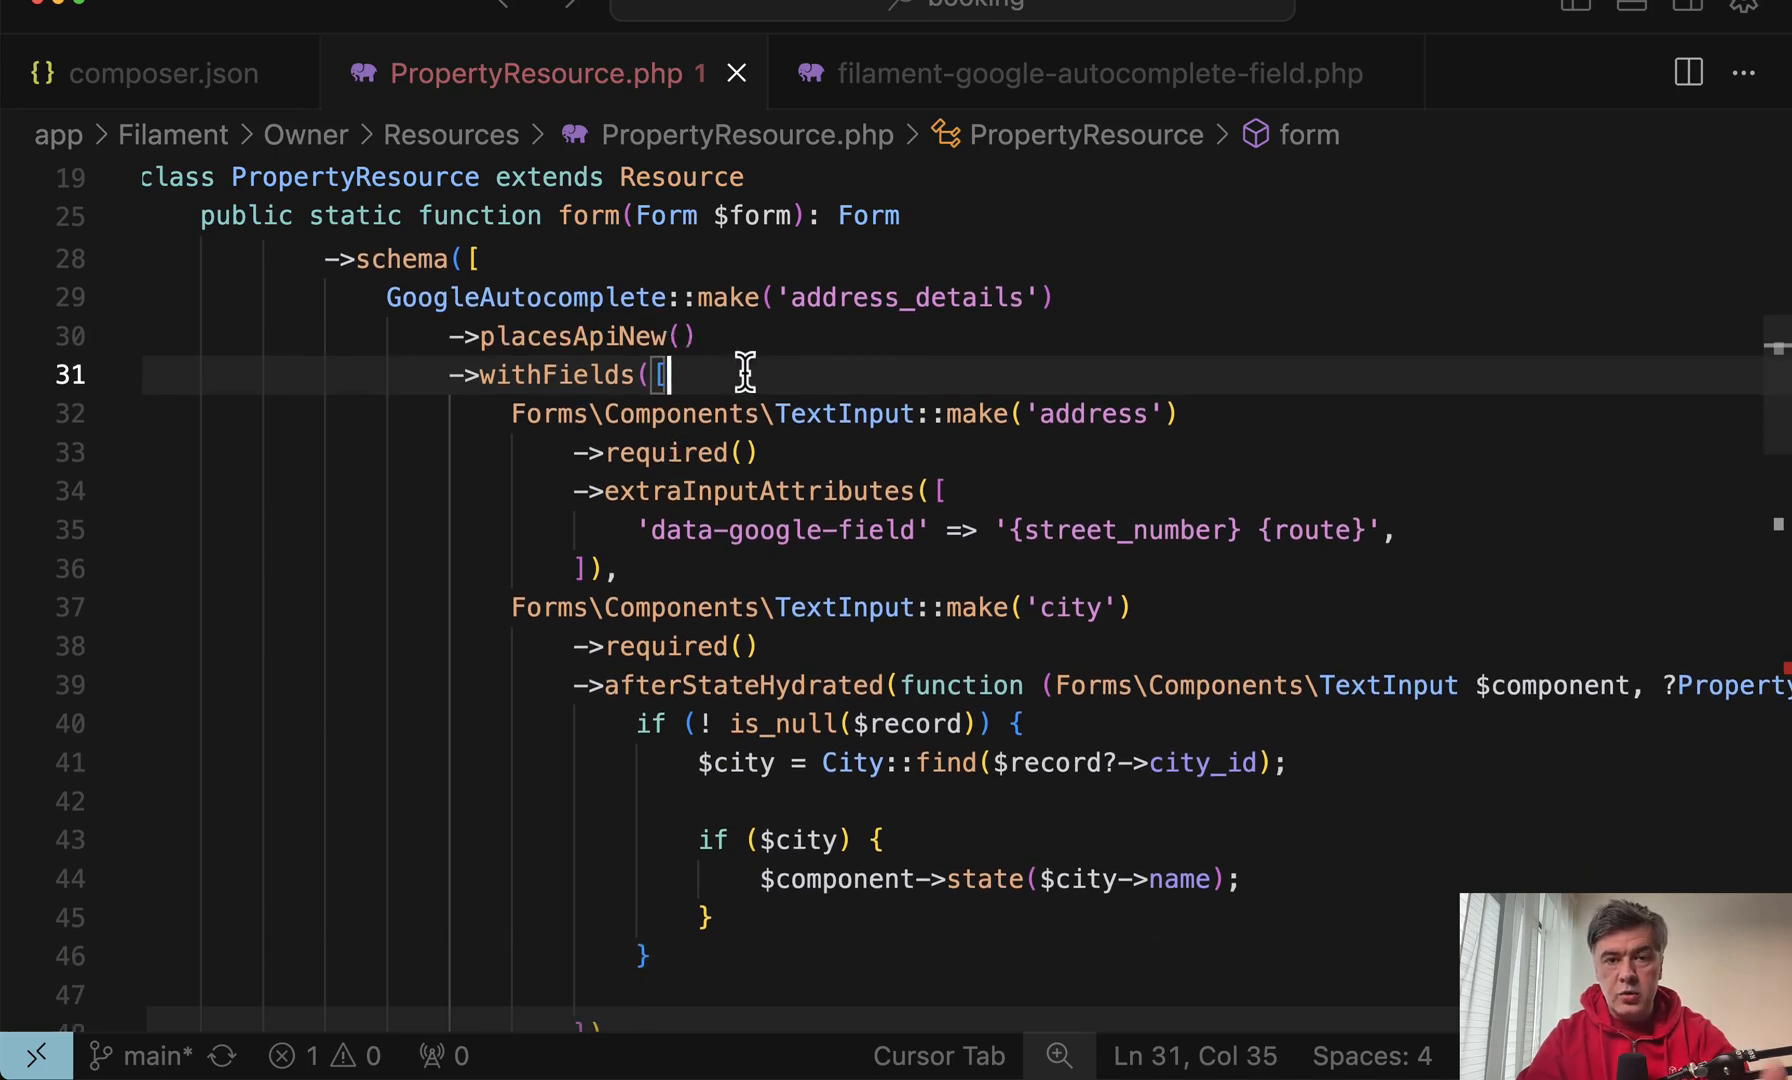
Scroll through PropertyResource.php's form() schema past the GoogleAutocomplete field and its inputs.
scroll(down, 3)
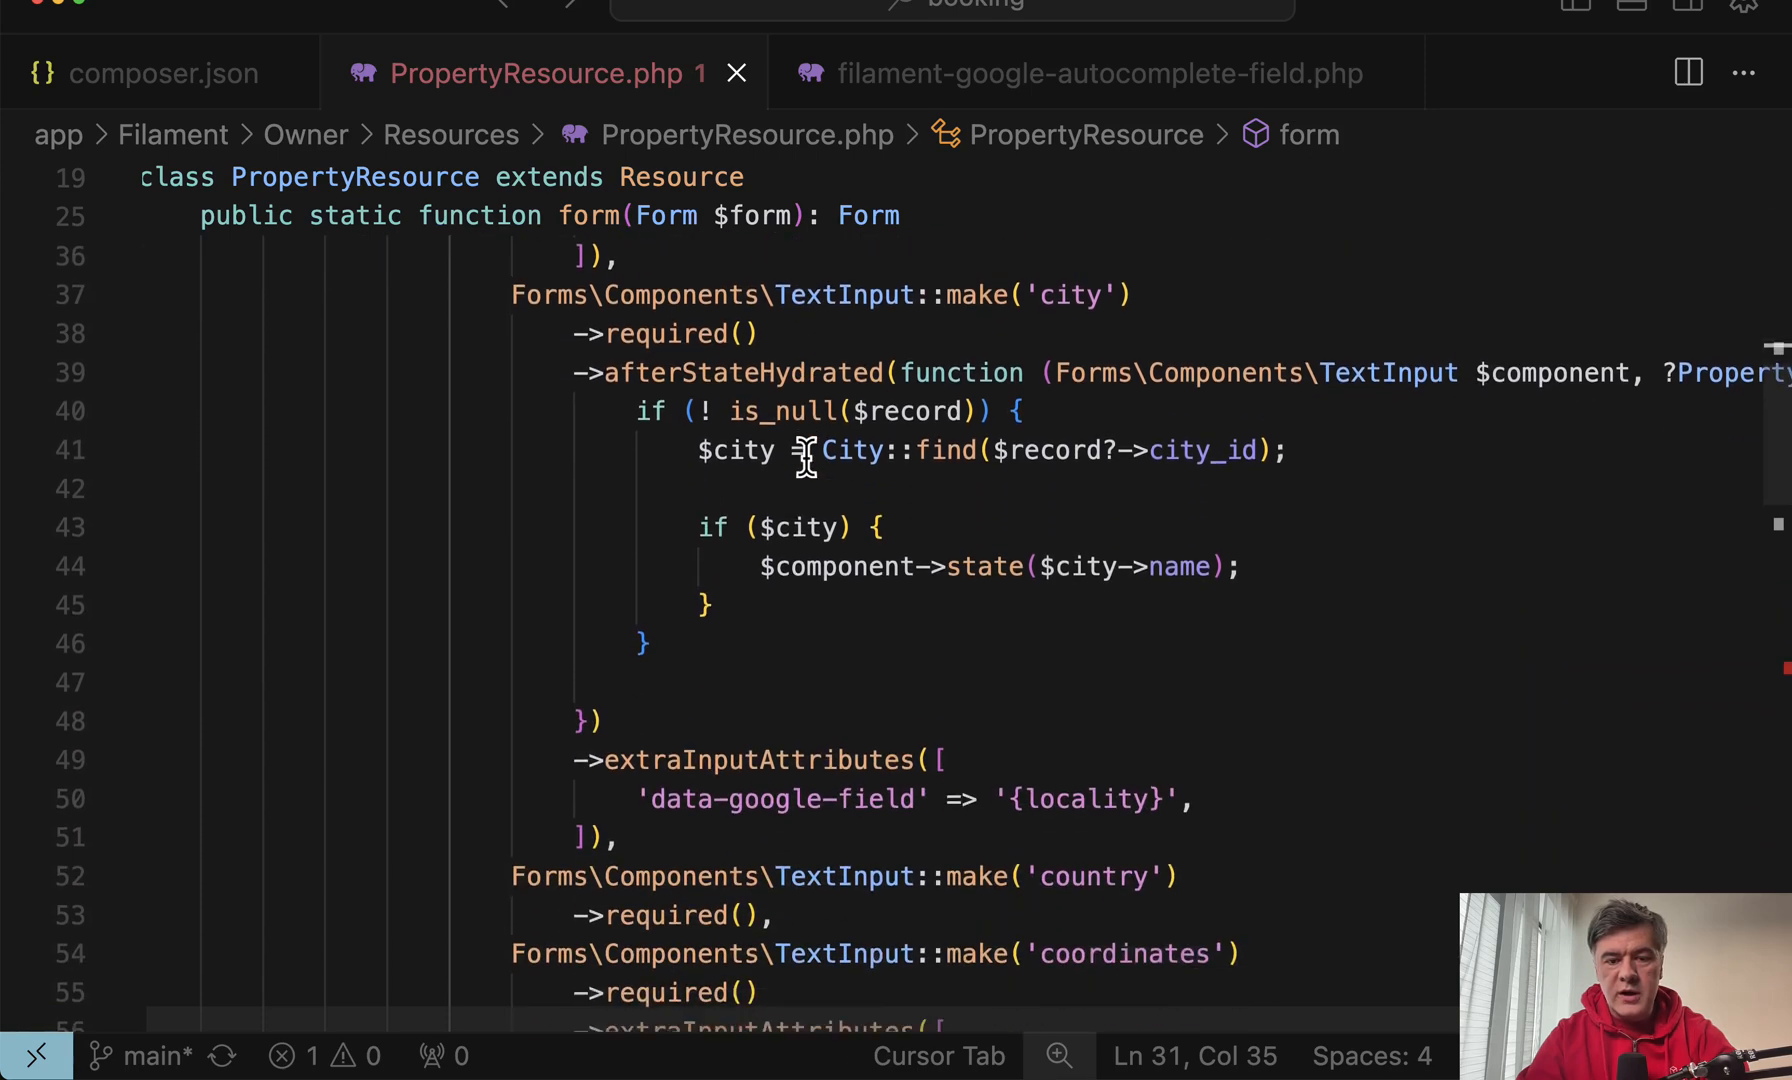
scroll(down, 3)
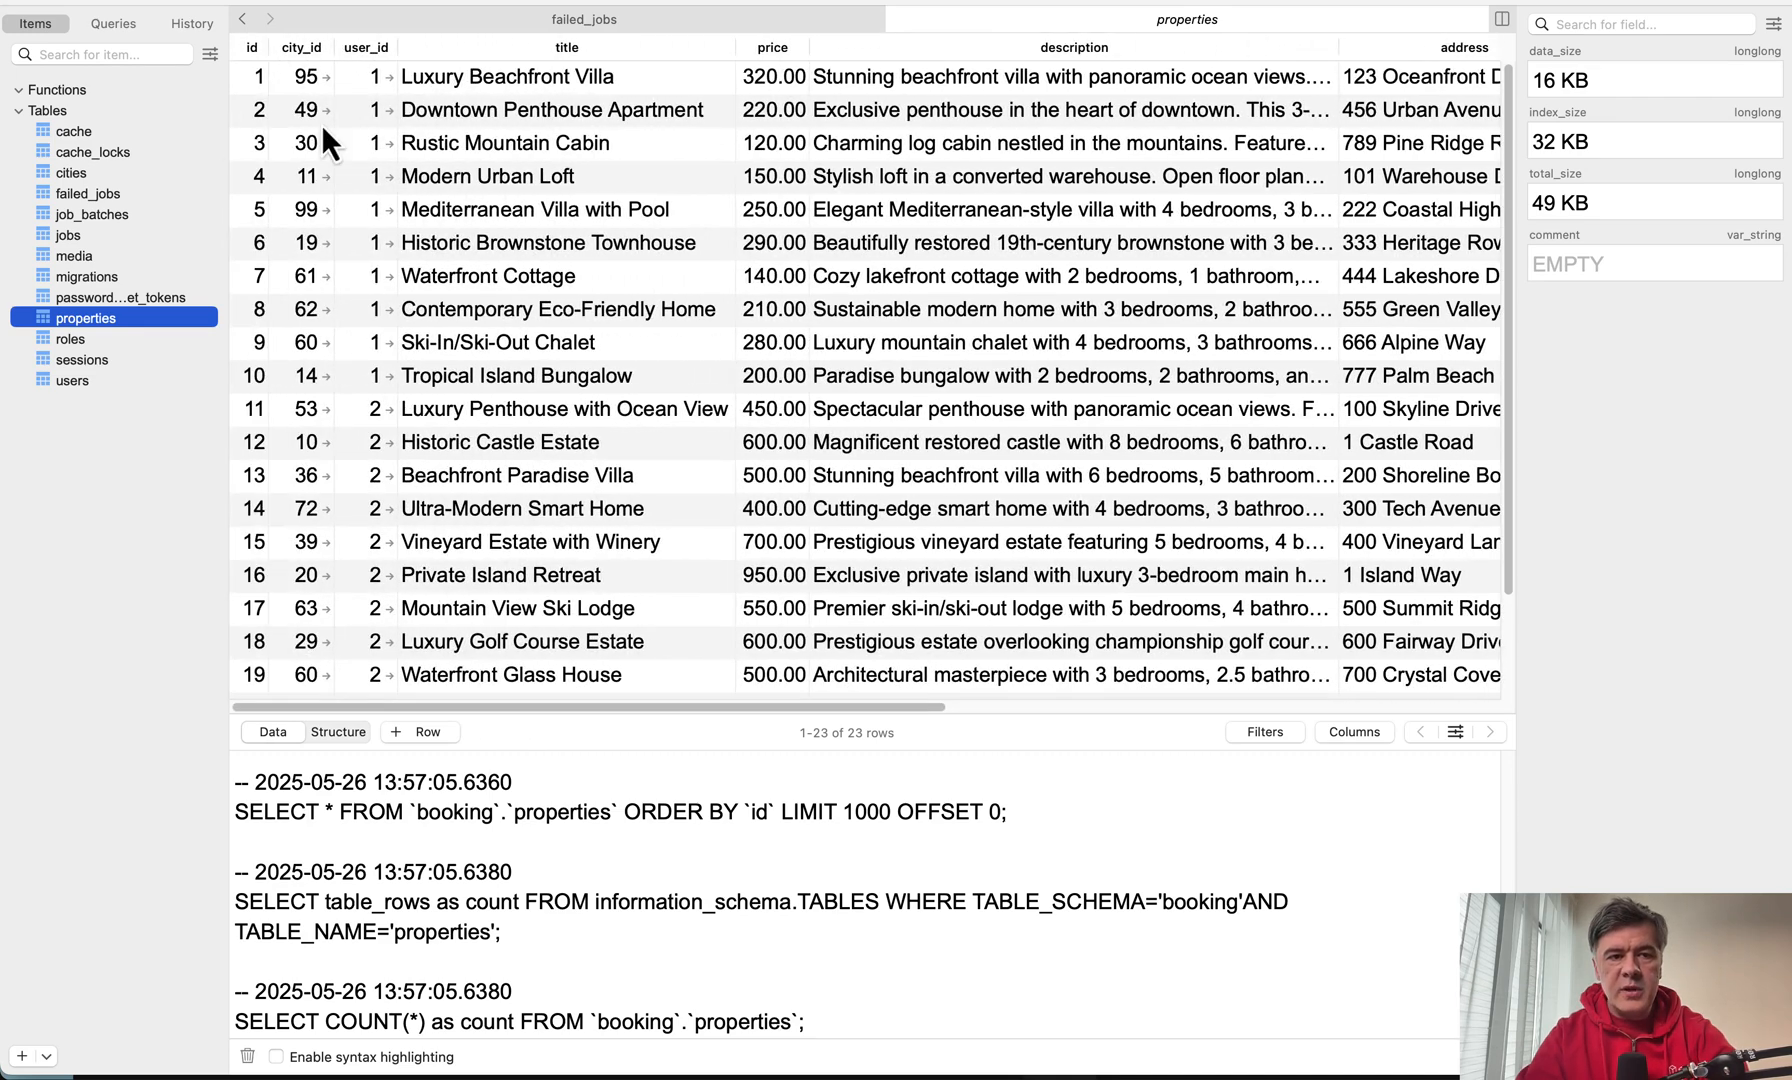
mouse_move(360, 434)
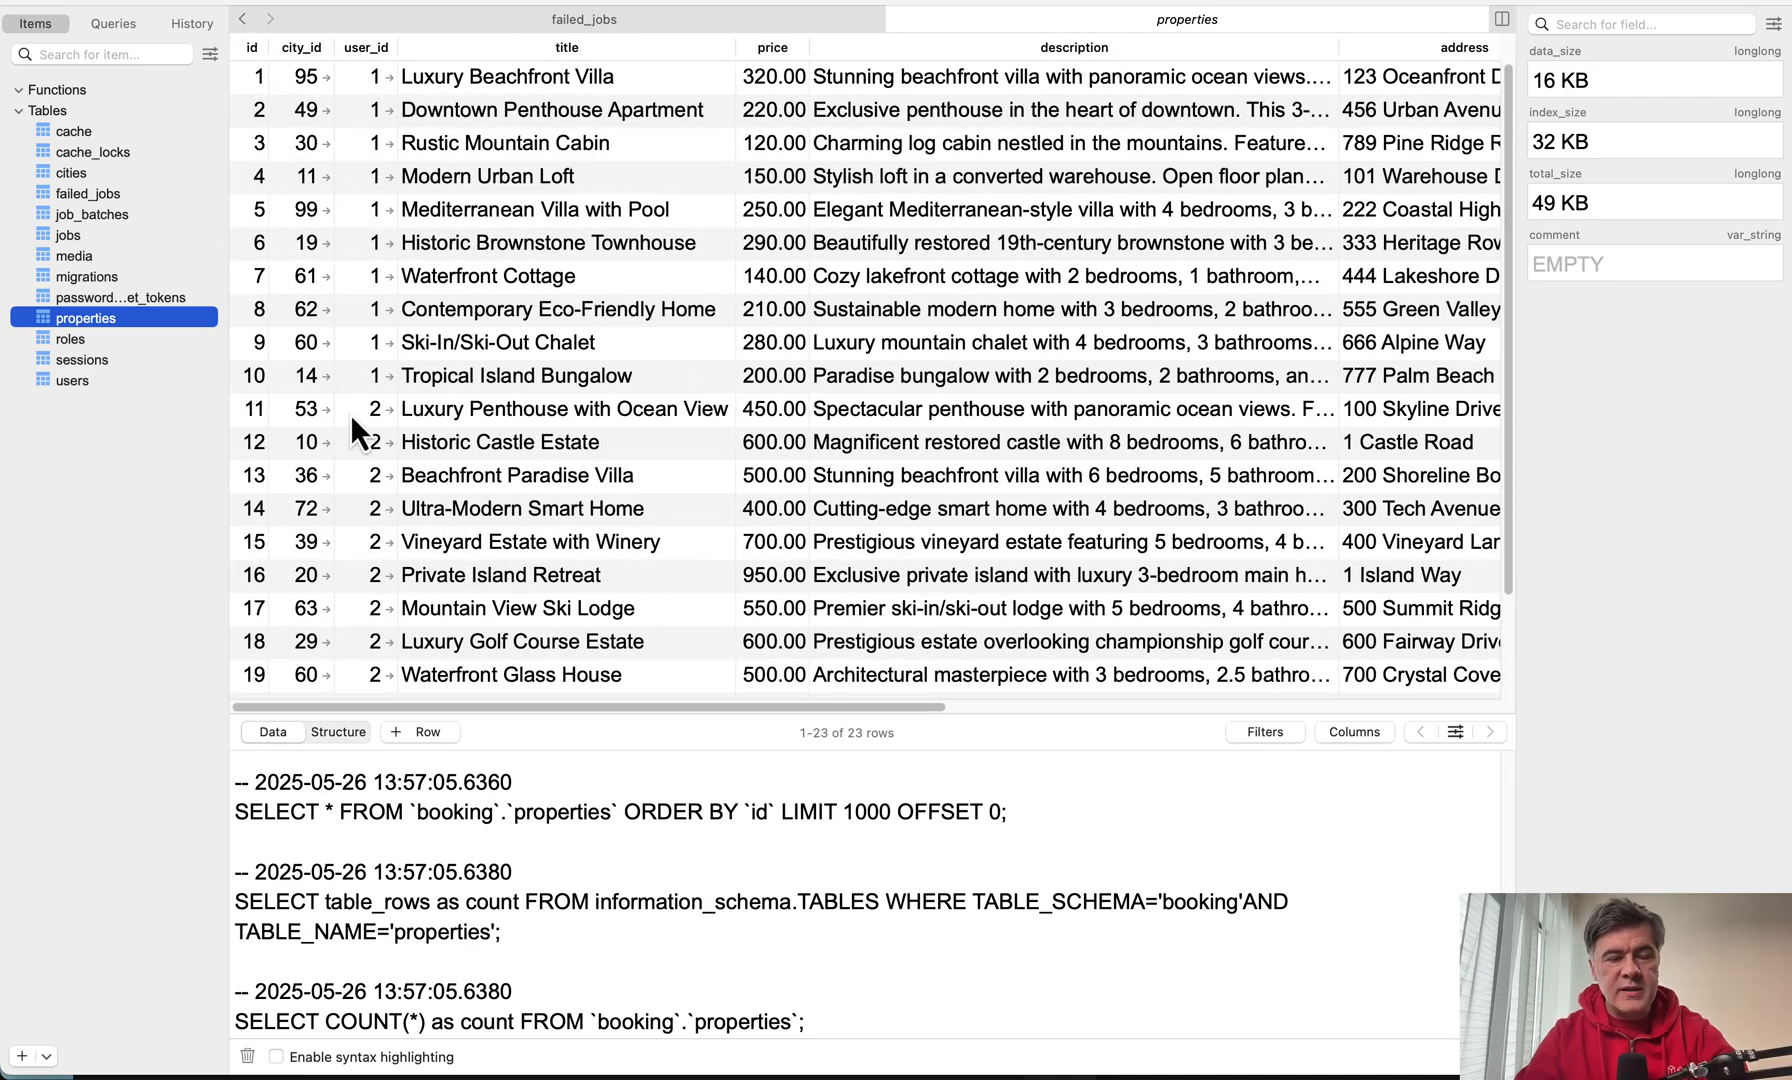
mouse_move(248, 404)
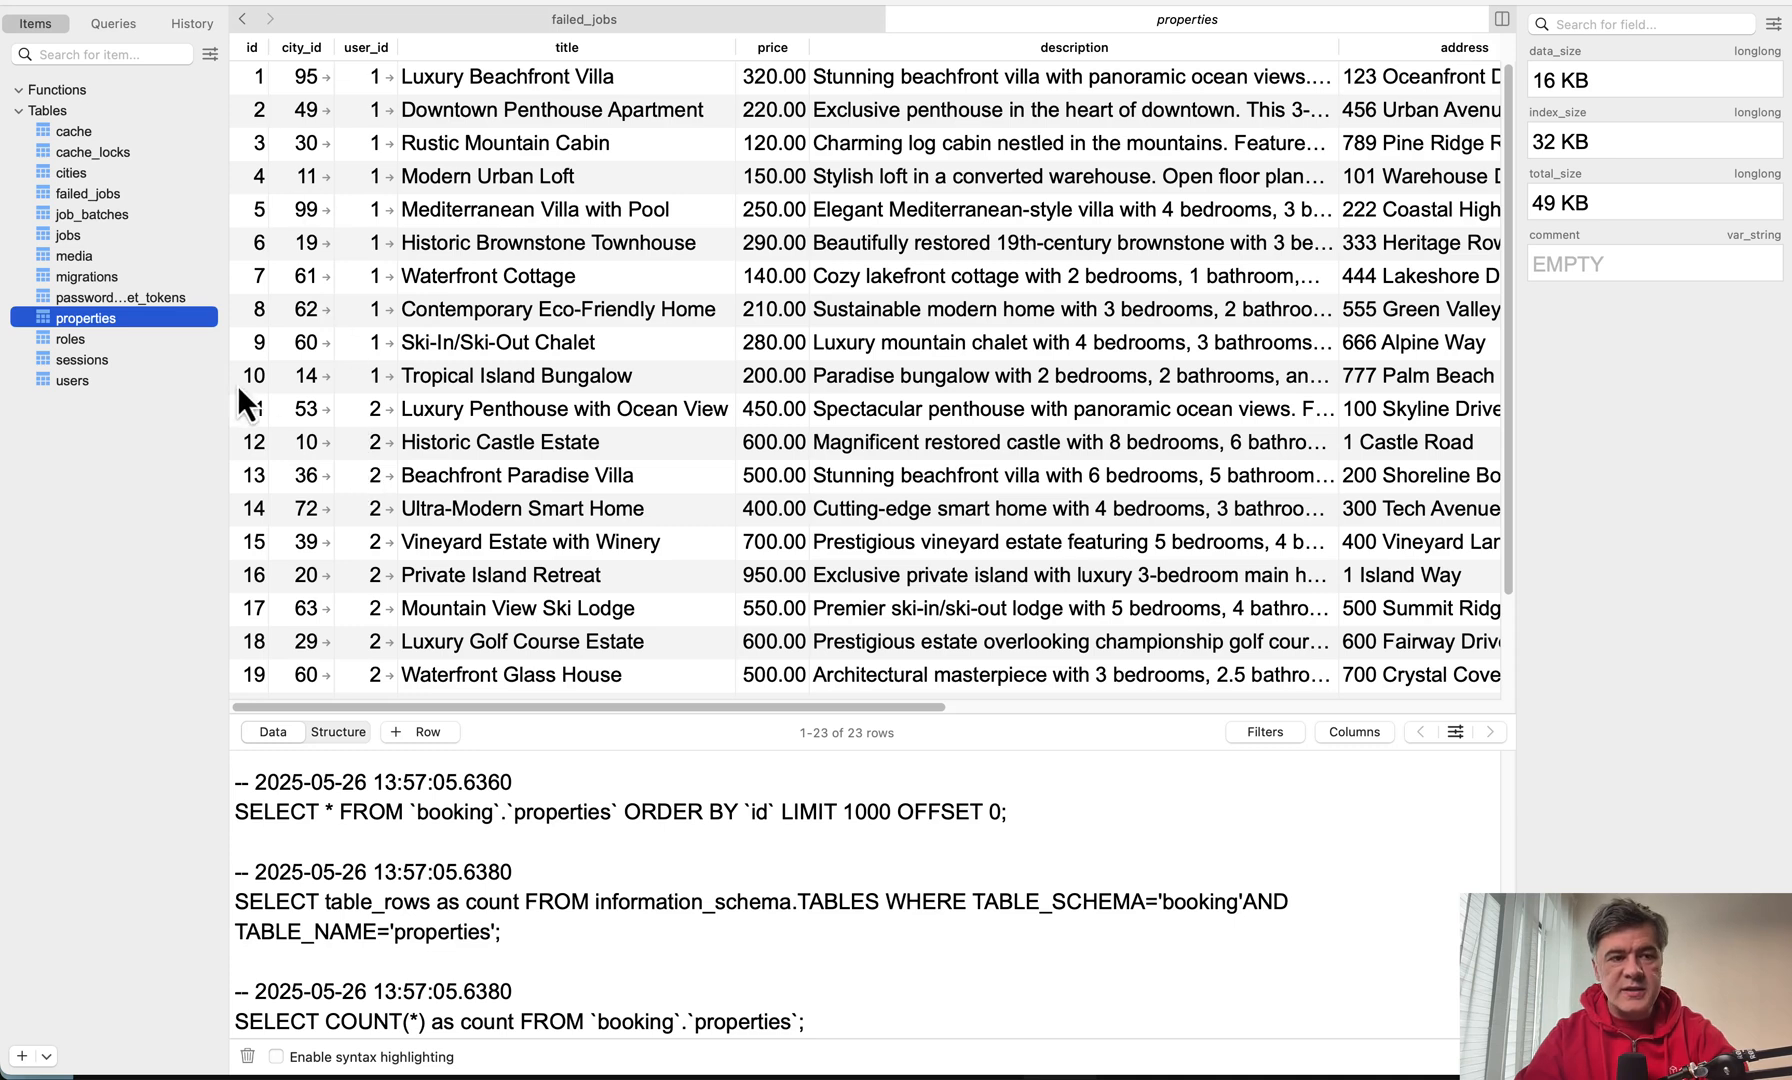
After viewing the properties table rows, switch back to the code editor.
click(72, 172)
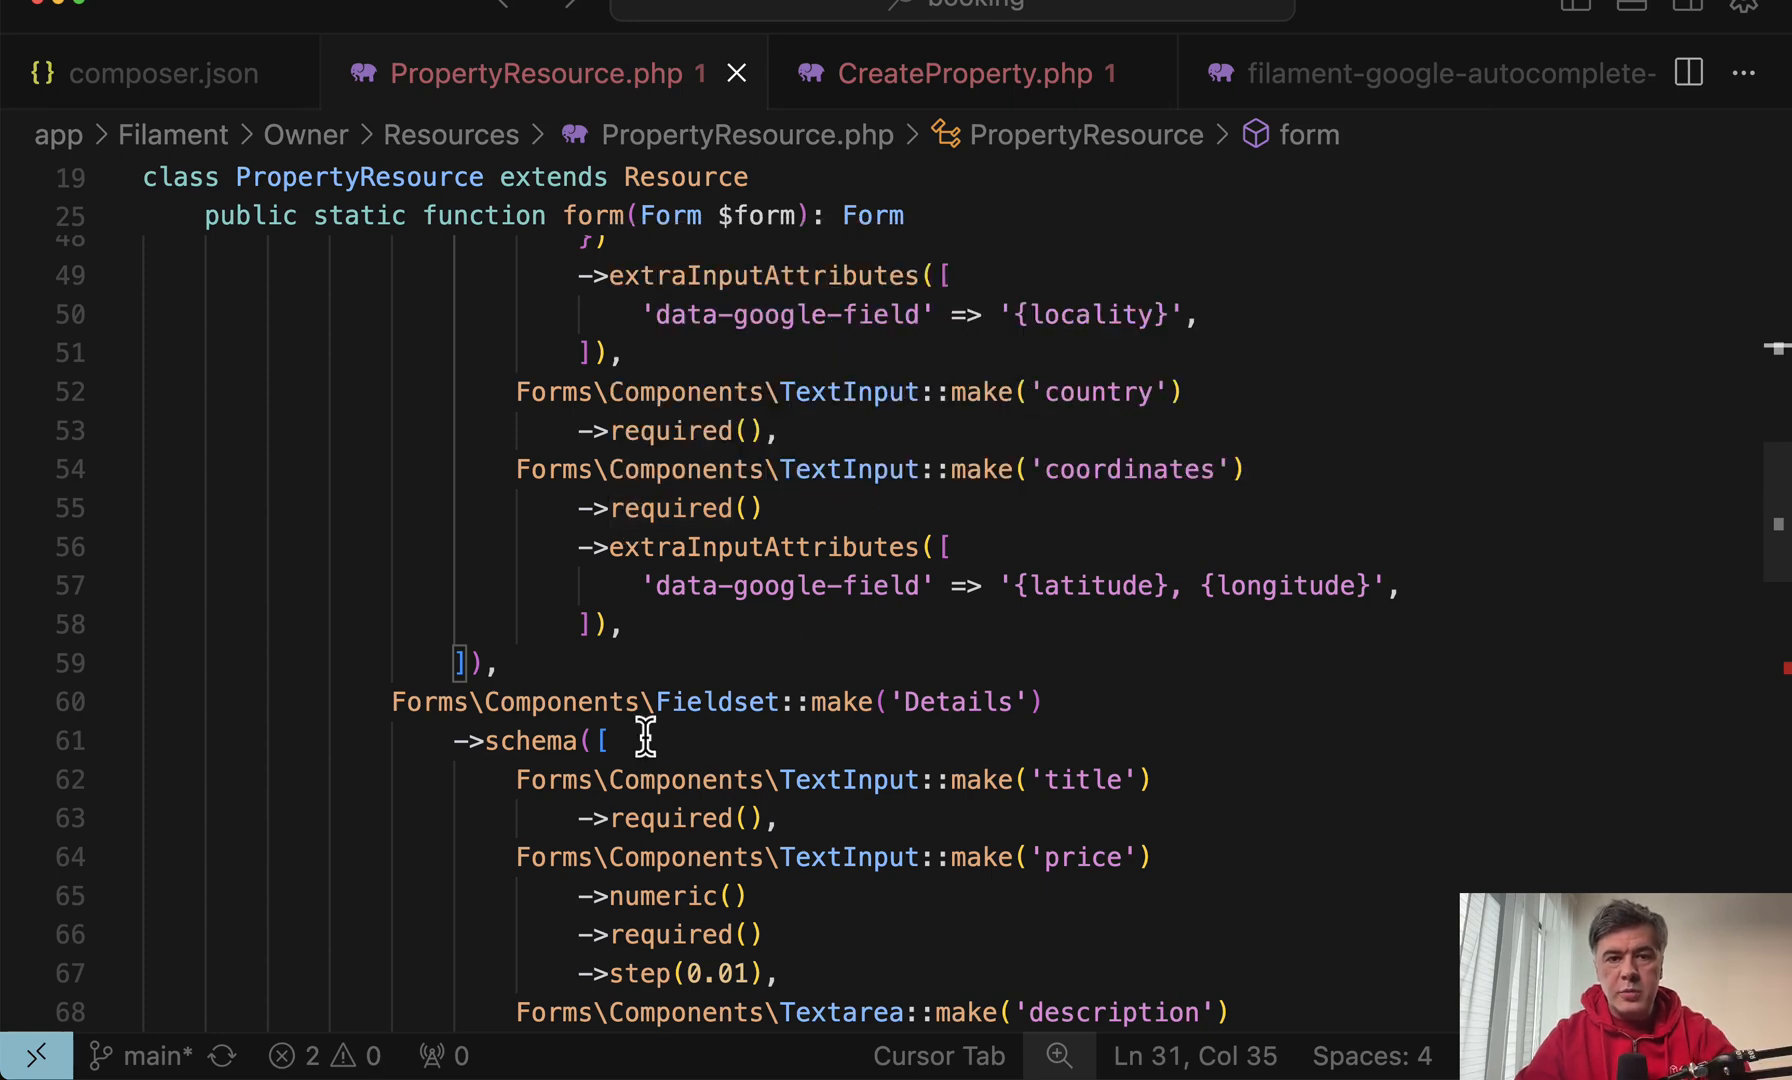
Show CreateProperty.php's mutateFormDataBeforeCreate setting city_id via firstOrCreate and user_id.
click(968, 72)
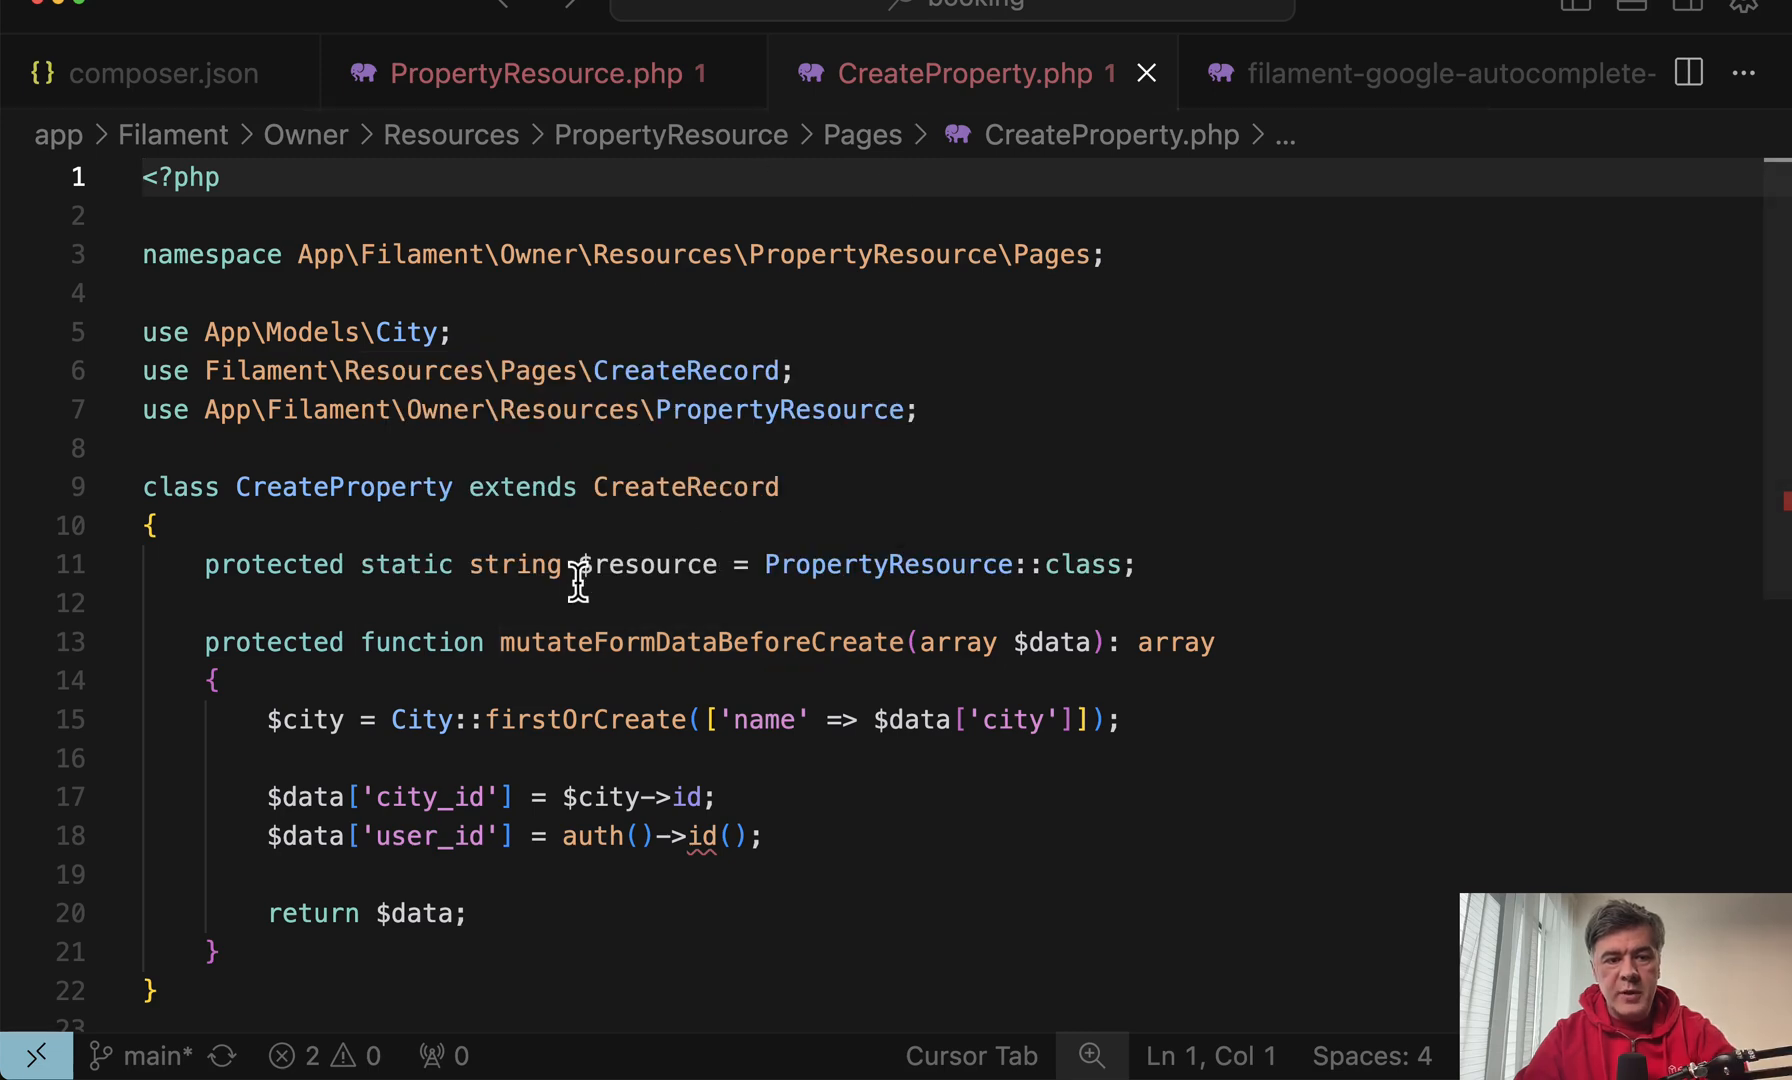
scroll(down, 3)
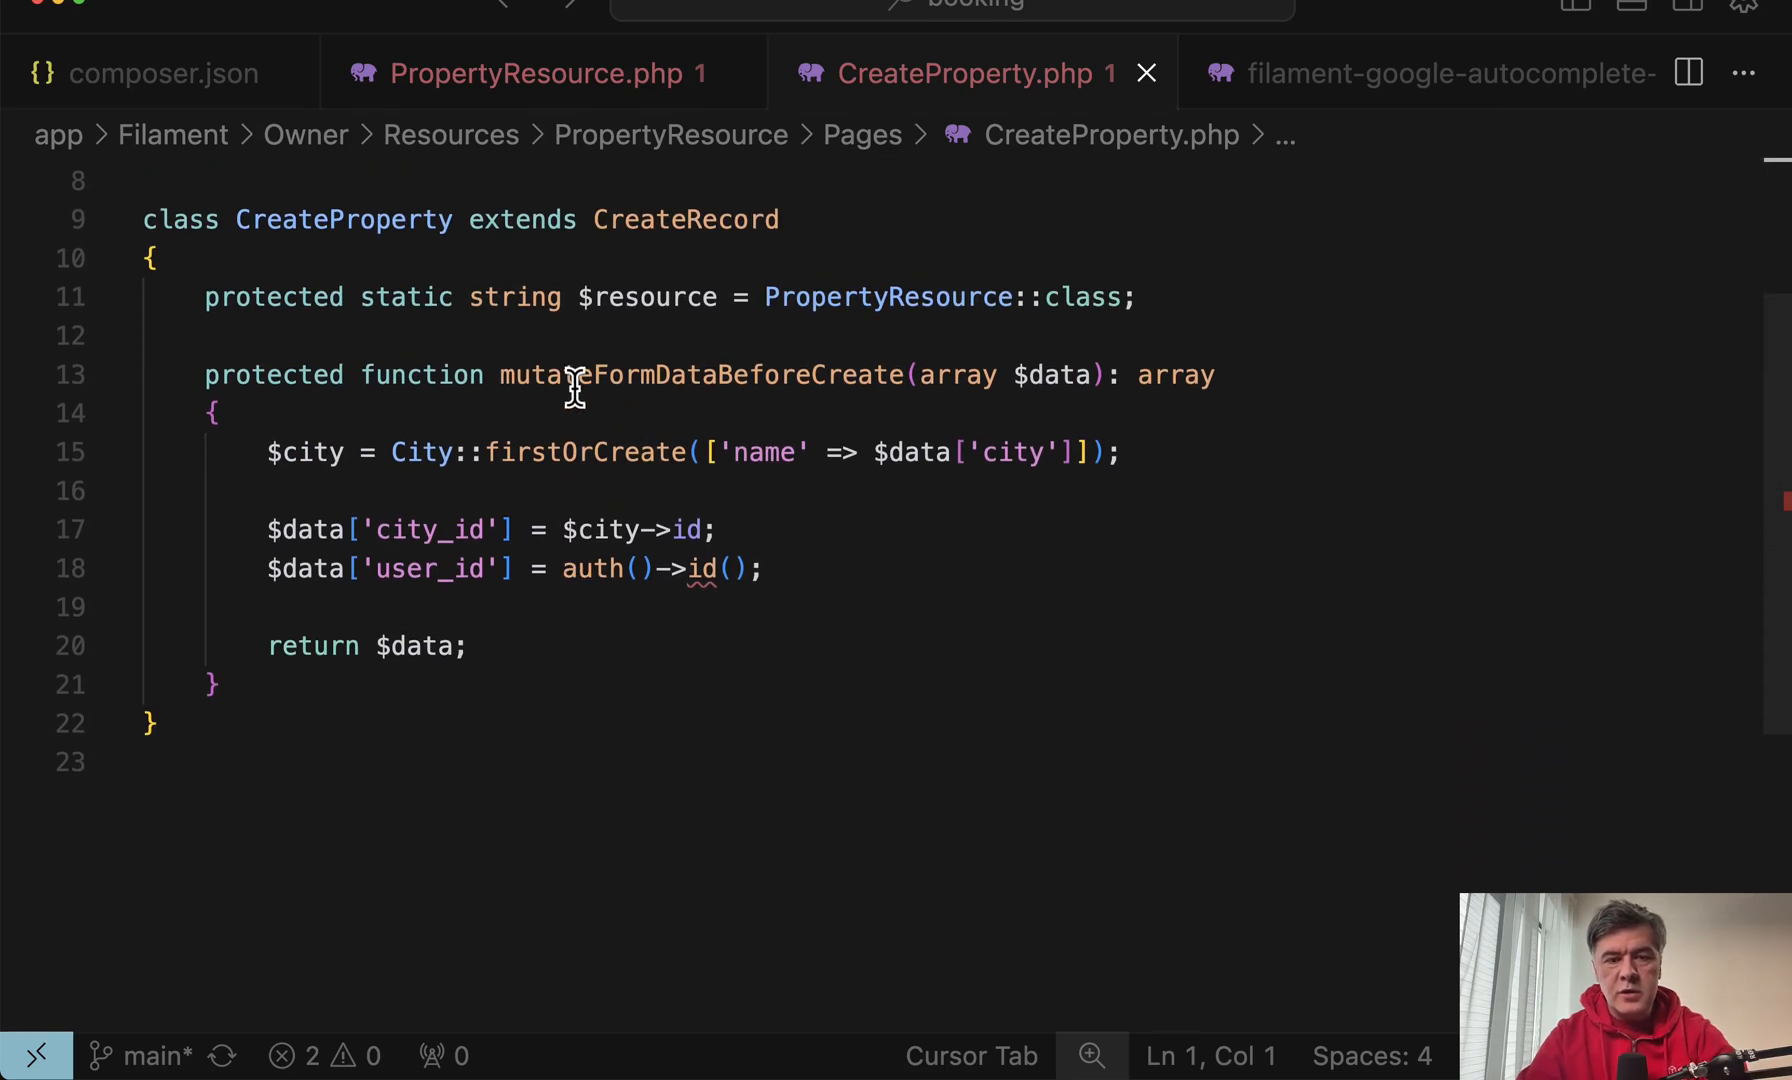
mouse_move(952, 422)
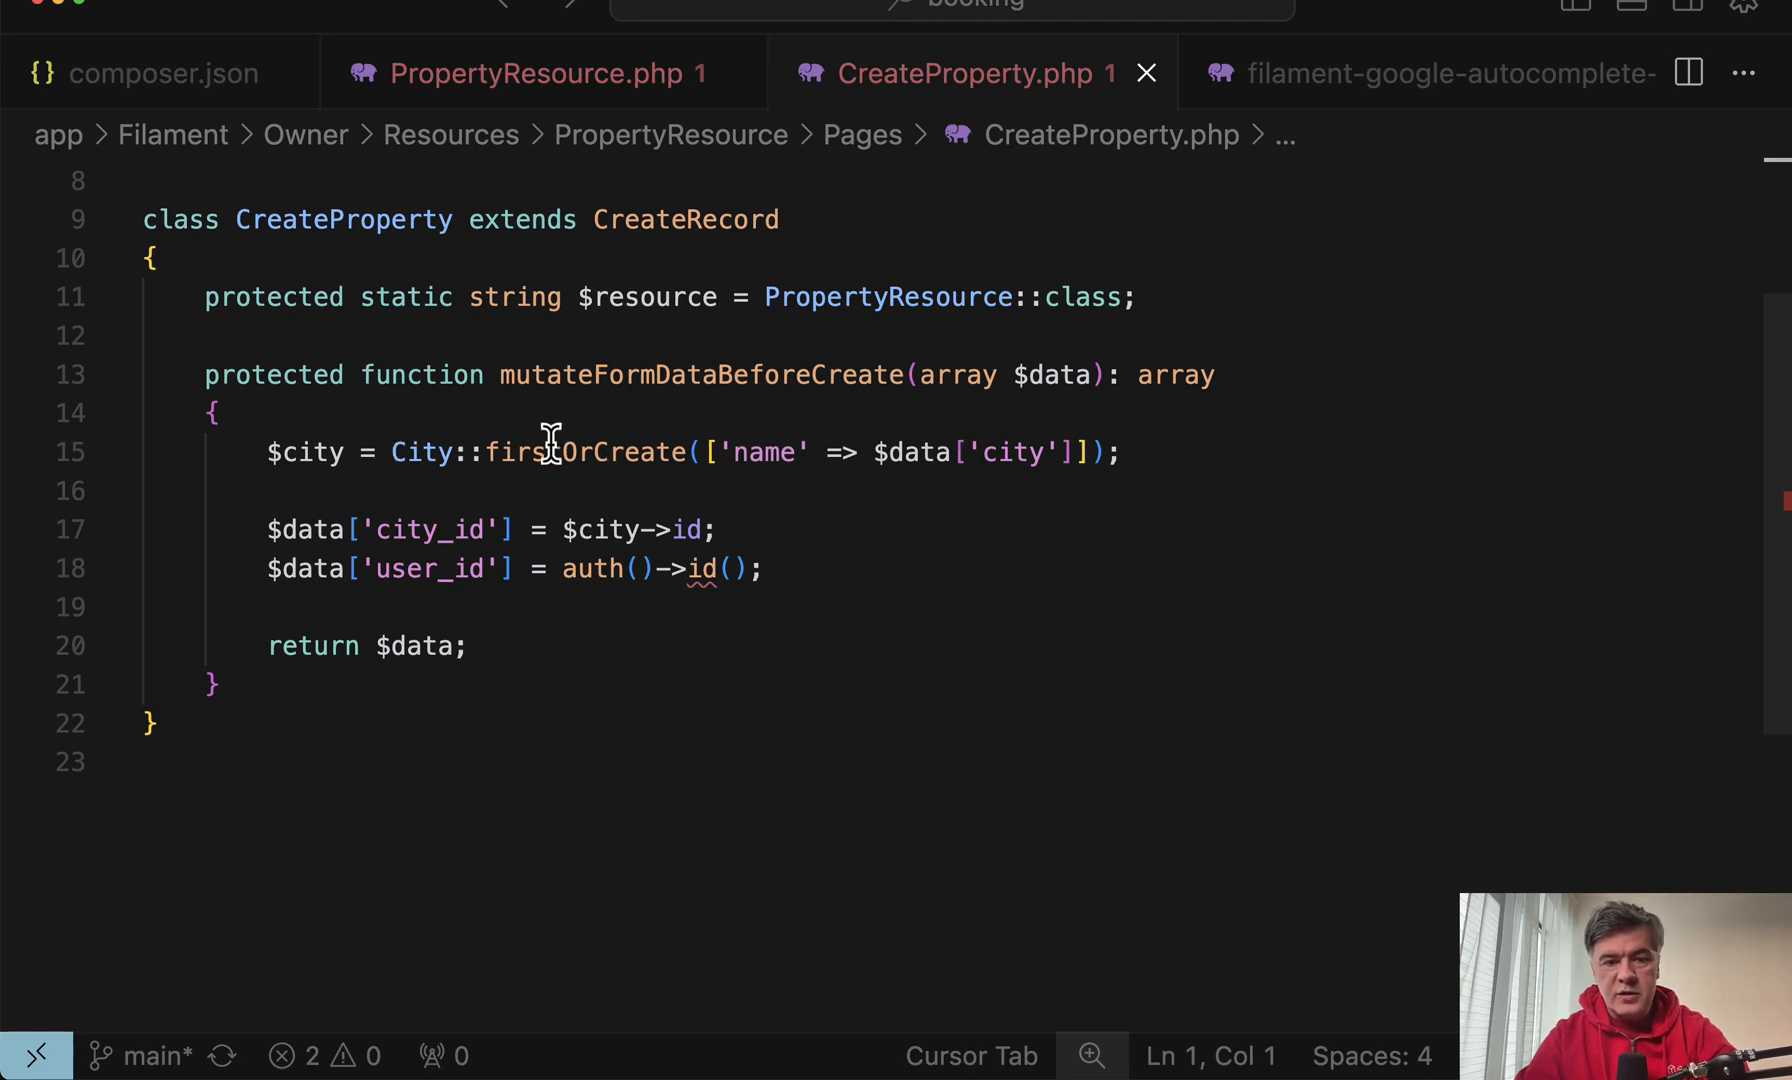
mouse_move(1040, 532)
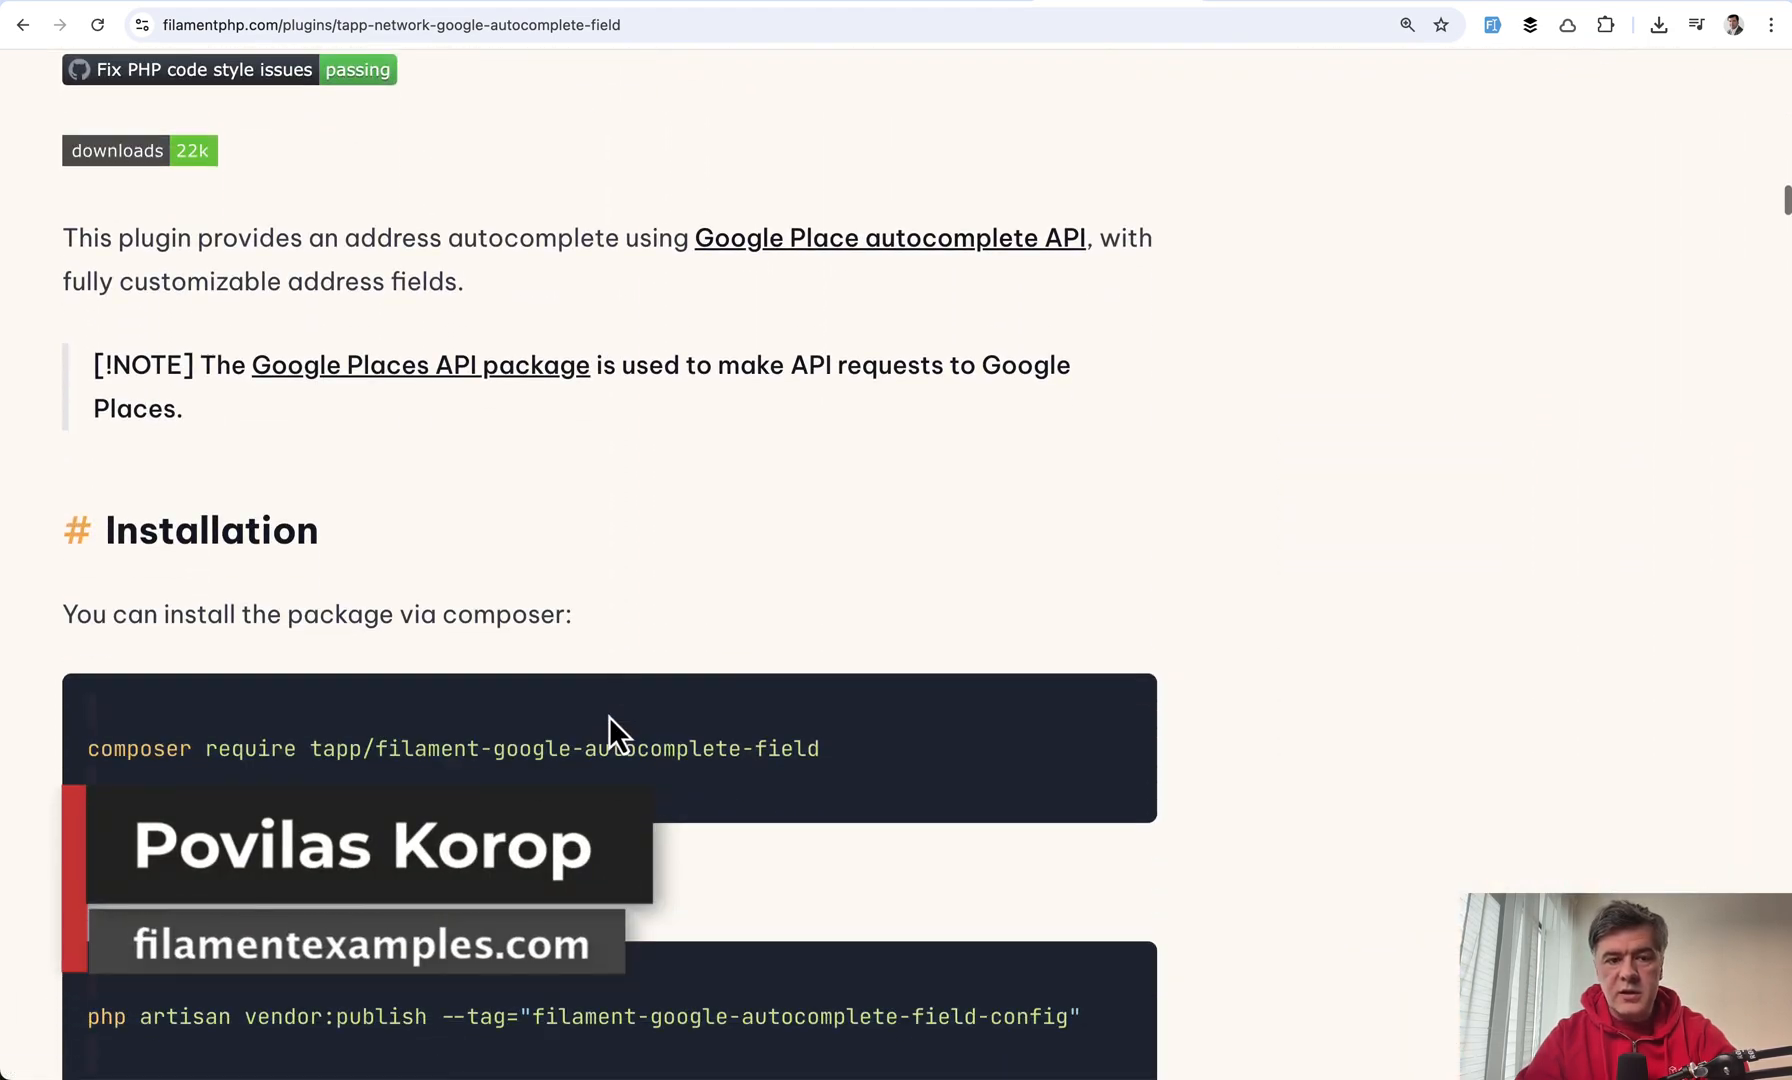
Scroll the plugin page to its composer installation command.
scroll(down, 3)
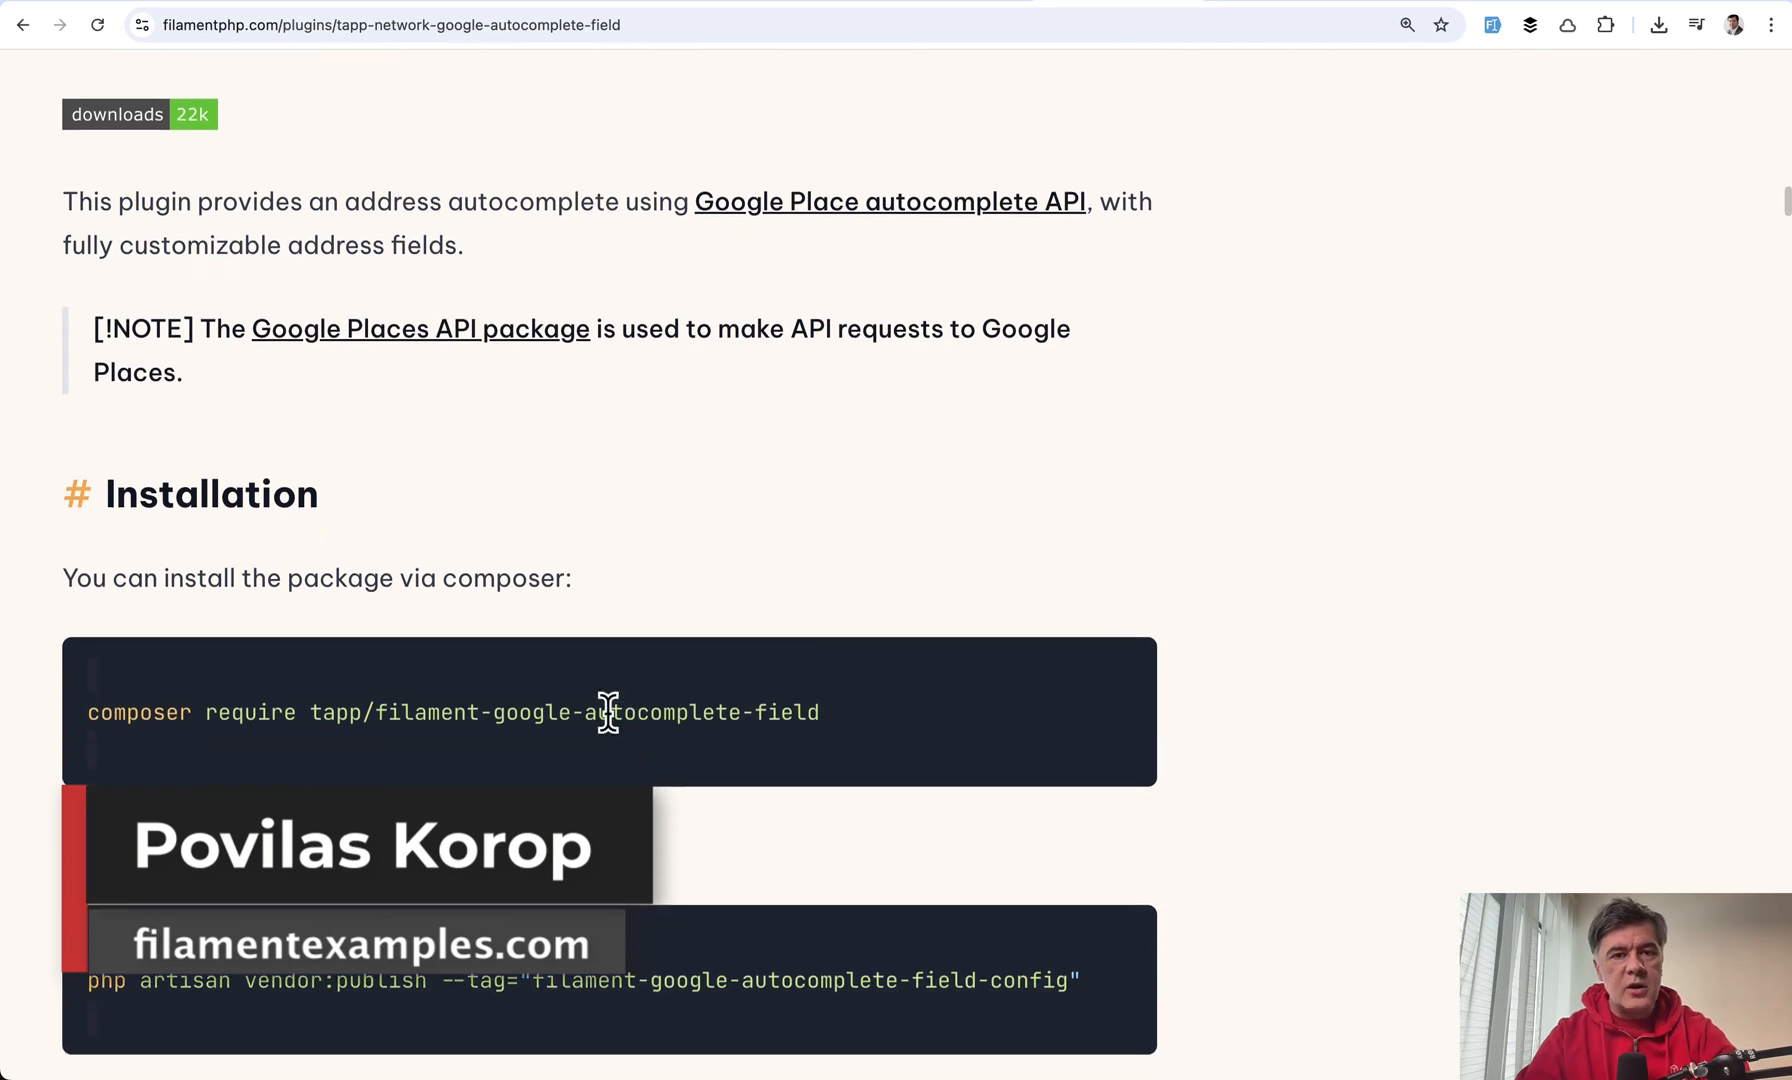